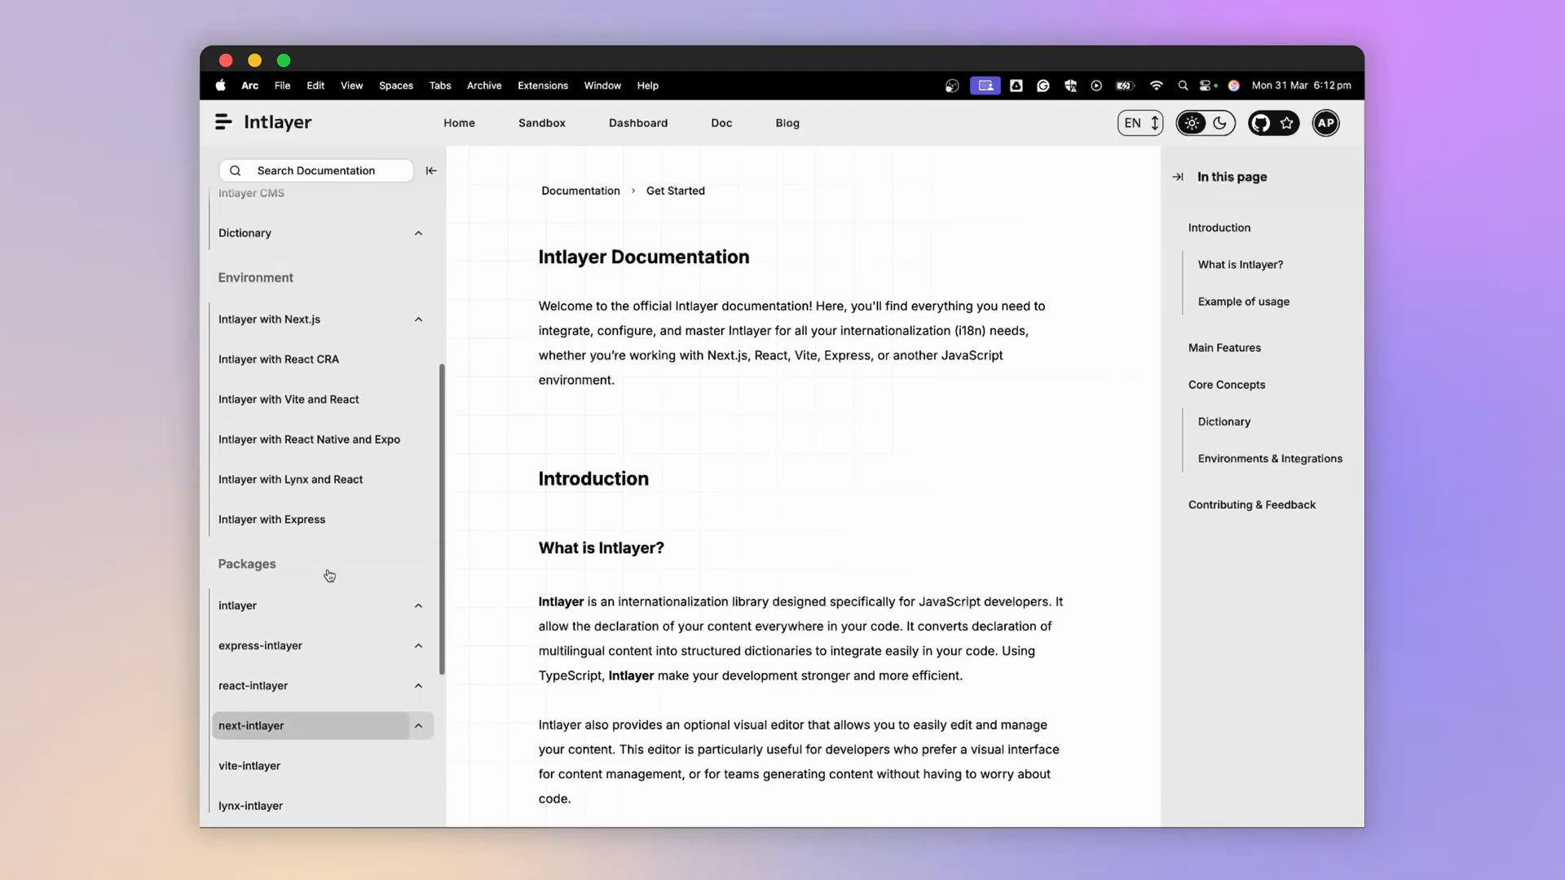
Open the 'Intlayer with Next.js' guide and scroll to 'Step 1: Install Dependencies'
{"action": "left_click", "coordinate": [269, 320]}
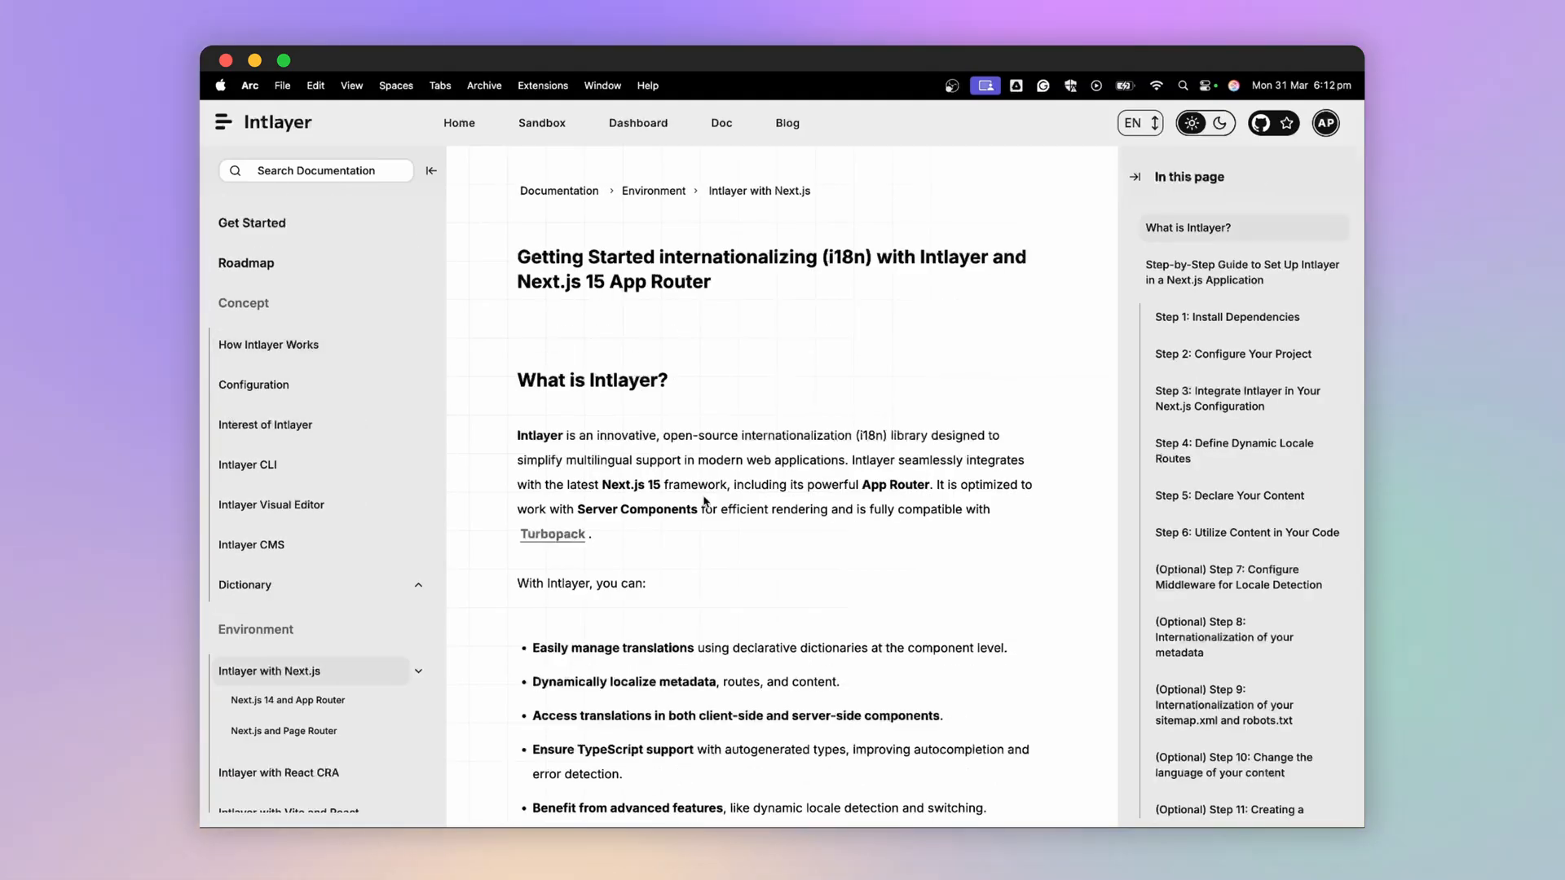
{"action": "scroll", "scroll_direction": "down", "scroll_amount": 3}
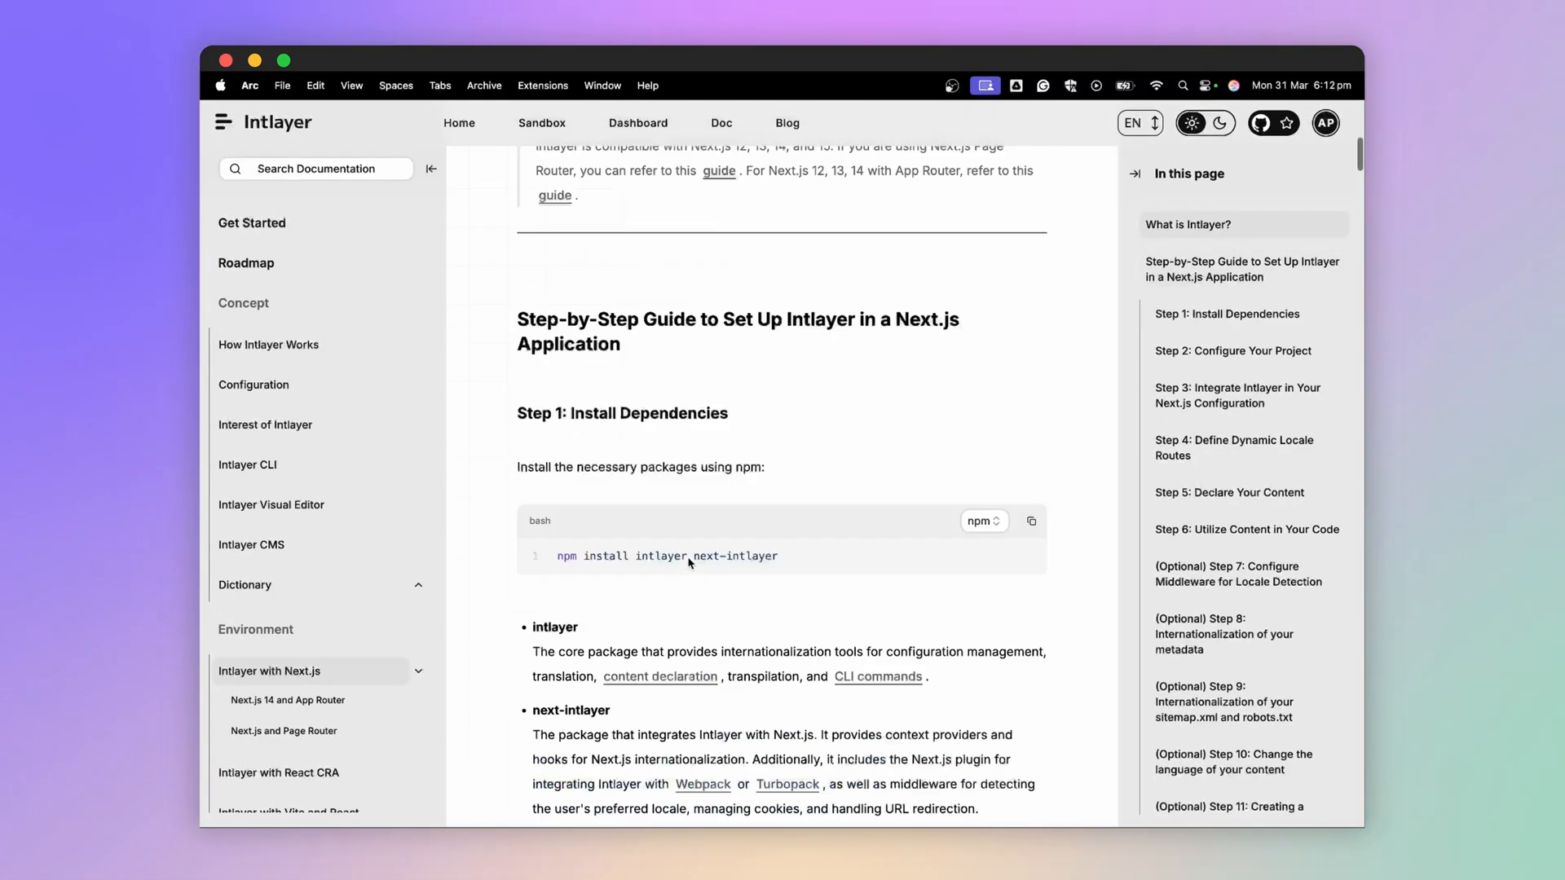
{"action": "scroll", "scroll_direction": "down", "scroll_amount": 3}
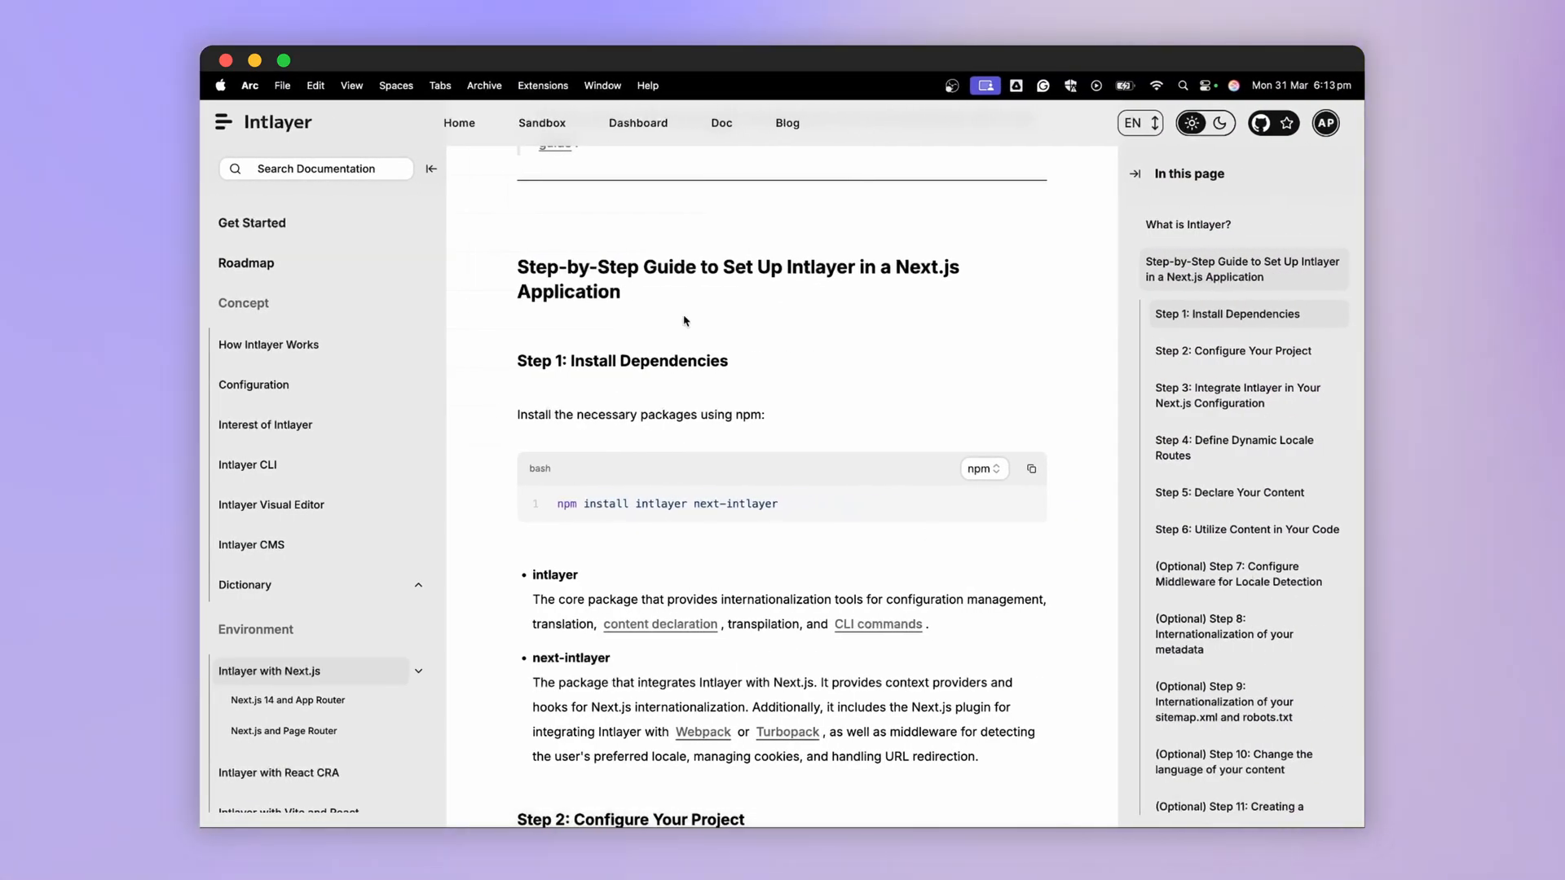
{"action": "scroll", "scroll_direction": "down", "scroll_amount": 3}
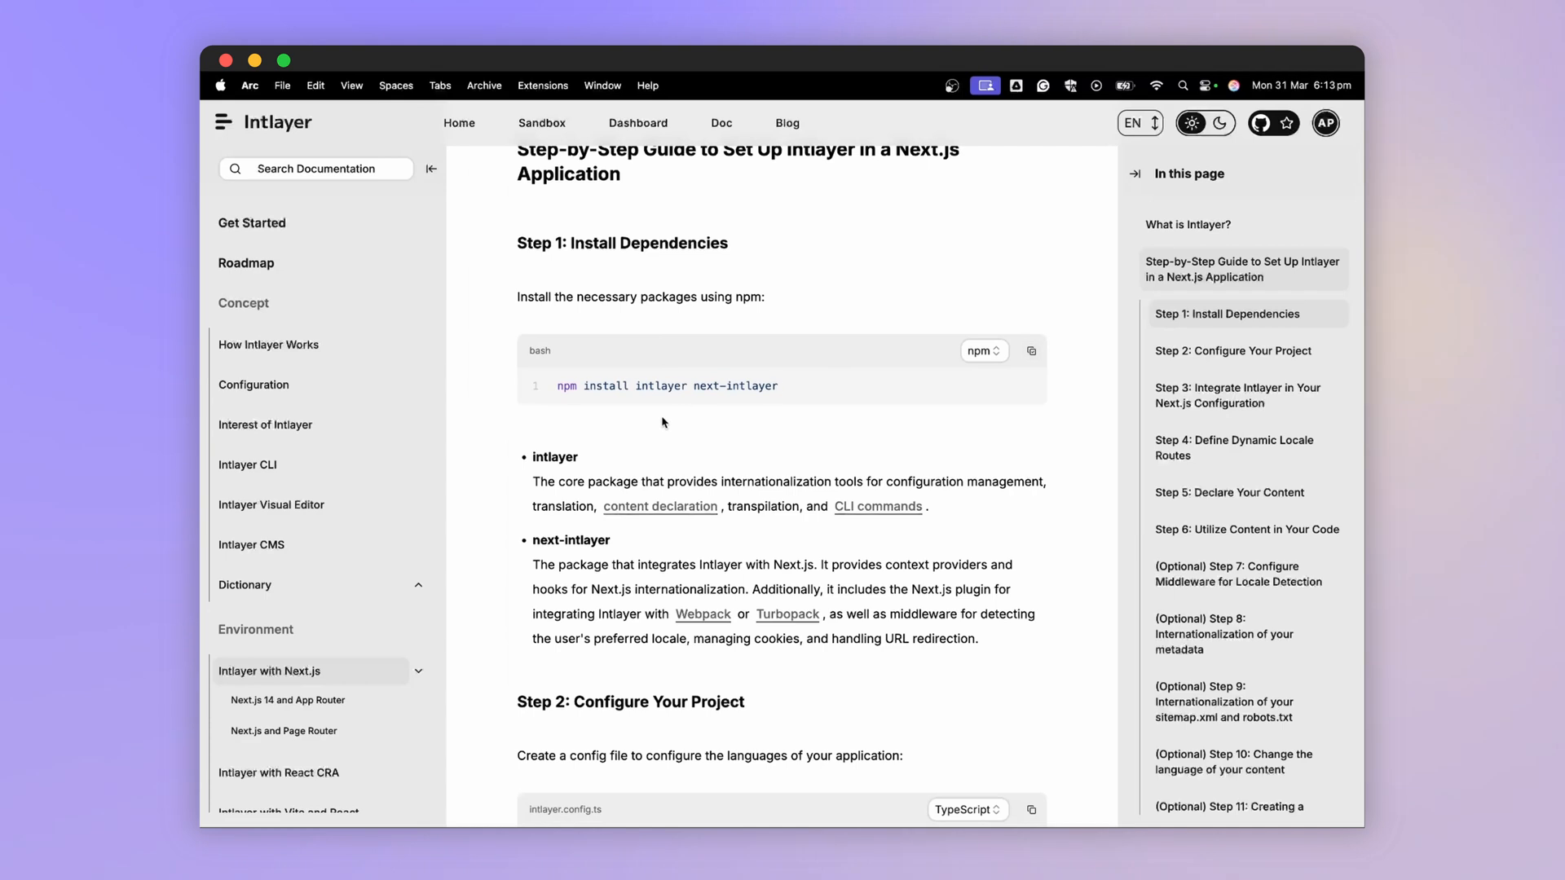
{"action": "double_click", "coordinate": [661, 386]}
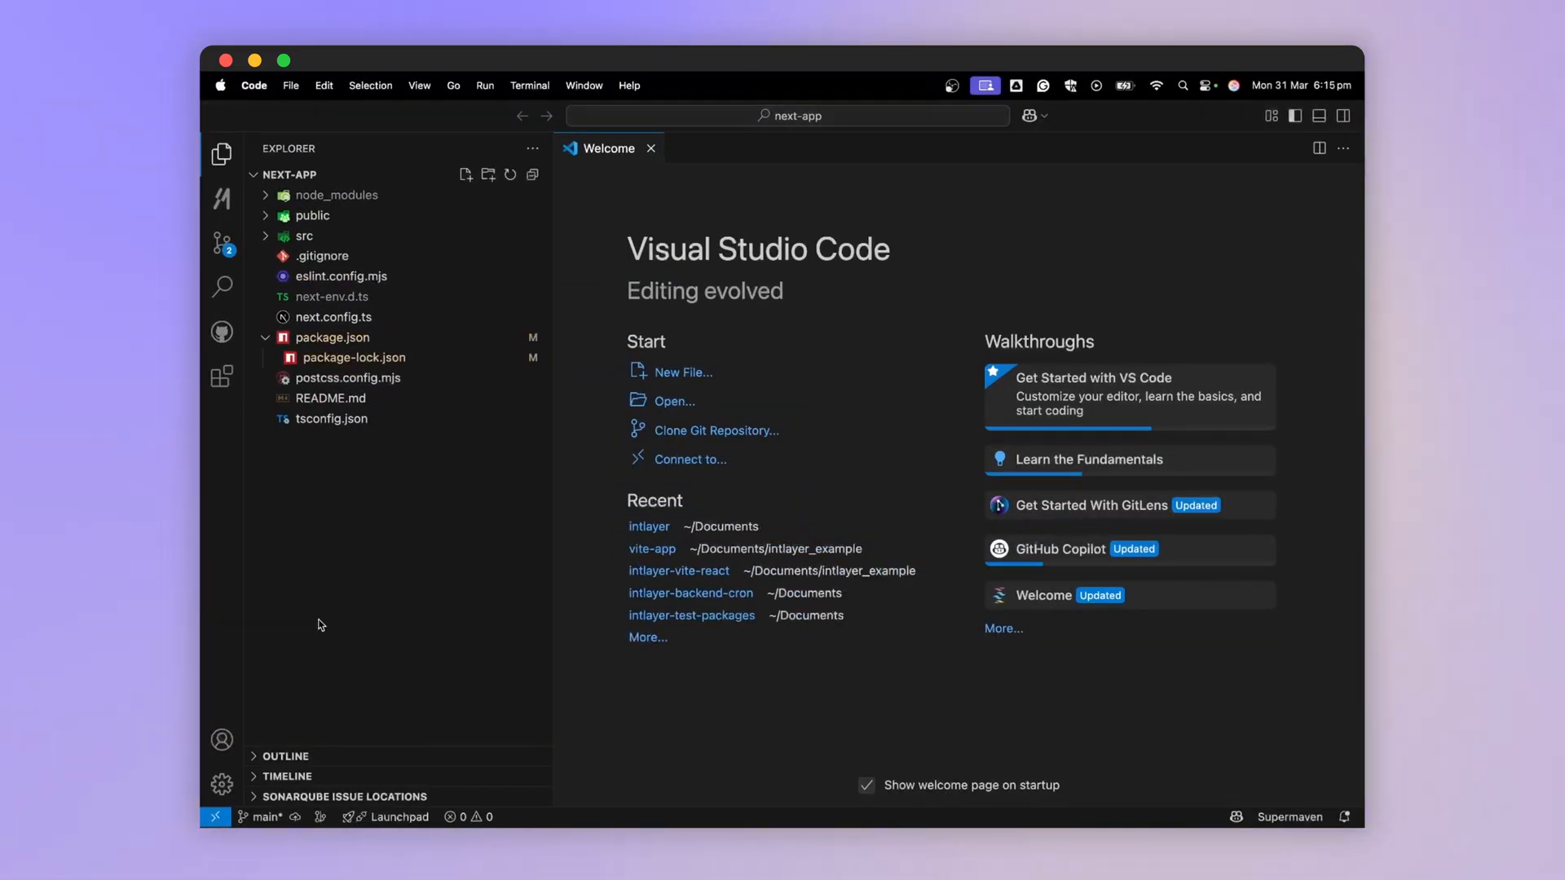
Create intlayer.config.ts with en, fr, es locales and export withIntlayer(nextConfig) in next.config.ts
{"action": "left_click", "coordinate": [466, 175]}
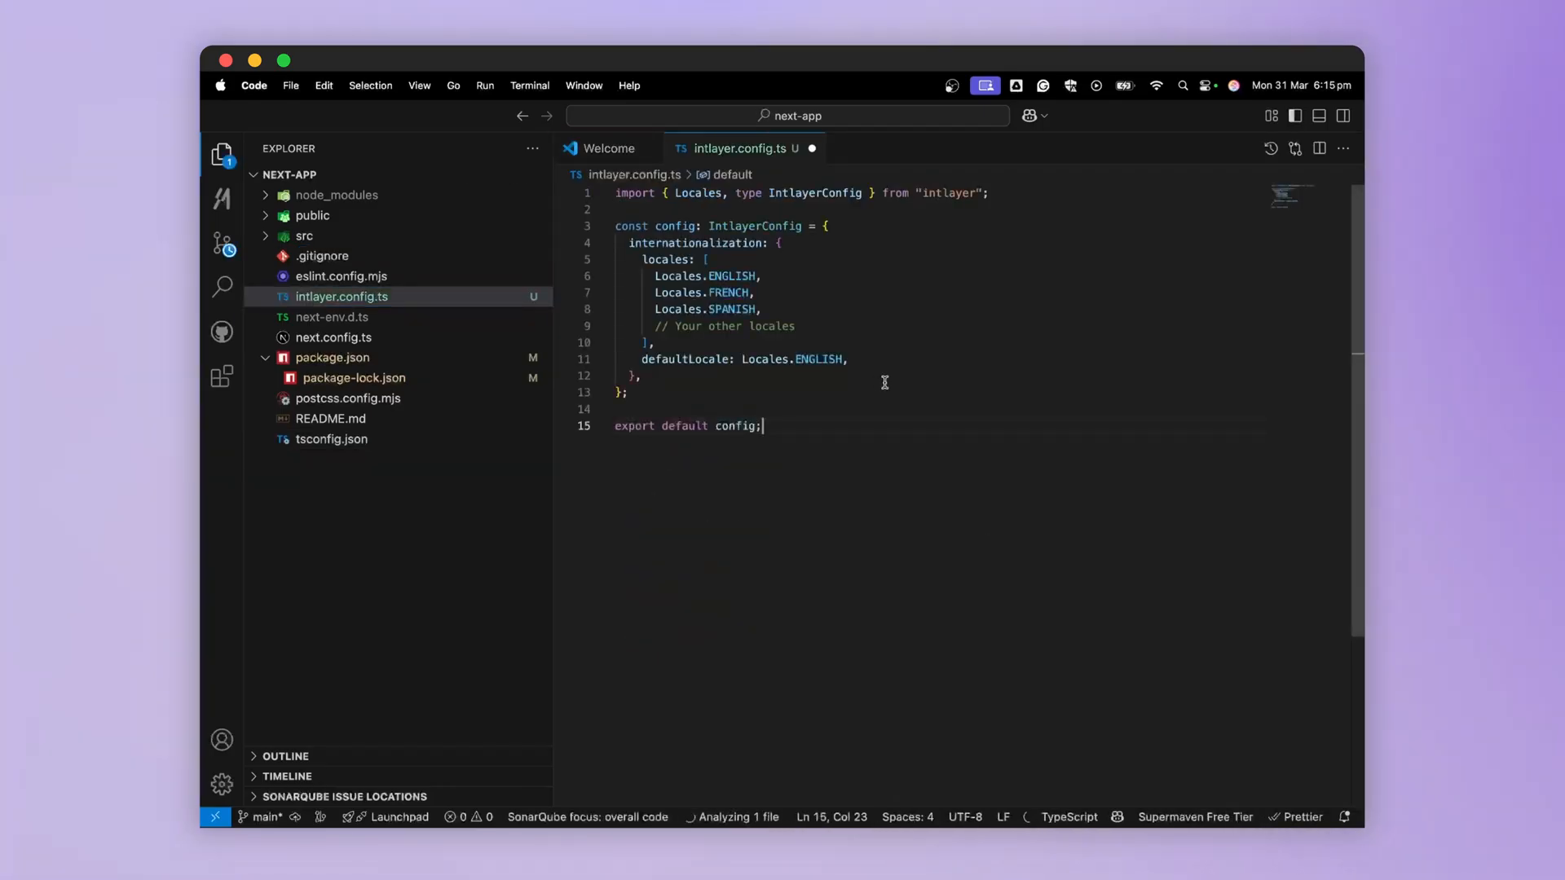
{"action": "left_click", "coordinate": [332, 337]}
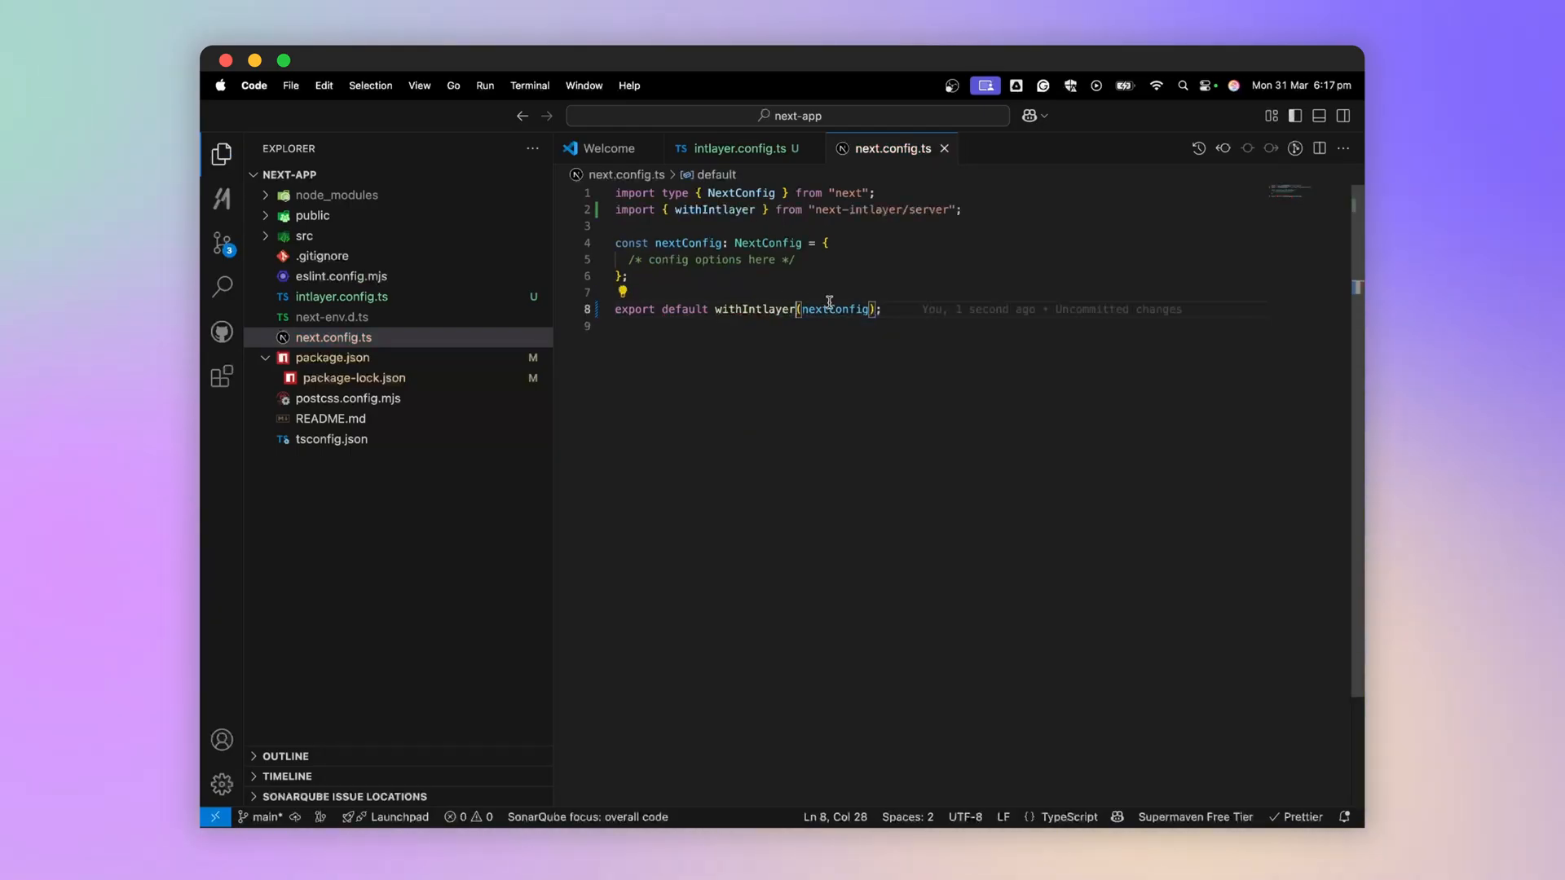
{"action": "left_click", "coordinate": [304, 235]}
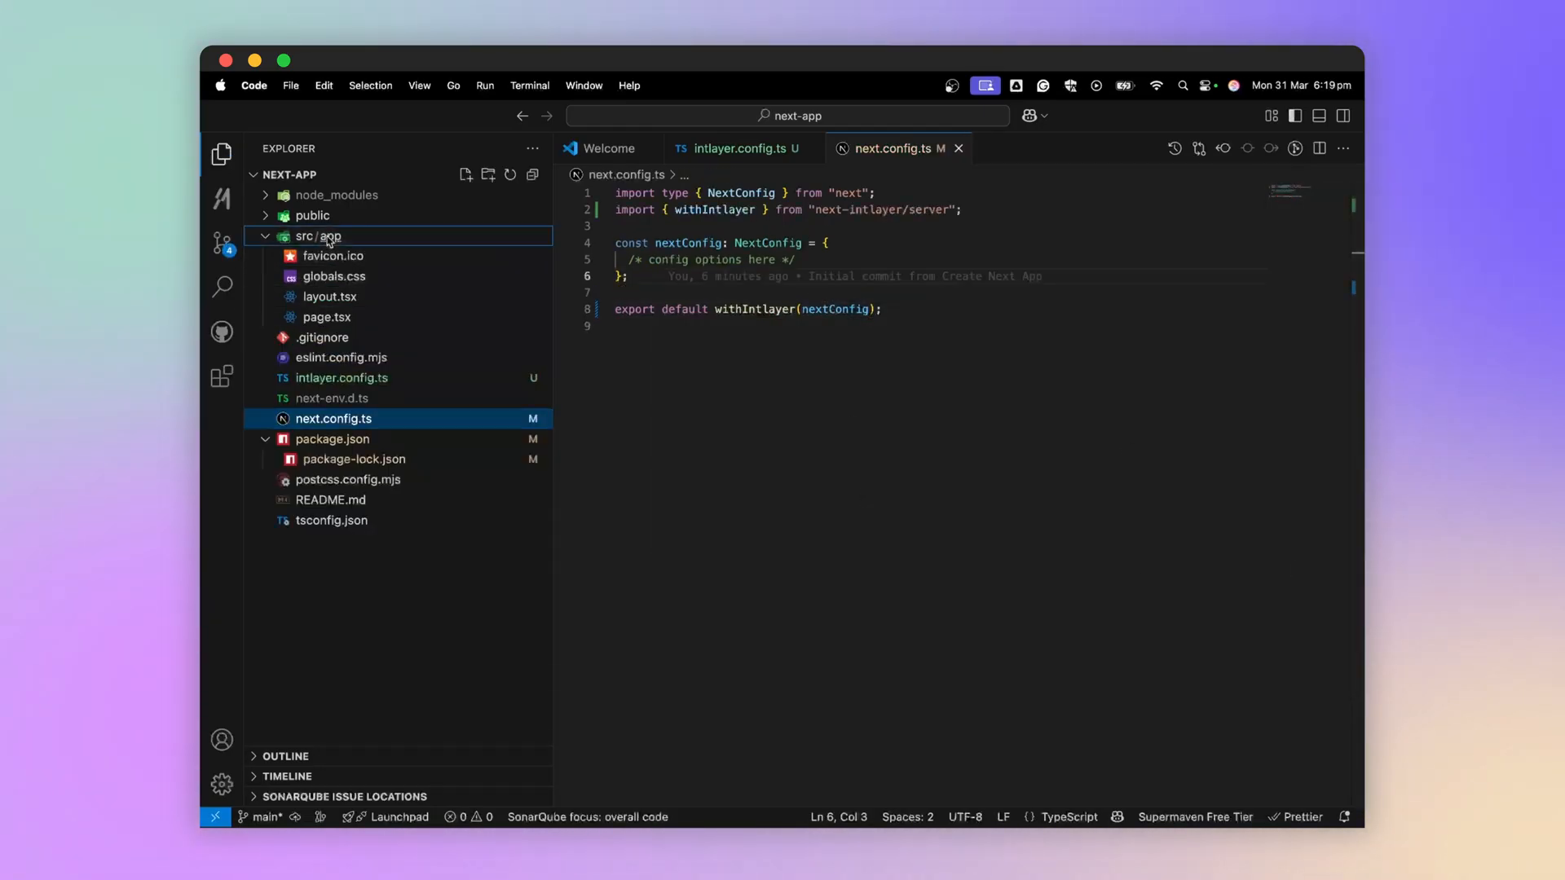
Add src/app/[locale] with a layout.tsx setting html lang/dir and exporting generateStaticParams
{"action": "left_click", "coordinate": [487, 177]}
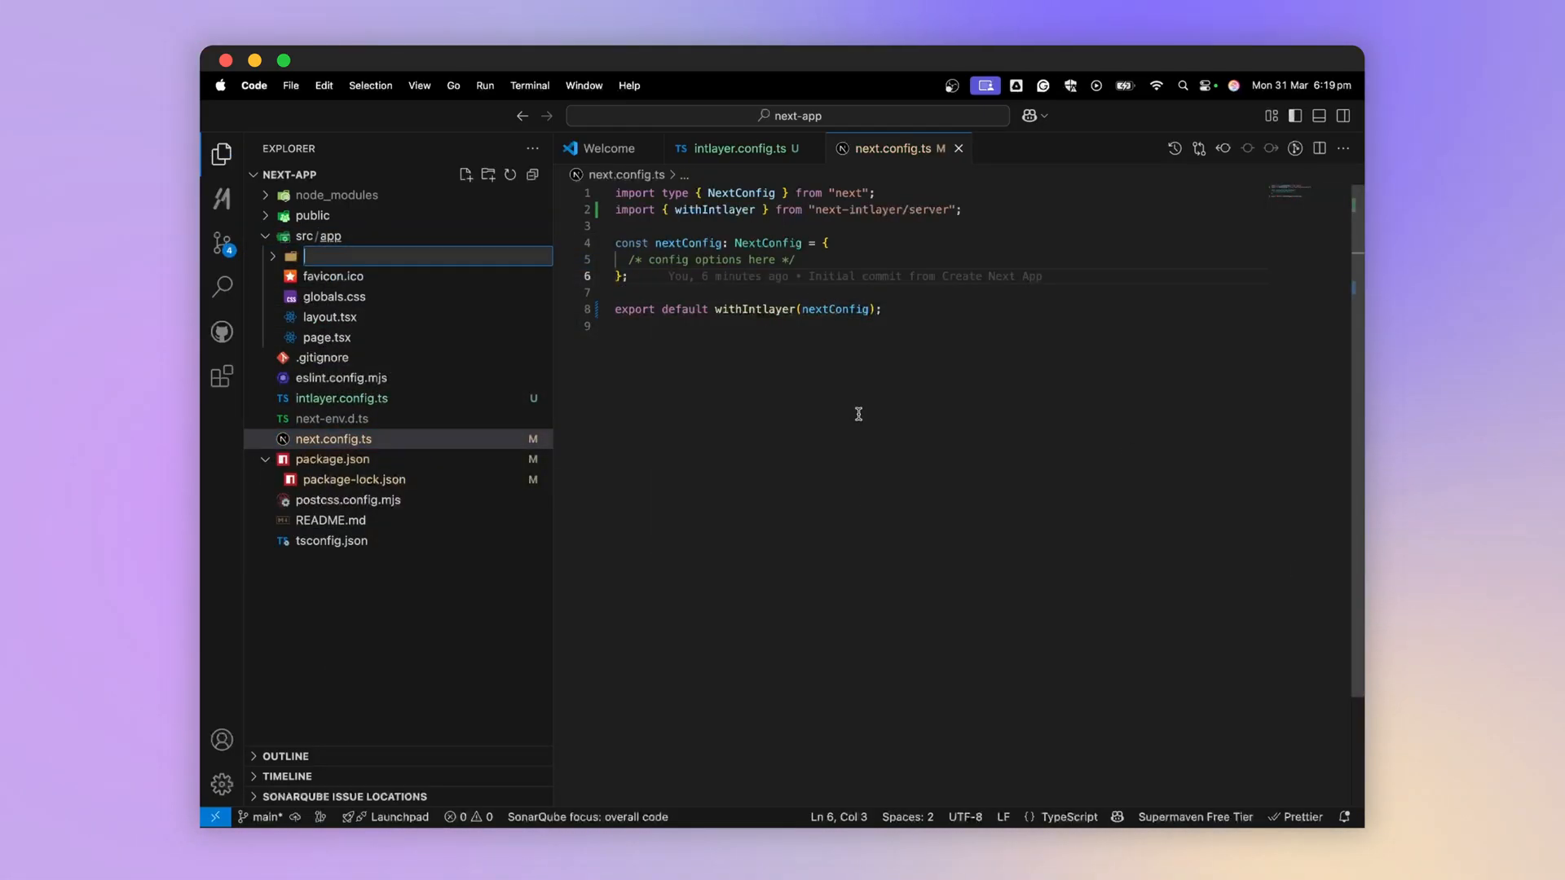
{"action": "type", "text": "[locale]"}
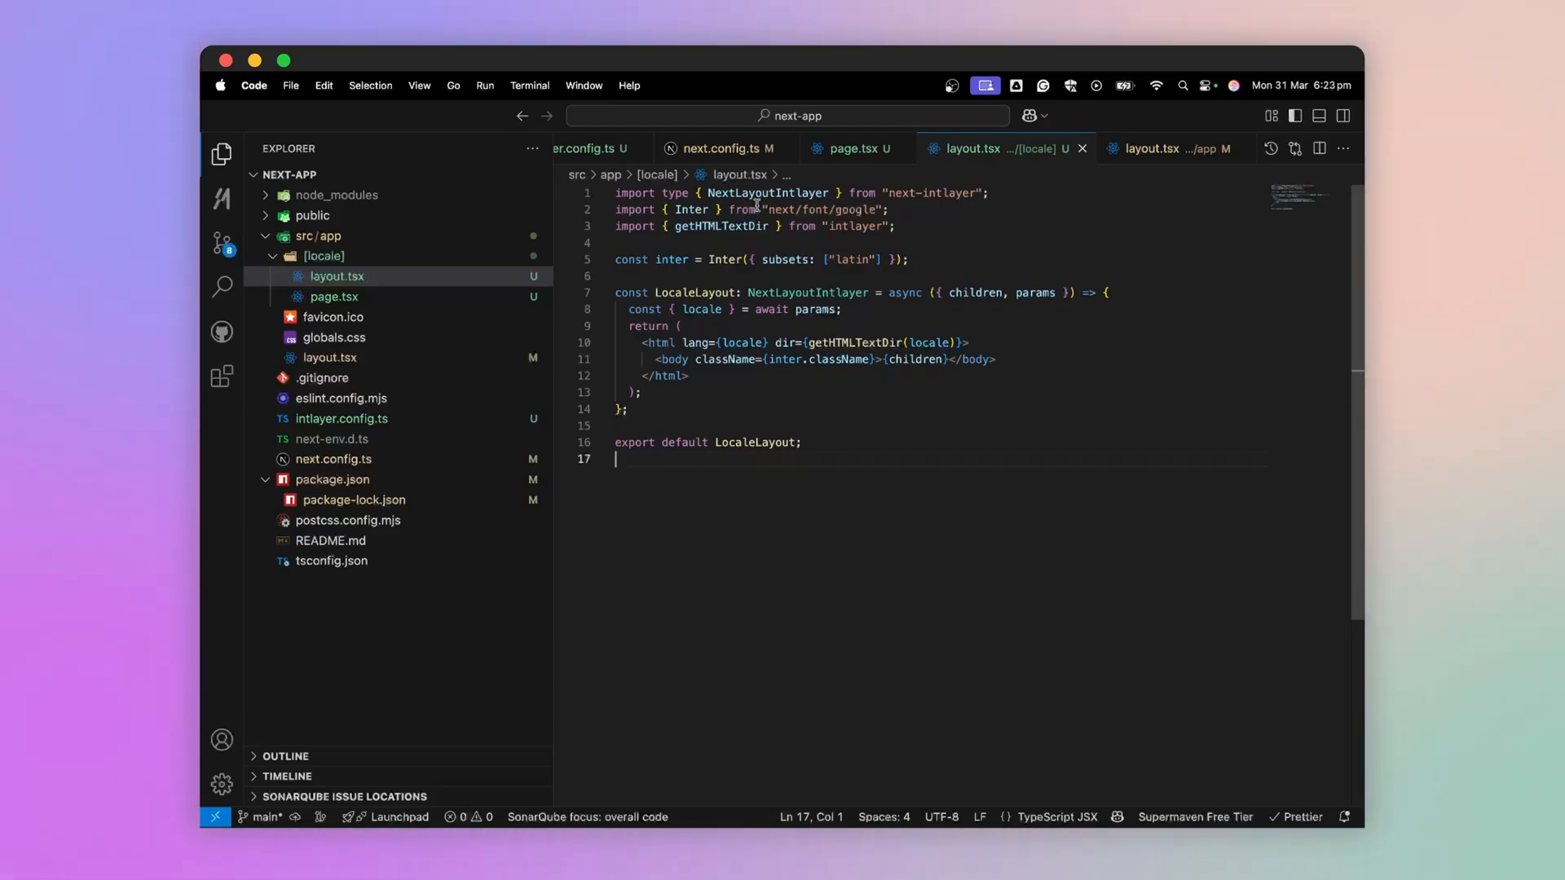
{"action": "type", "text": "export {  }"}
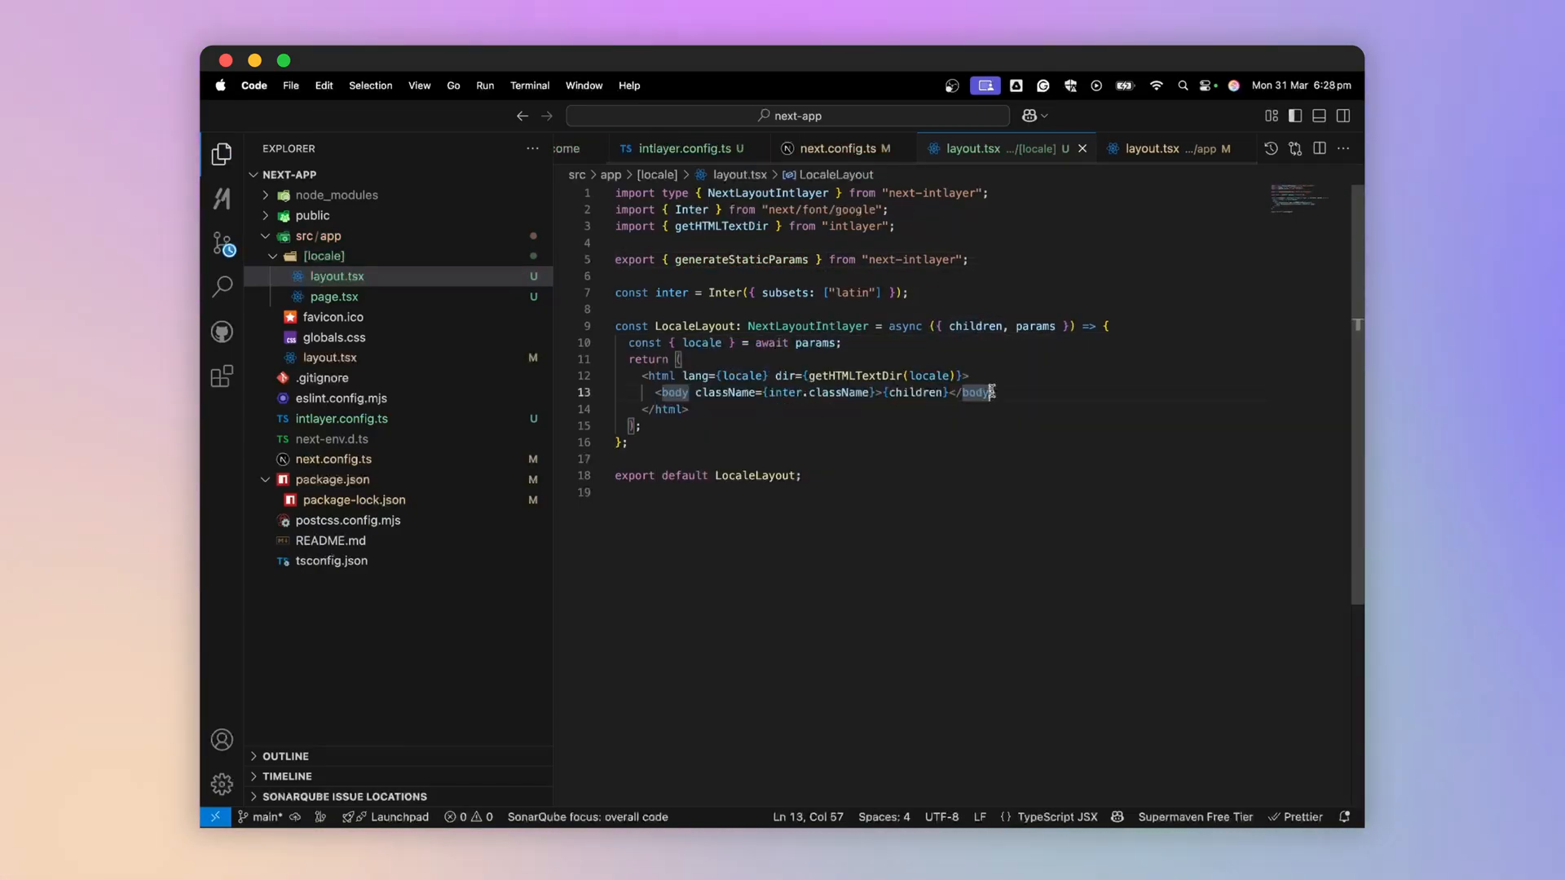
Wrap the [locale]/page.tsx output in IntlayerServerProvider and IntlayerClientProvider, each receiving the locale
{"action": "left_click", "coordinate": [334, 297]}
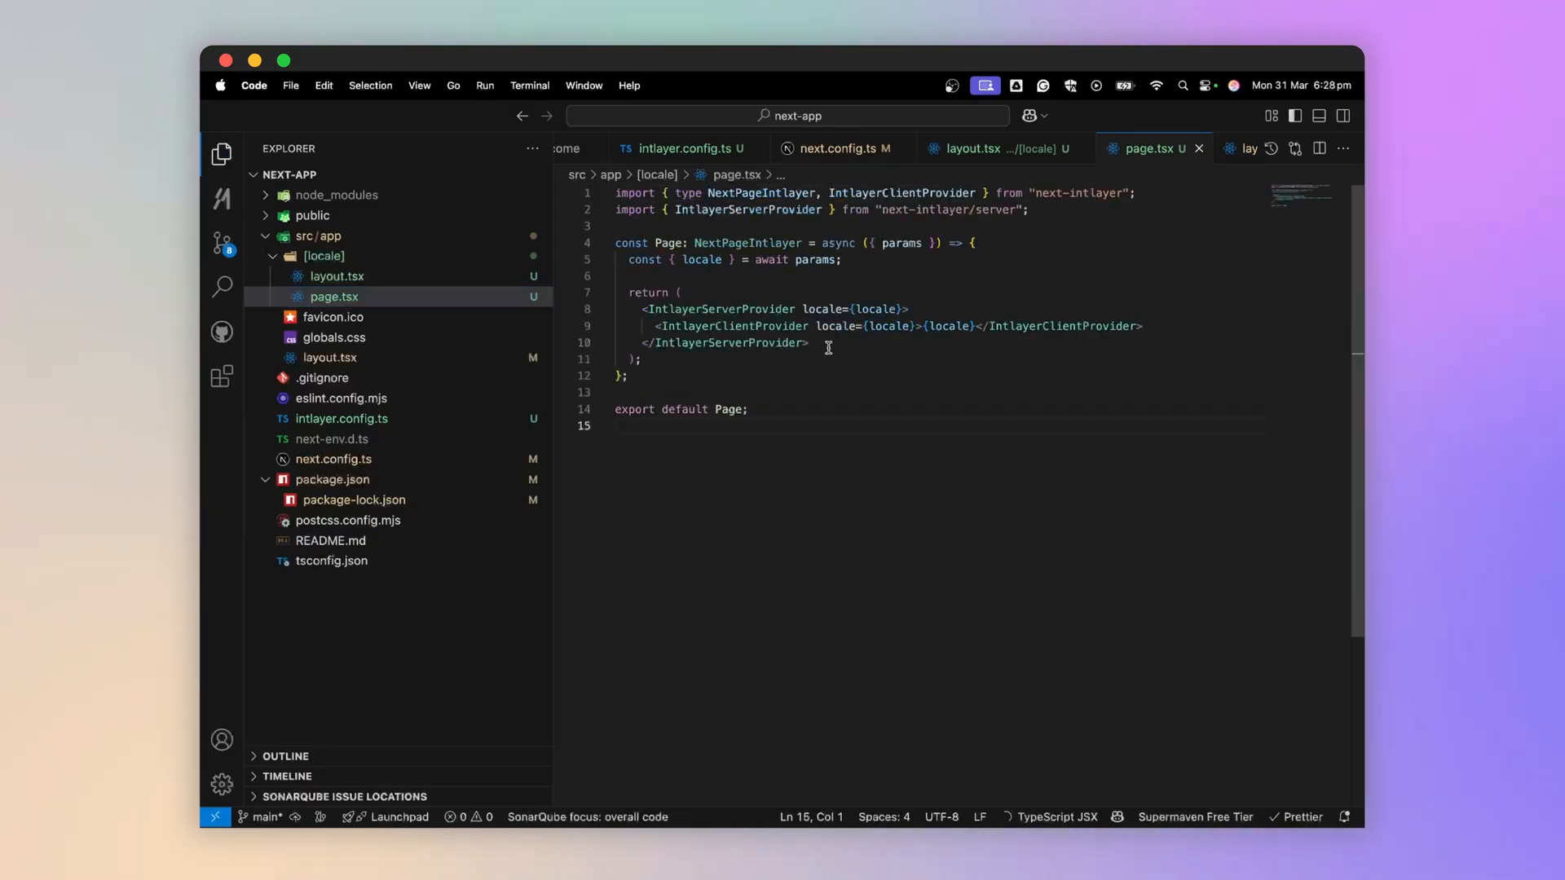
{"action": "mouse_move", "coordinate": [697, 309]}
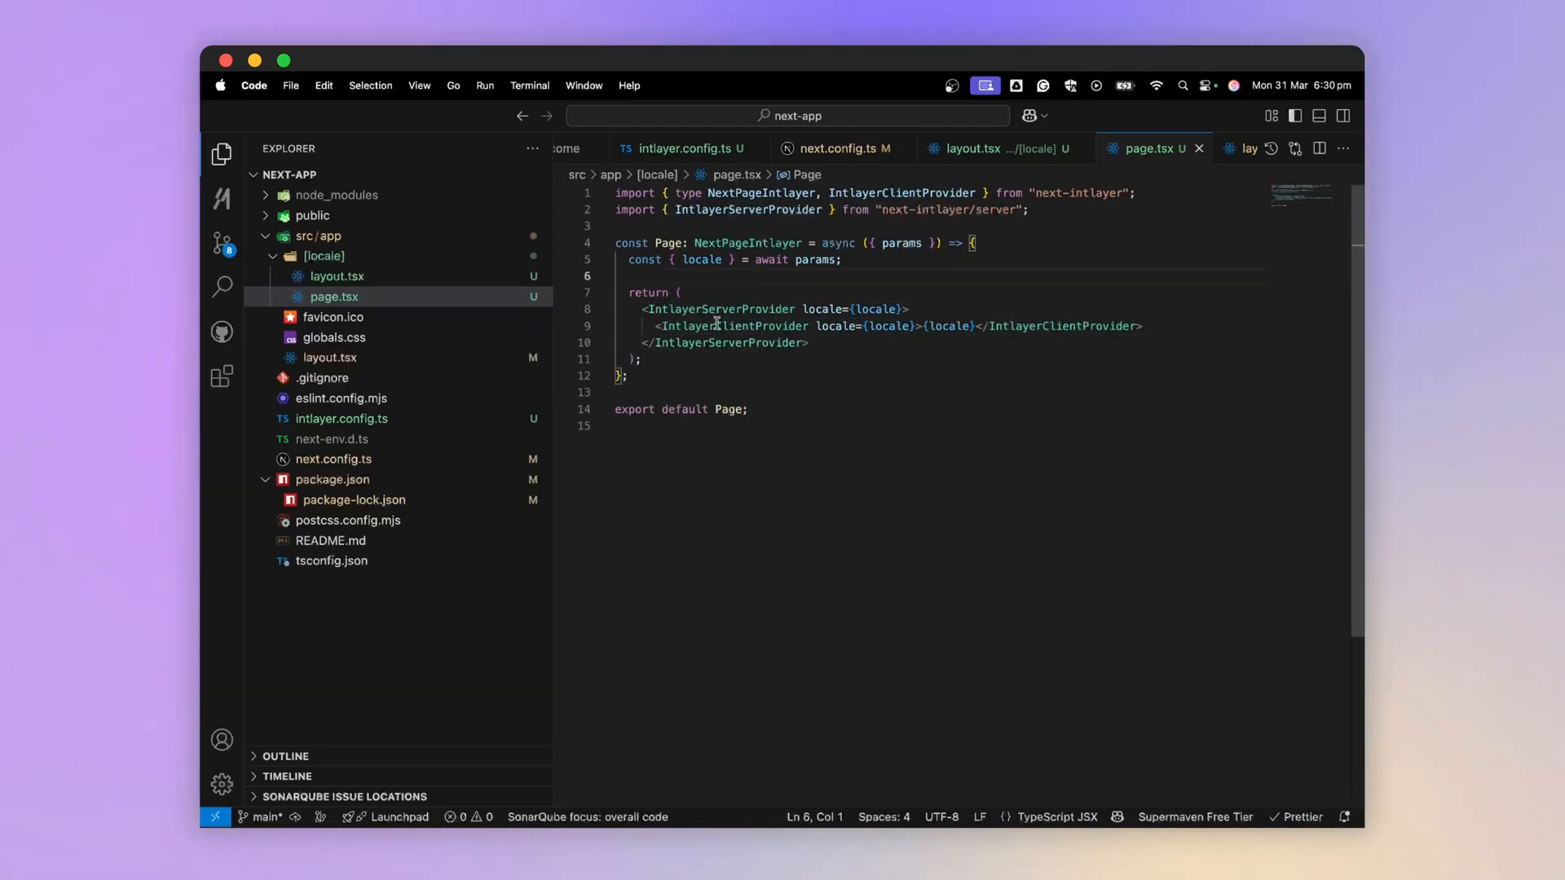
{"action": "double_click", "coordinate": [732, 326]}
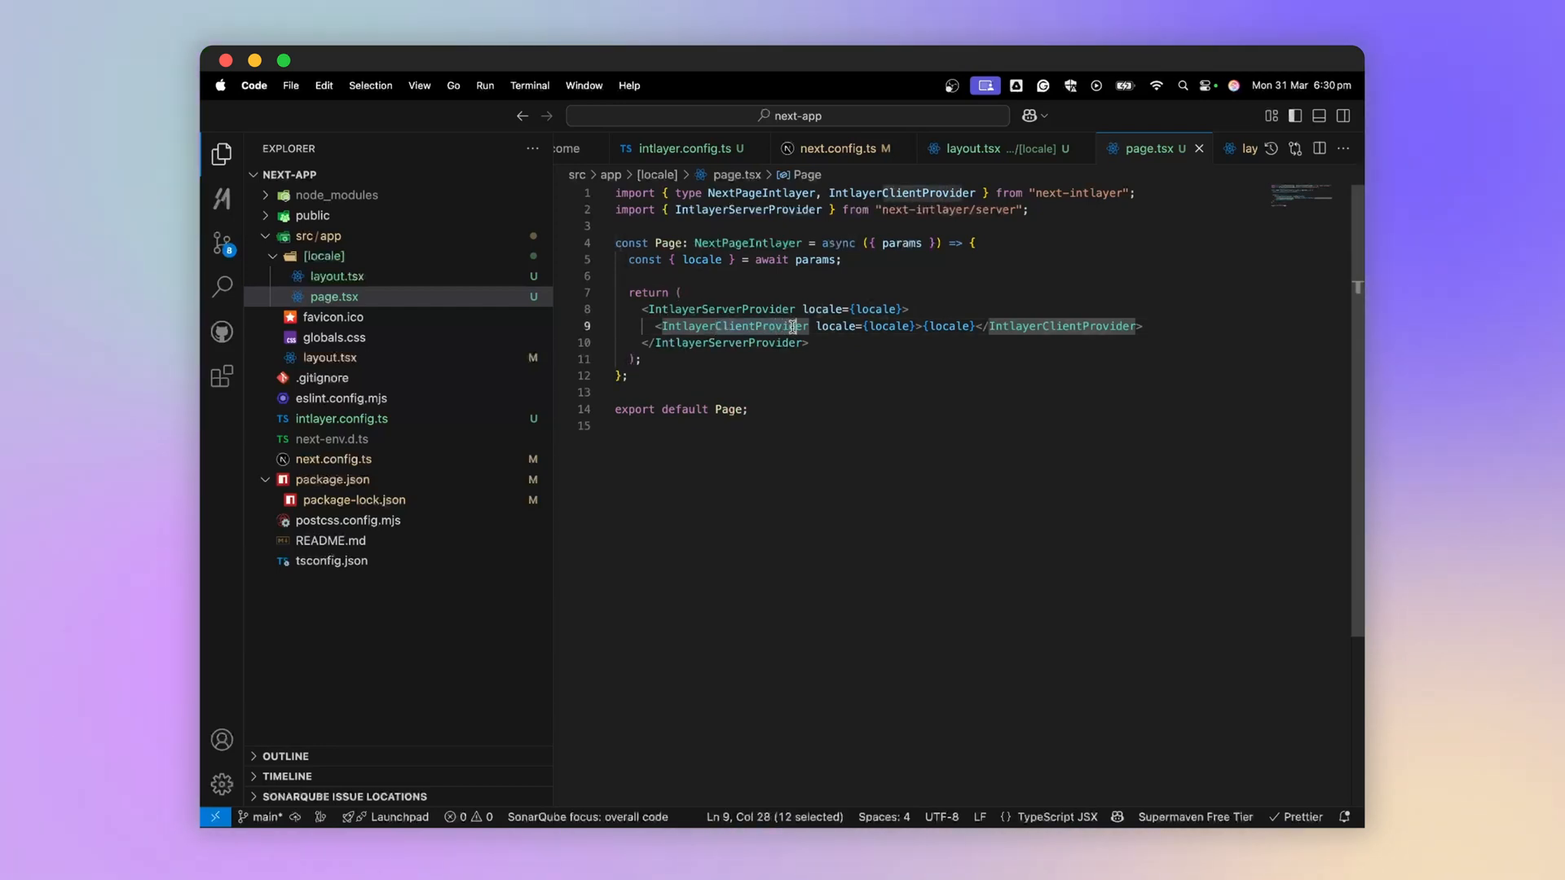
{"action": "mouse_move", "coordinate": [342, 275]}
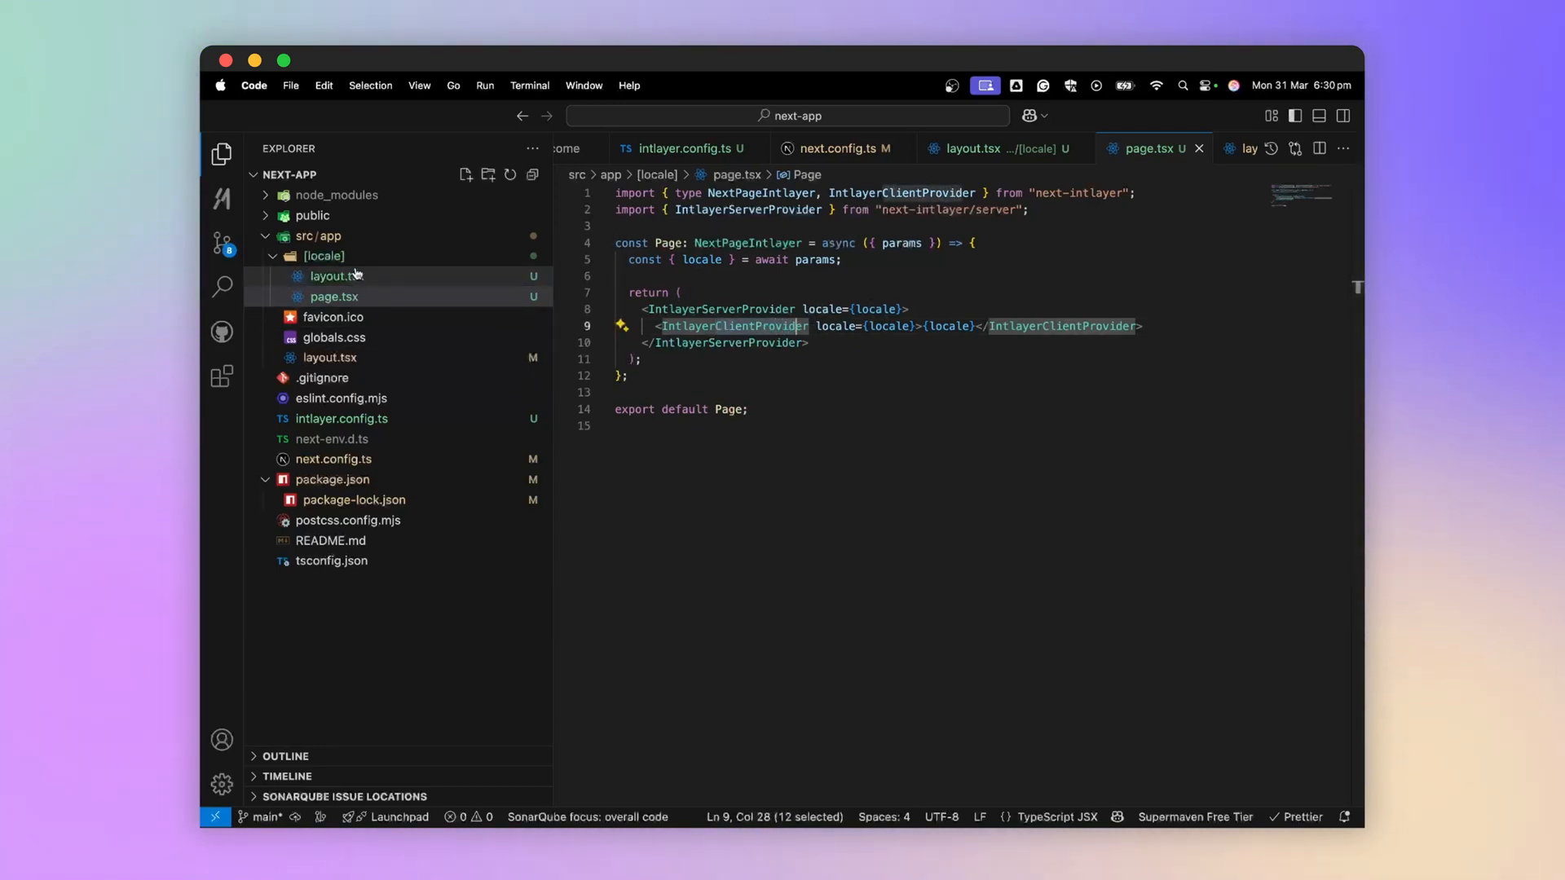
{"action": "mouse_move", "coordinate": [348, 276]}
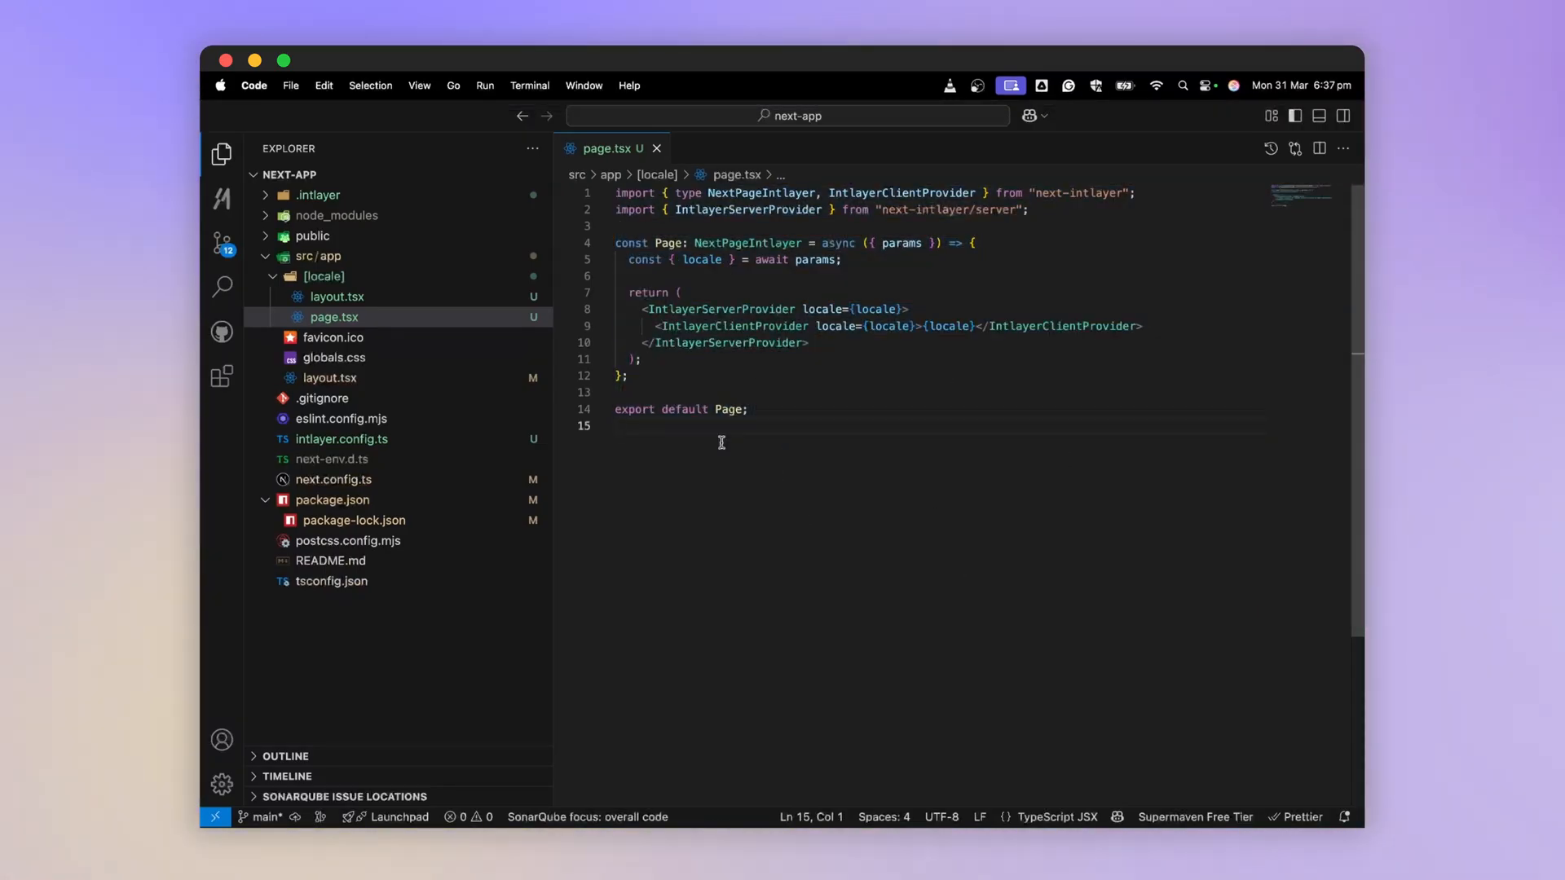
{"action": "double_click", "coordinate": [948, 326]}
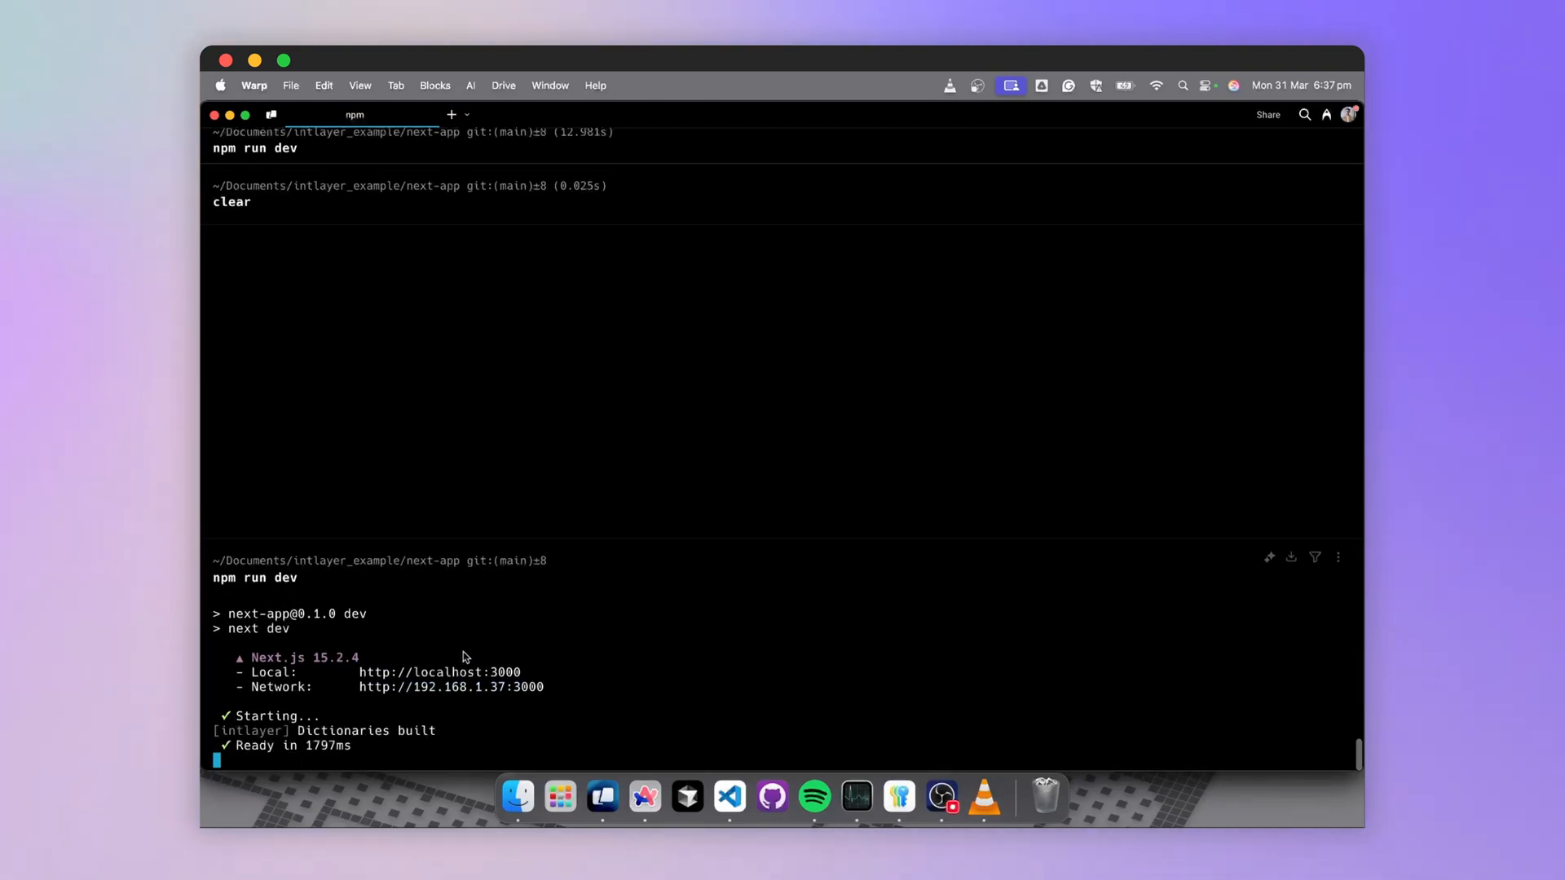
{"action": "double_click", "coordinate": [343, 731]}
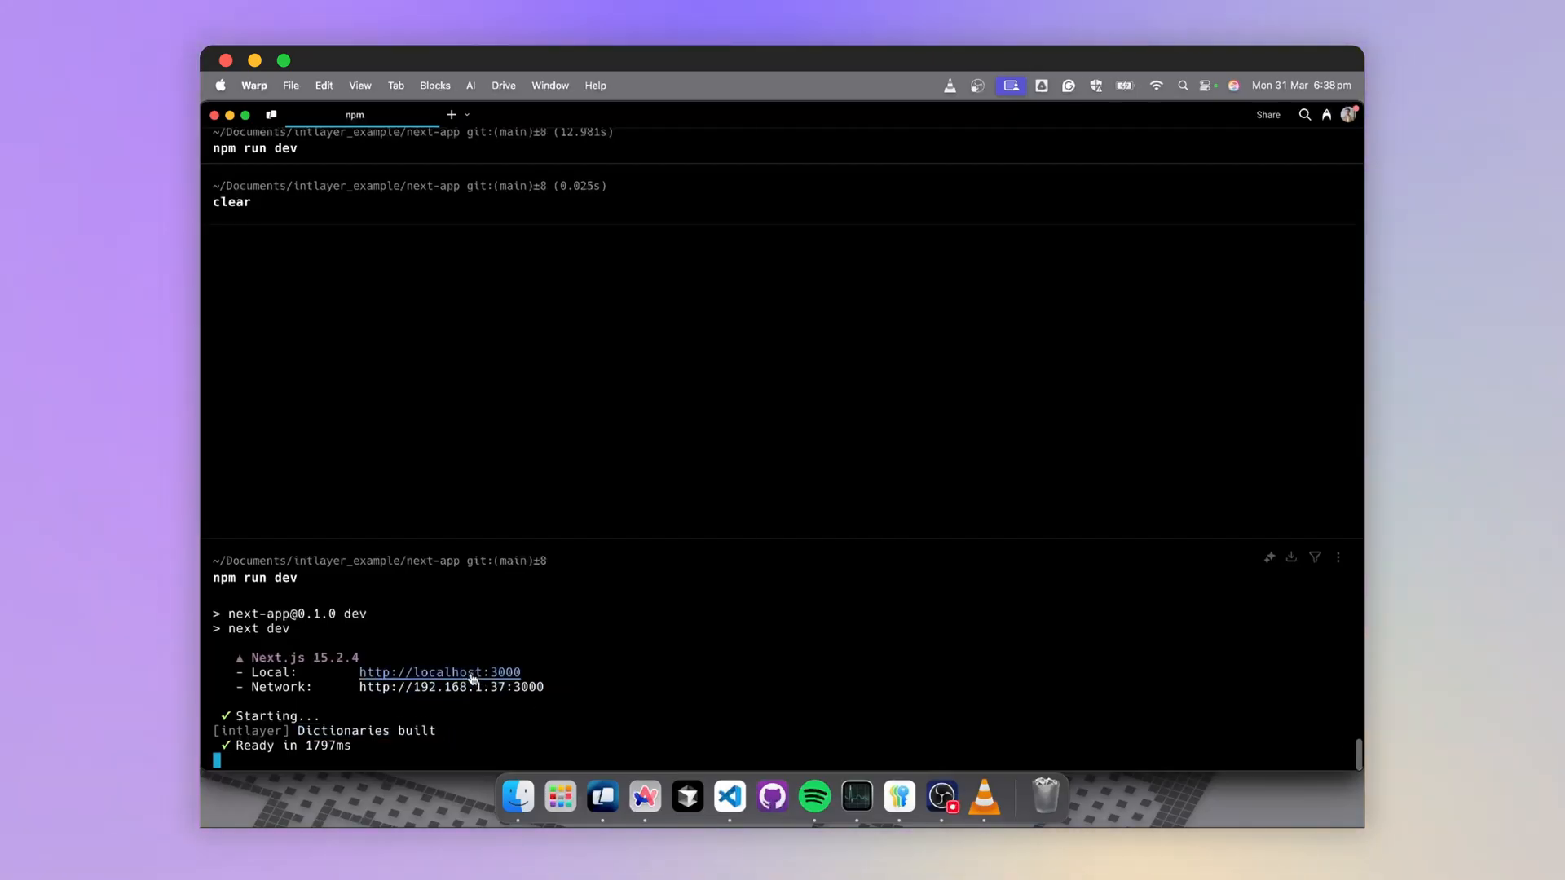
{"action": "left_click", "coordinate": [438, 673]}
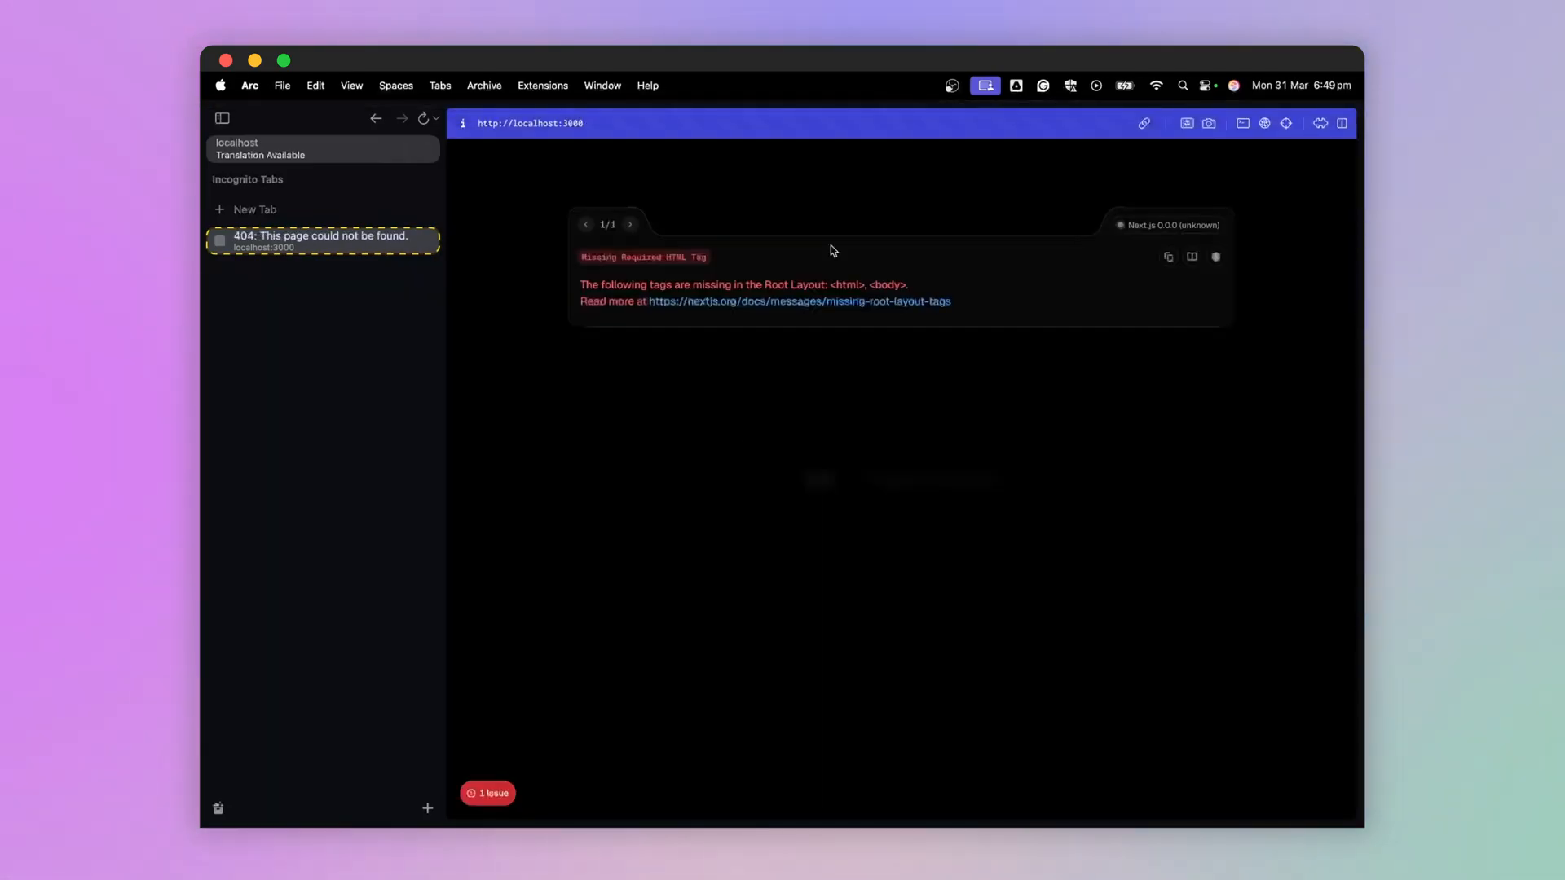
{"action": "mouse_move", "coordinate": [822, 527]}
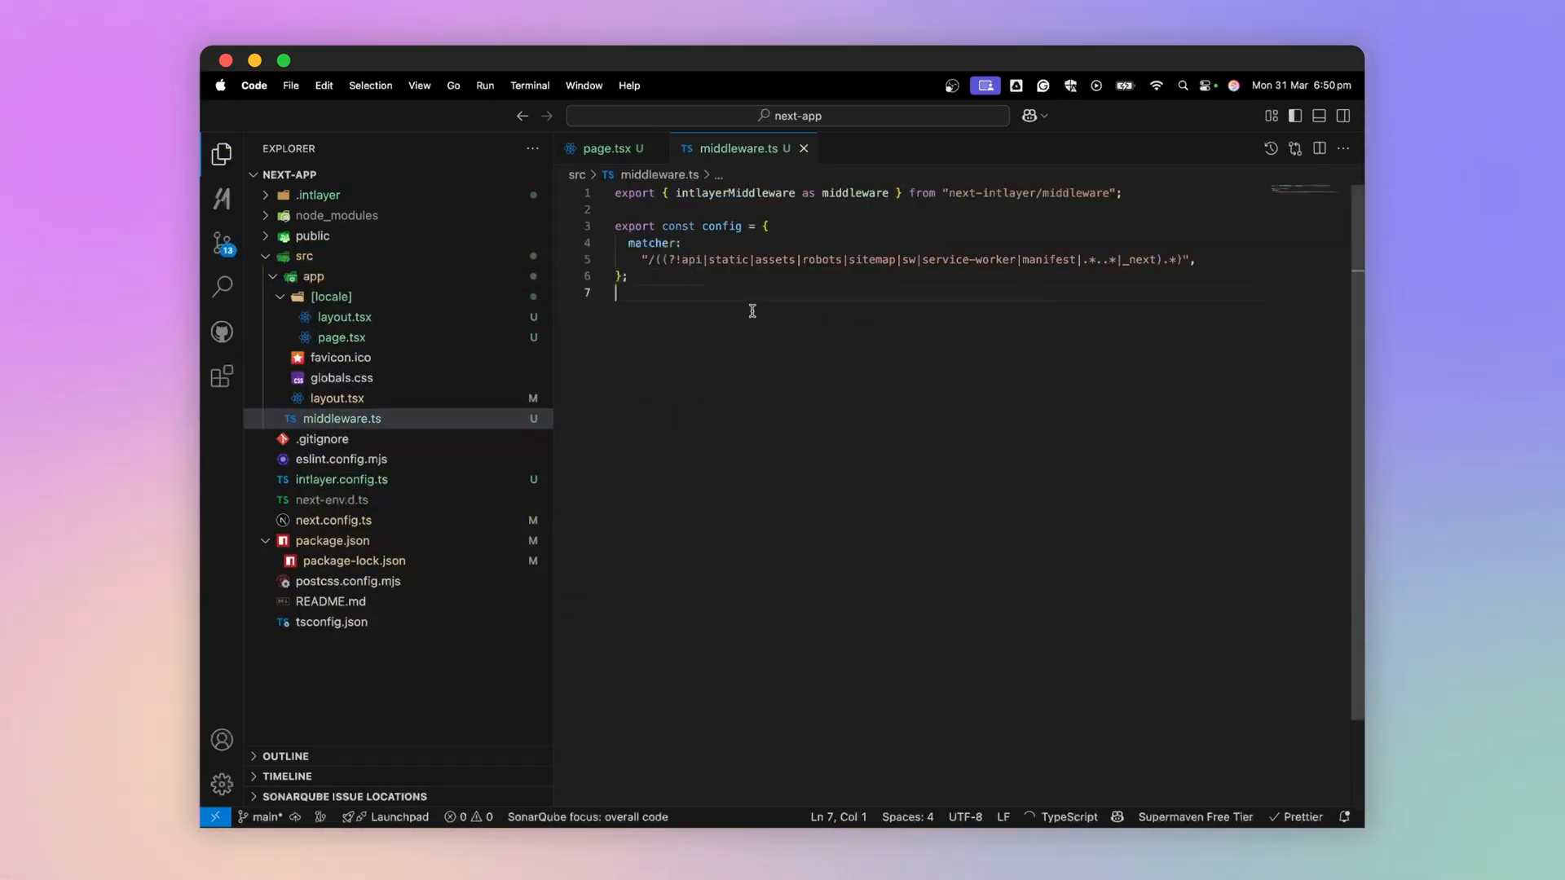
Add src/middleware.ts and a client components/MyComponent.tsx, imported into the locale page
{"action": "double_click", "coordinate": [735, 194]}
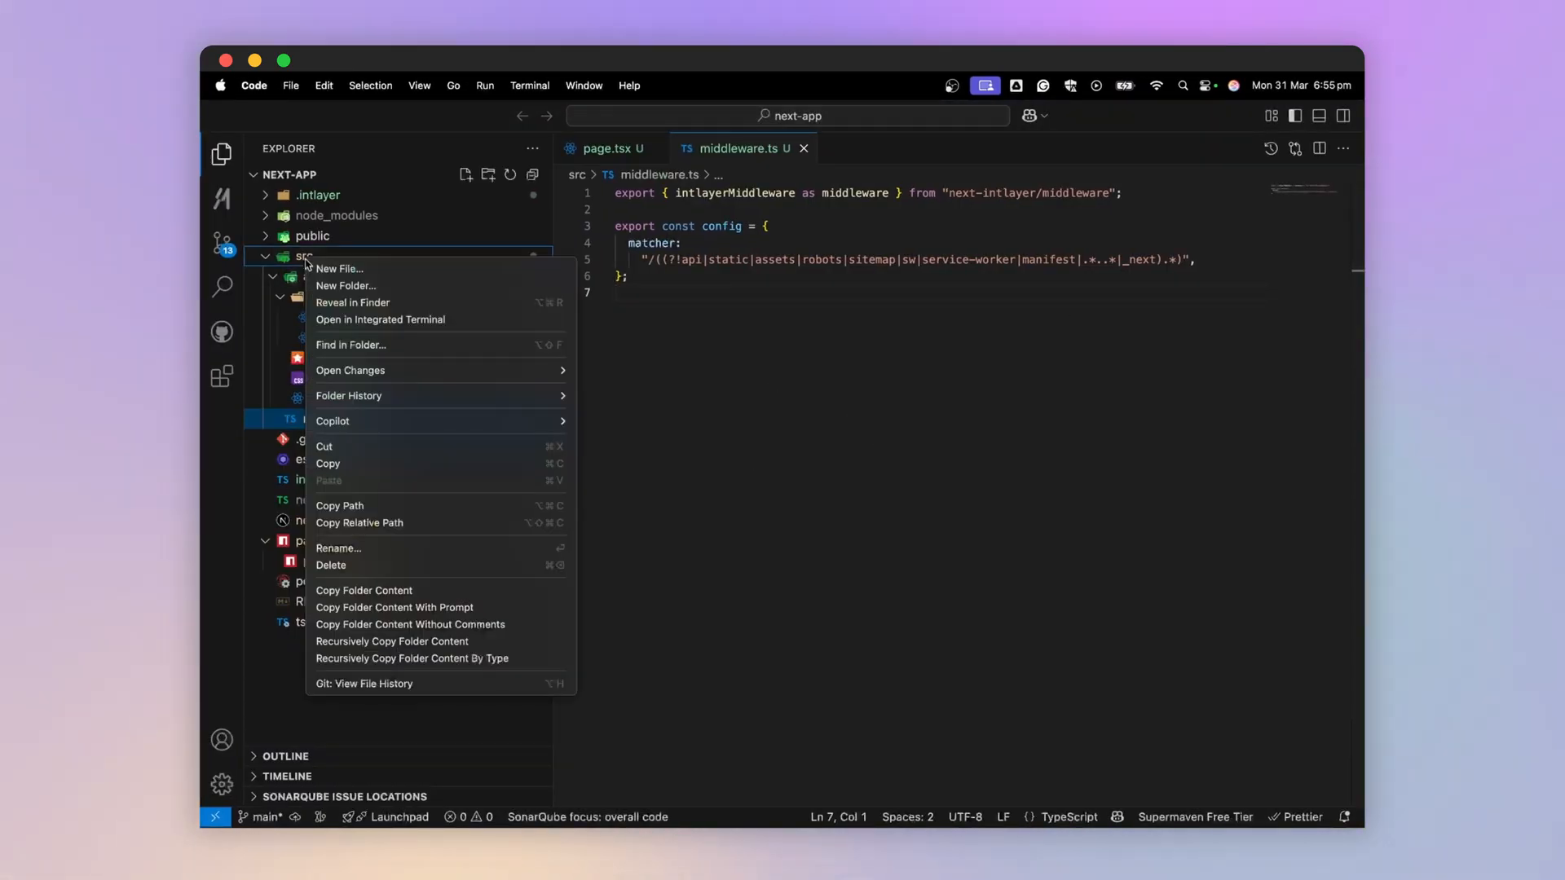
{"action": "left_click", "coordinate": [339, 269]}
{"action": "type", "text": "components/MyComponent.tsx"}
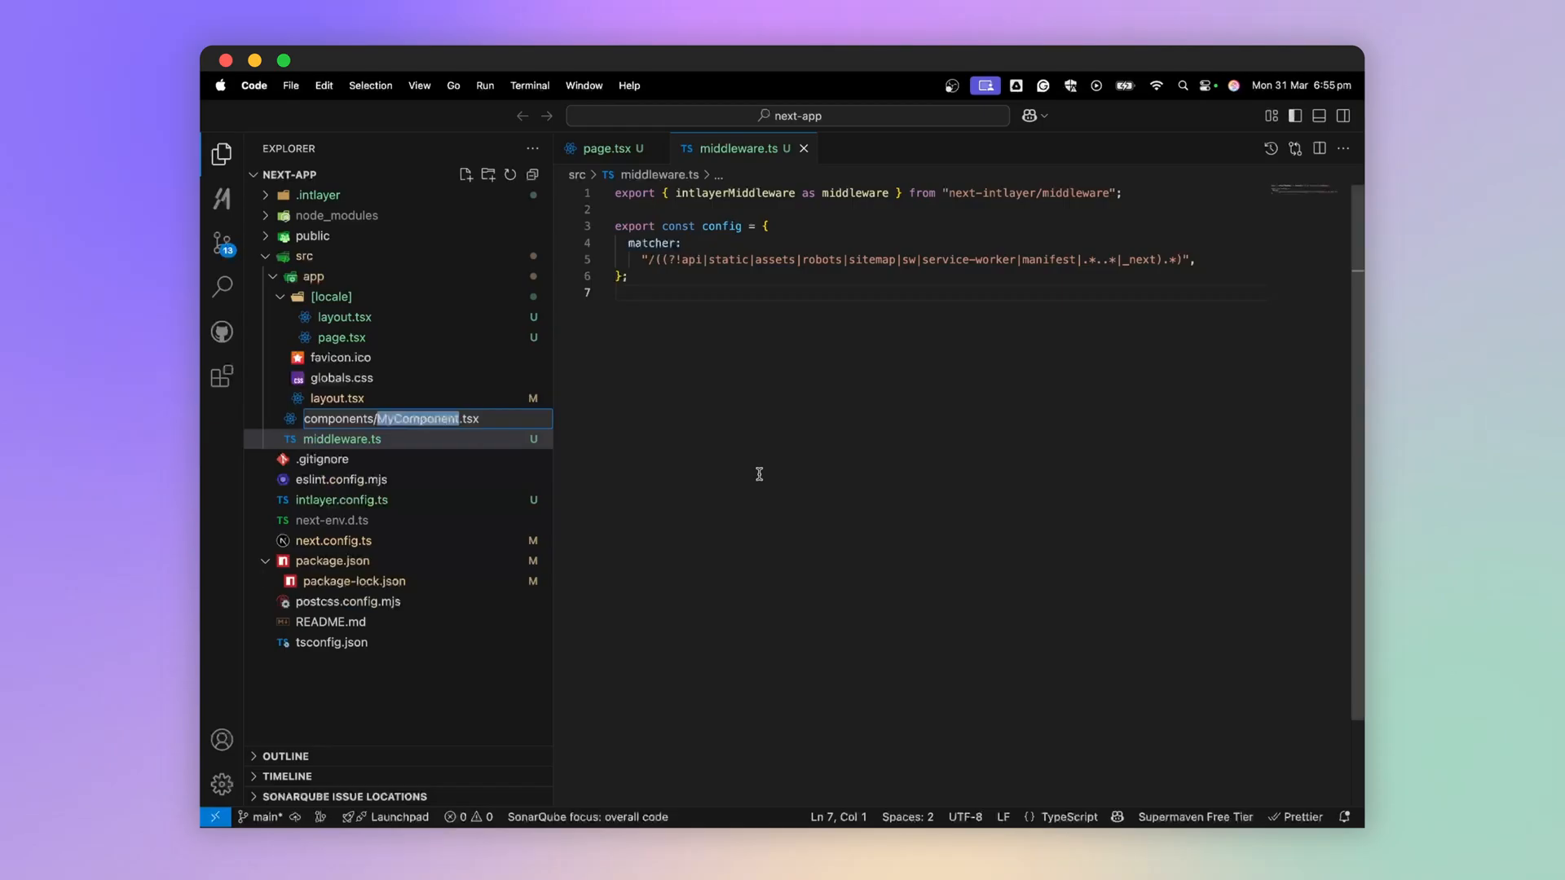
{"action": "key", "text": "Enter"}
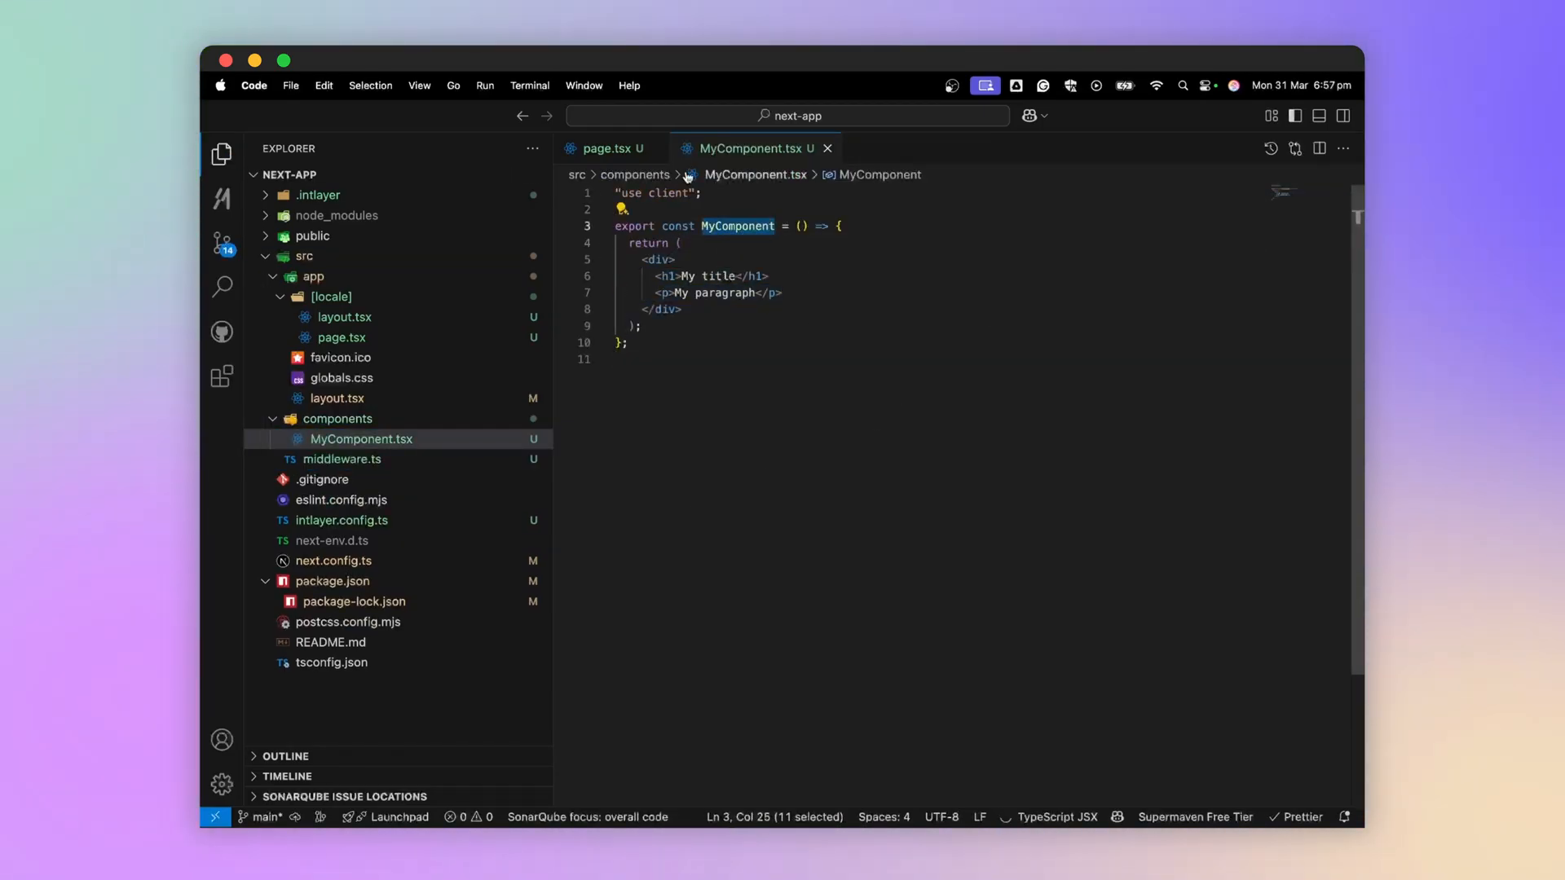
{"action": "left_click", "coordinate": [608, 148]}
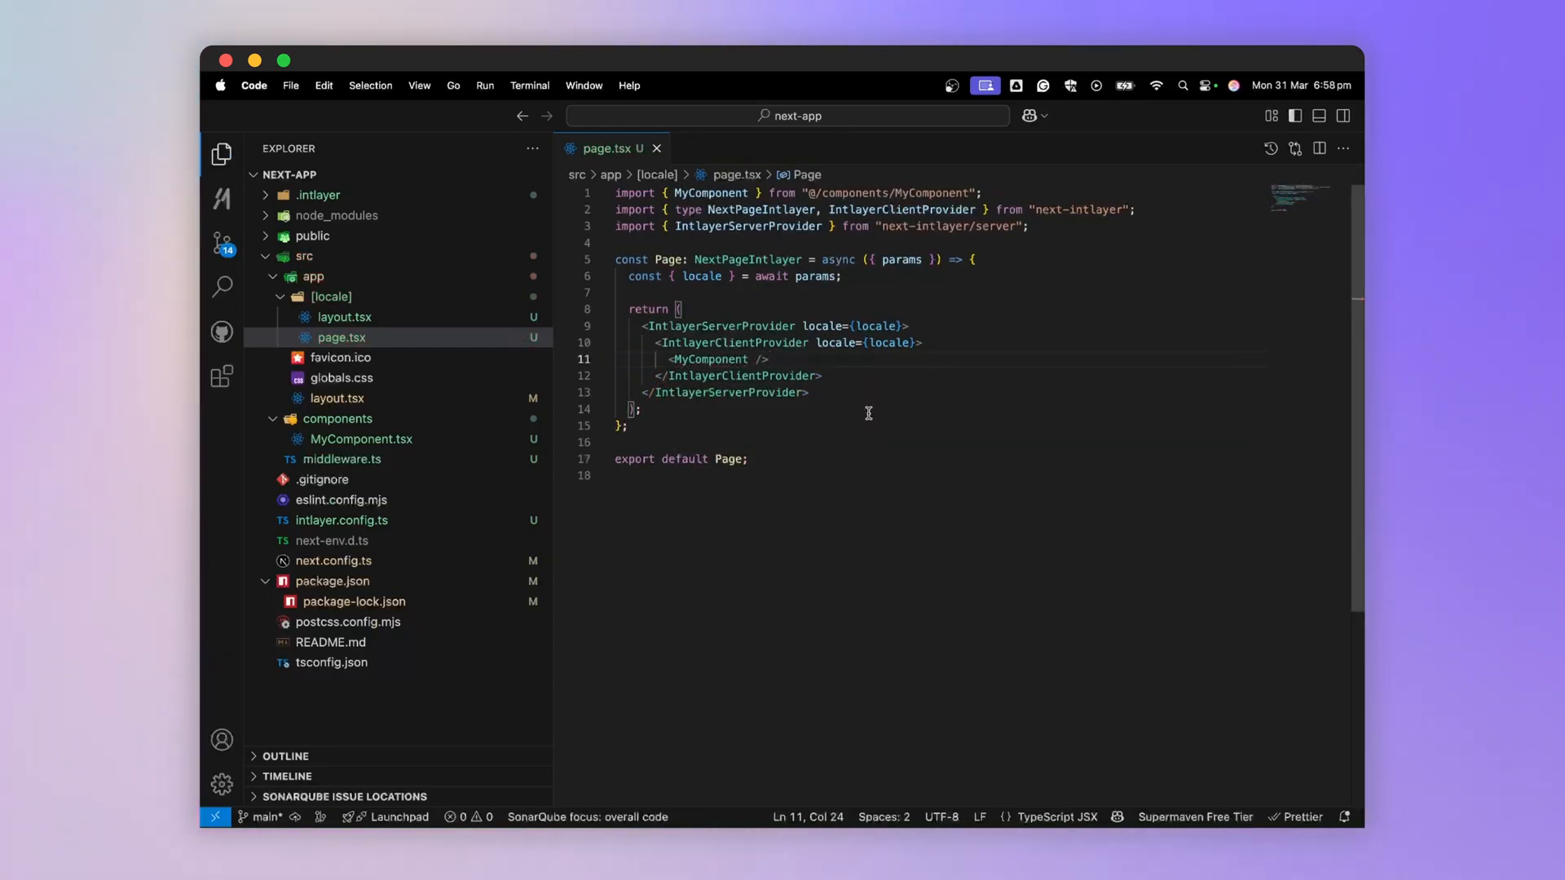
{"action": "left_click", "coordinate": [361, 439]}
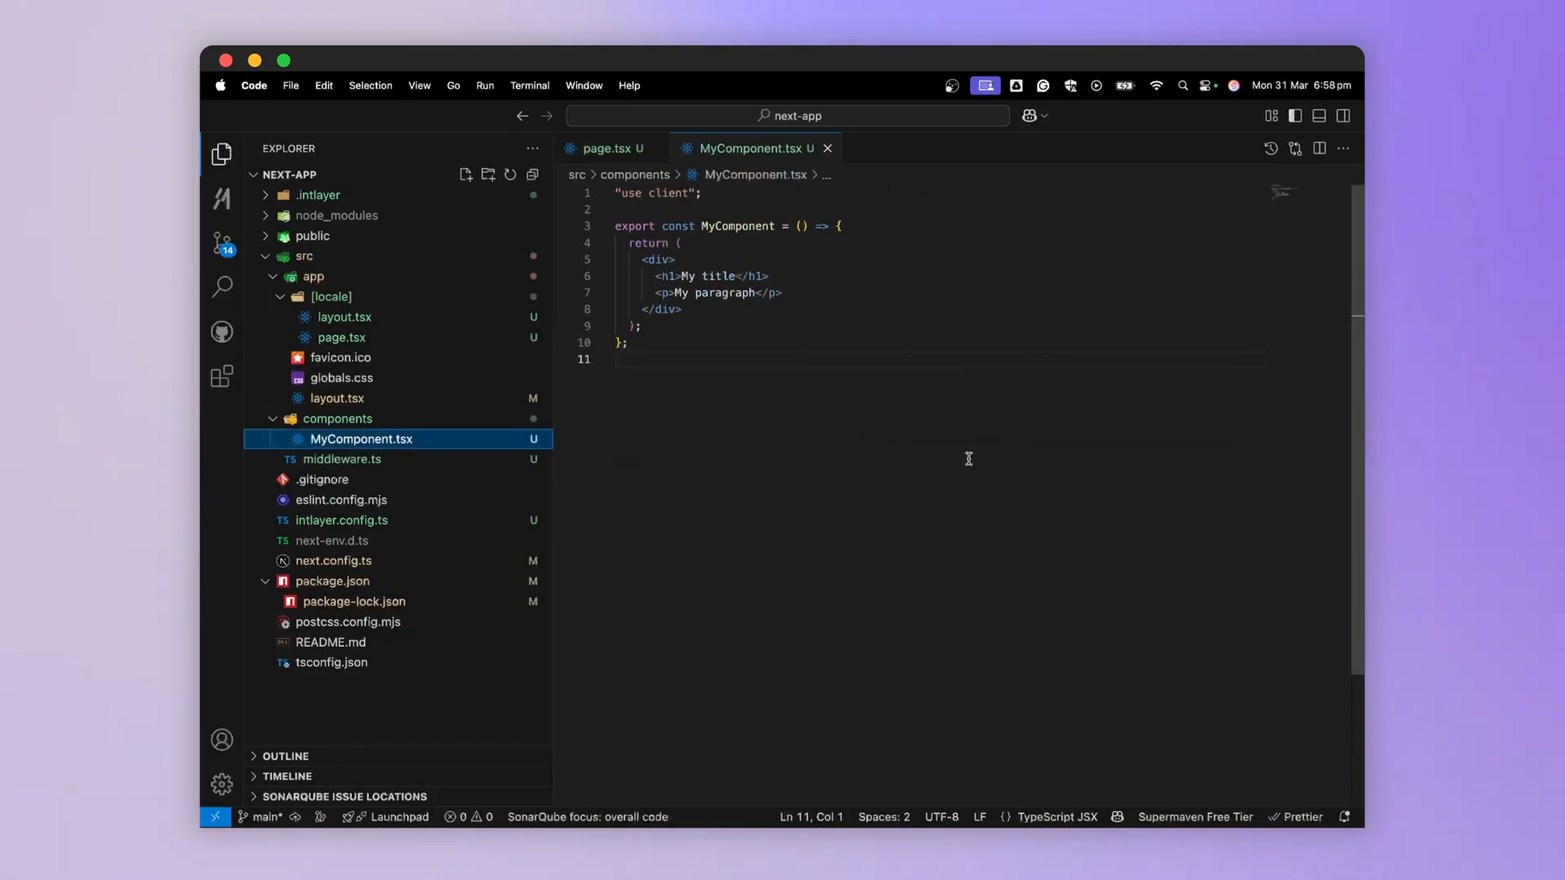
Generate myComponent.content.ts with key my-component holding title and paragraph strings
{"action": "key", "text": "Cmd+Shift+P"}
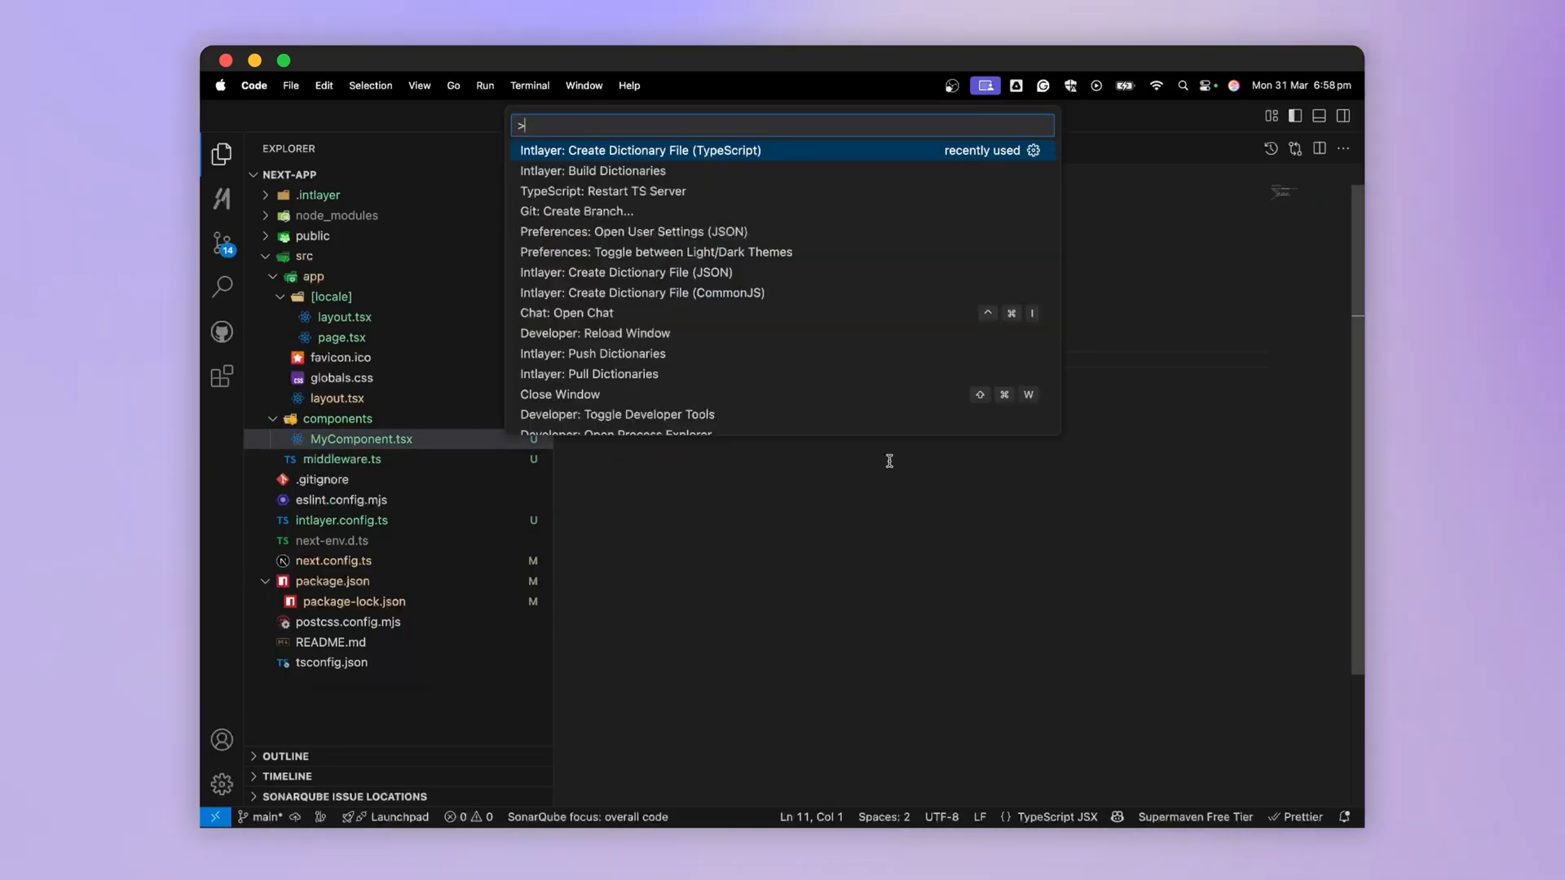
{"action": "left_click", "coordinate": [639, 150]}
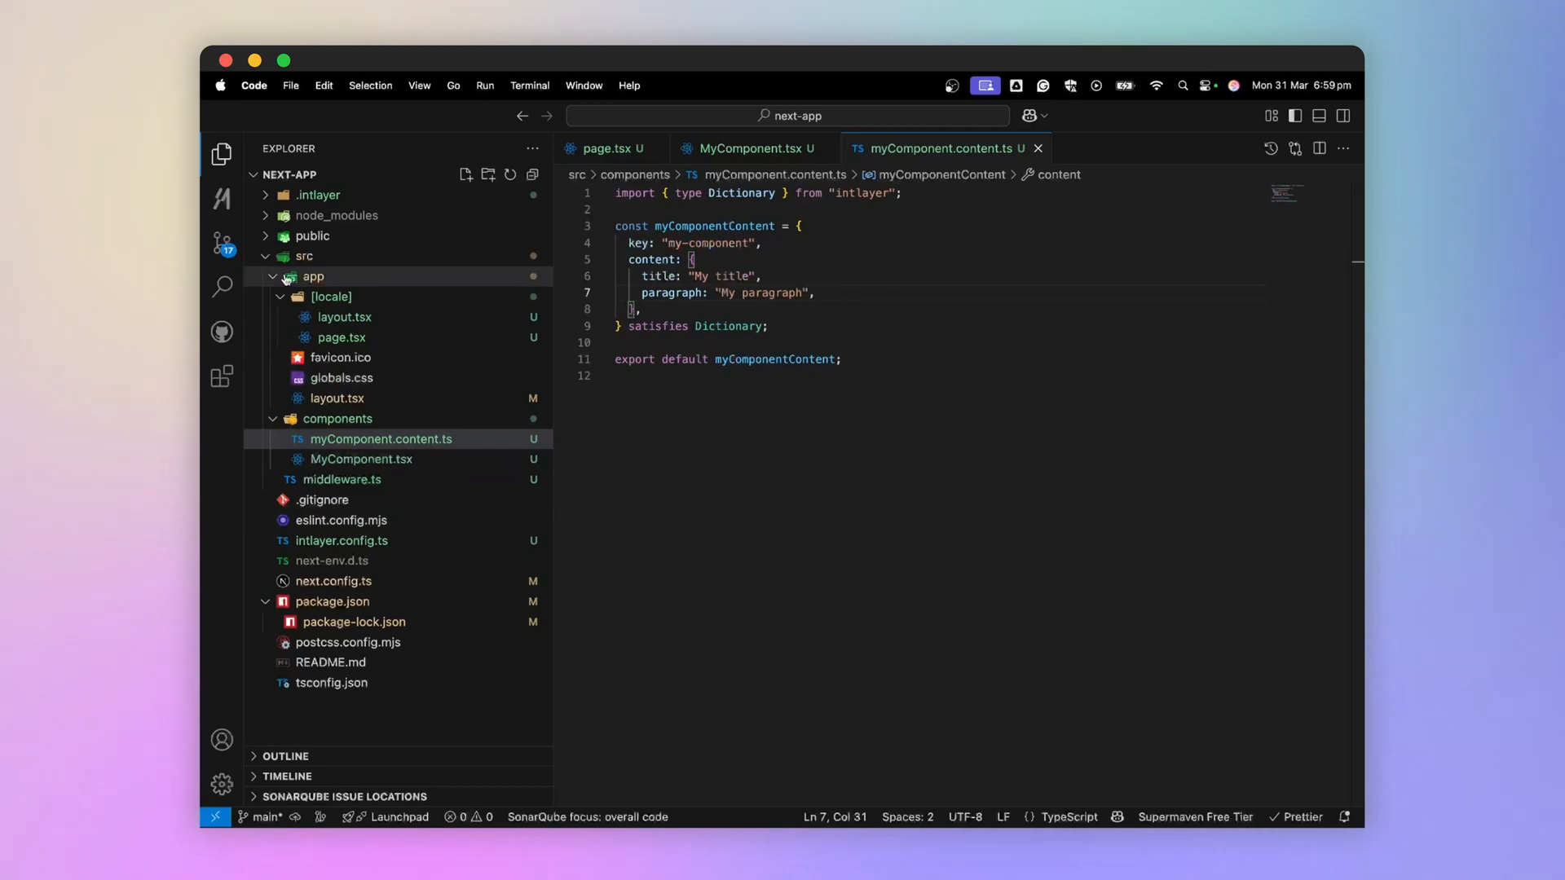
{"action": "mouse_move", "coordinate": [410, 447]}
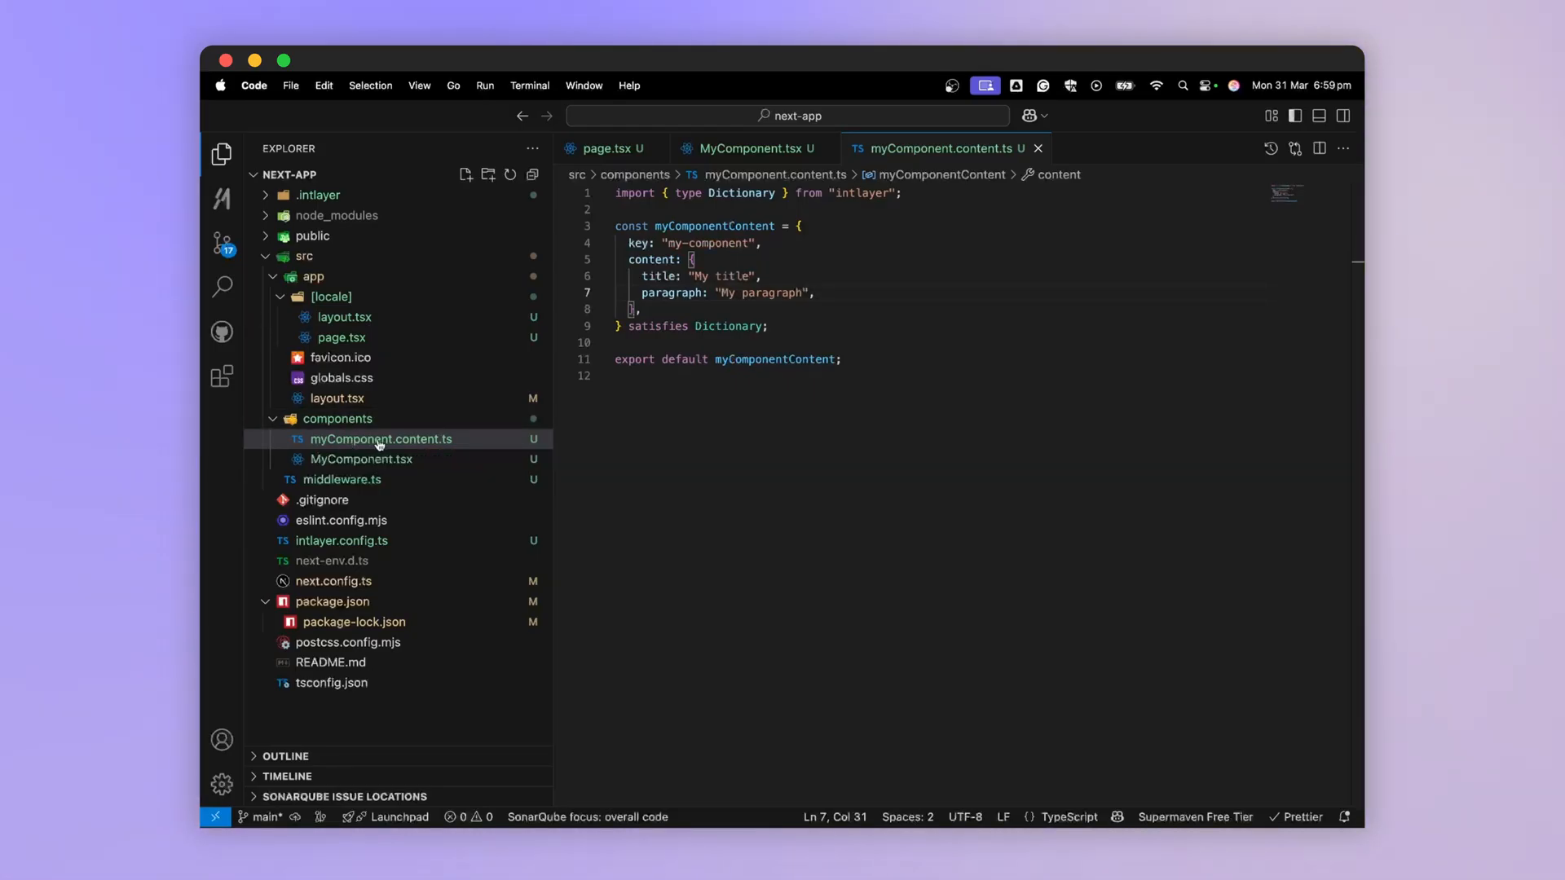
{"action": "mouse_move", "coordinate": [394, 445]}
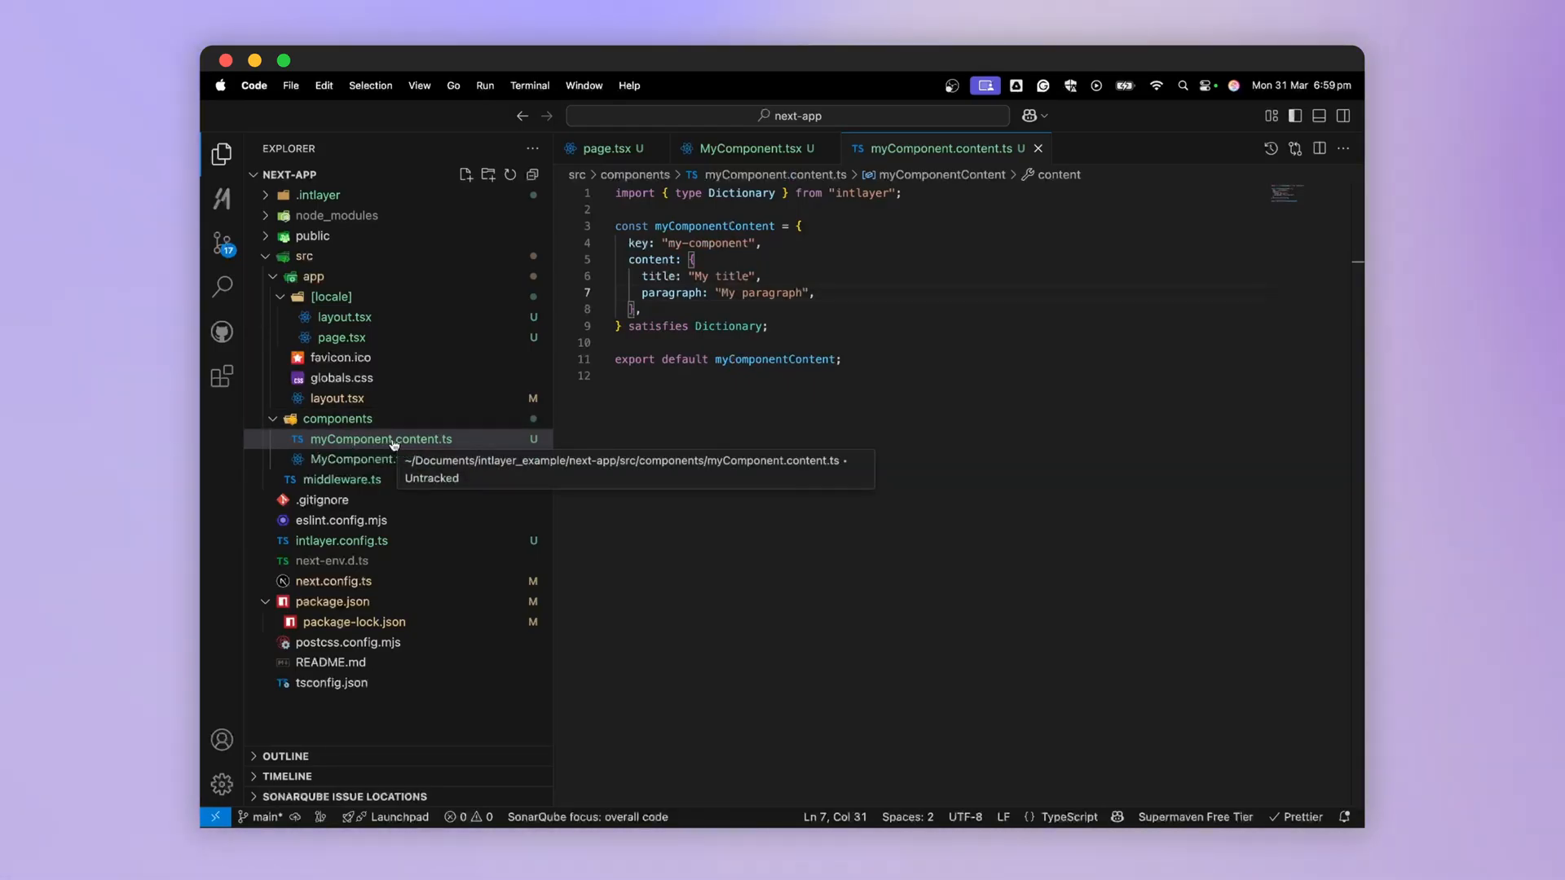
{"action": "mouse_move", "coordinate": [405, 447]}
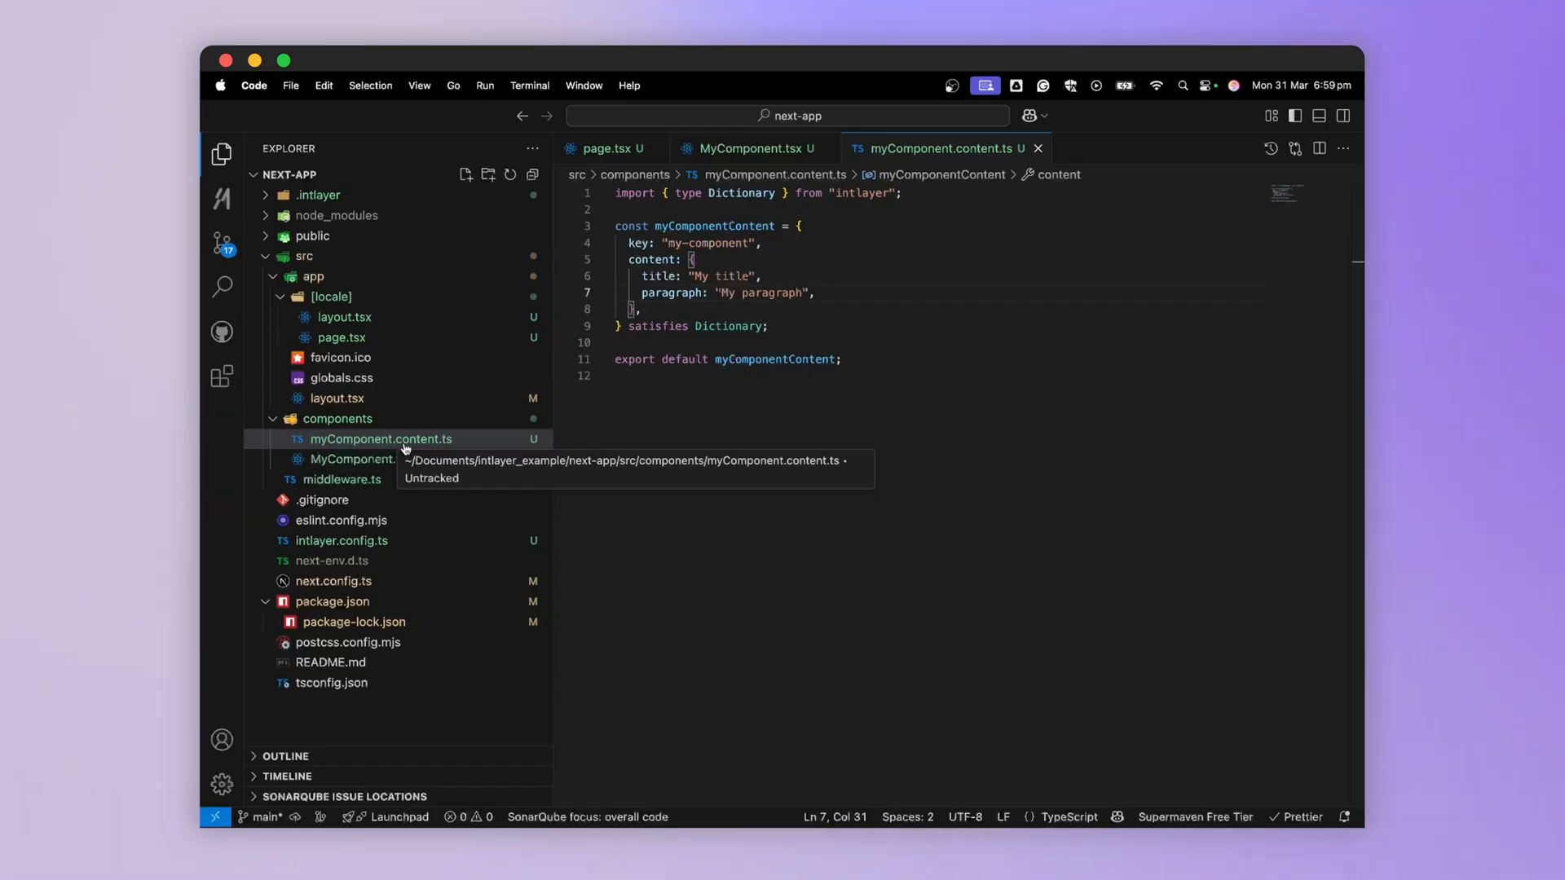
{"action": "left_click", "coordinate": [318, 195]}
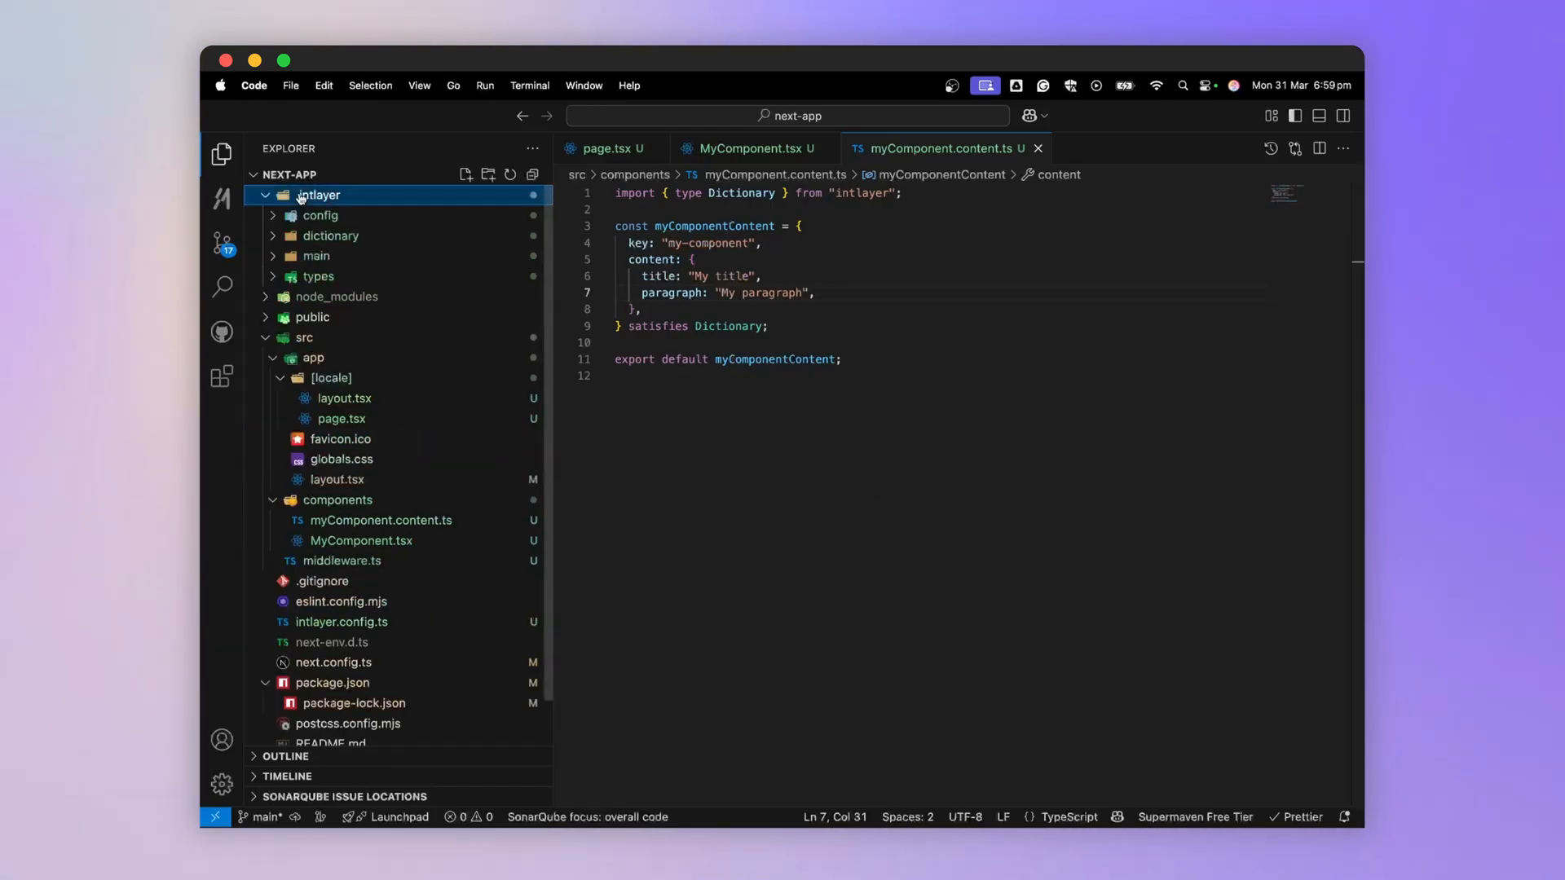
Expand .intlayer/dictionary and open my-component.json, showing the title 'My new title'
{"action": "left_click", "coordinate": [330, 236]}
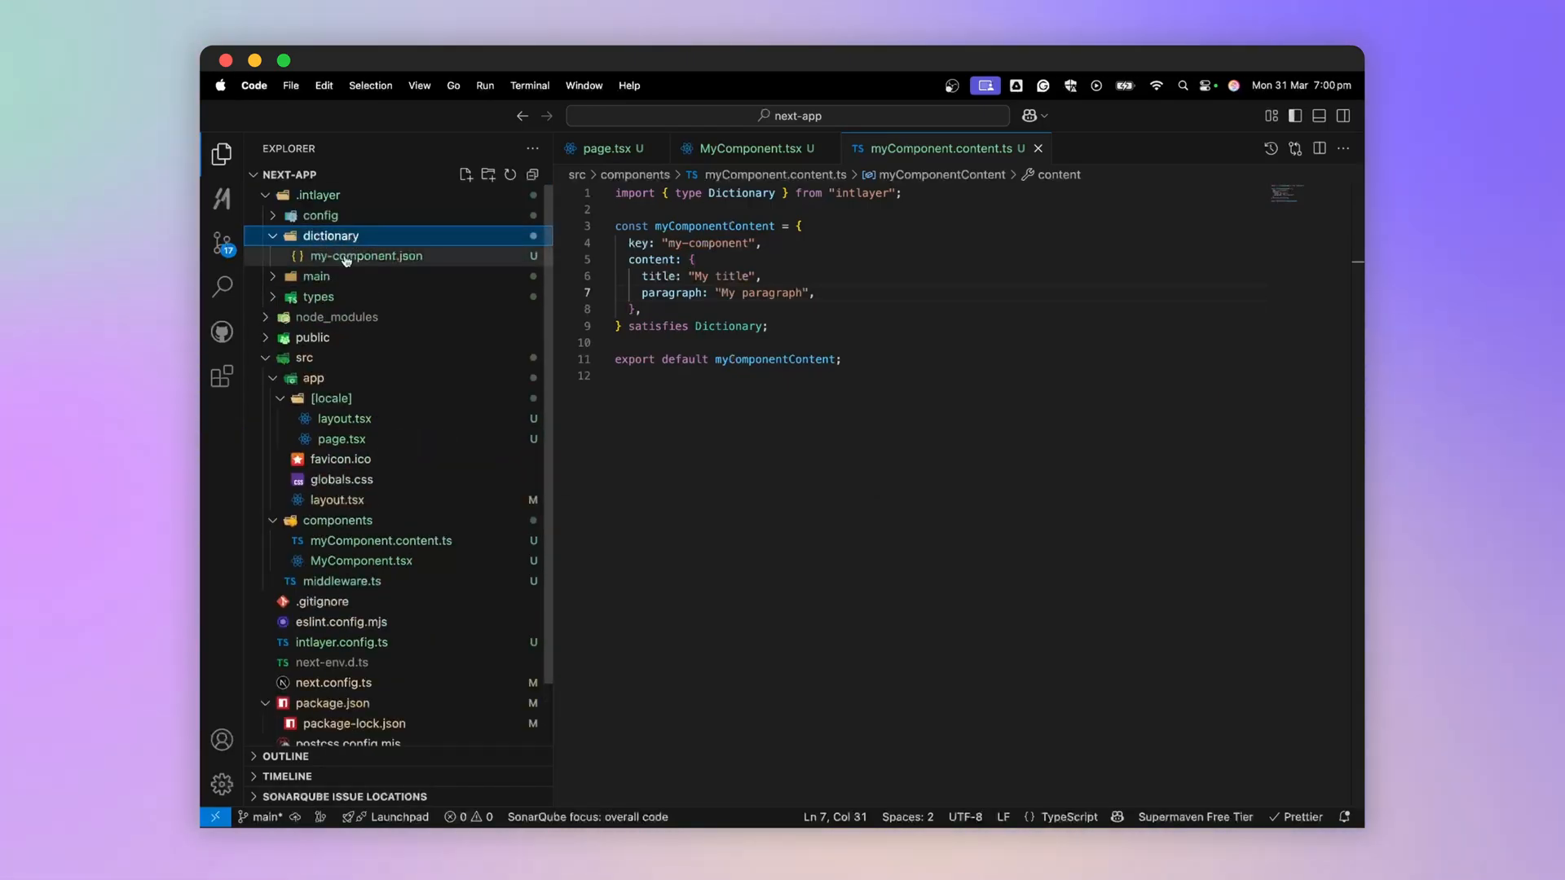
{"action": "left_click", "coordinate": [366, 256]}
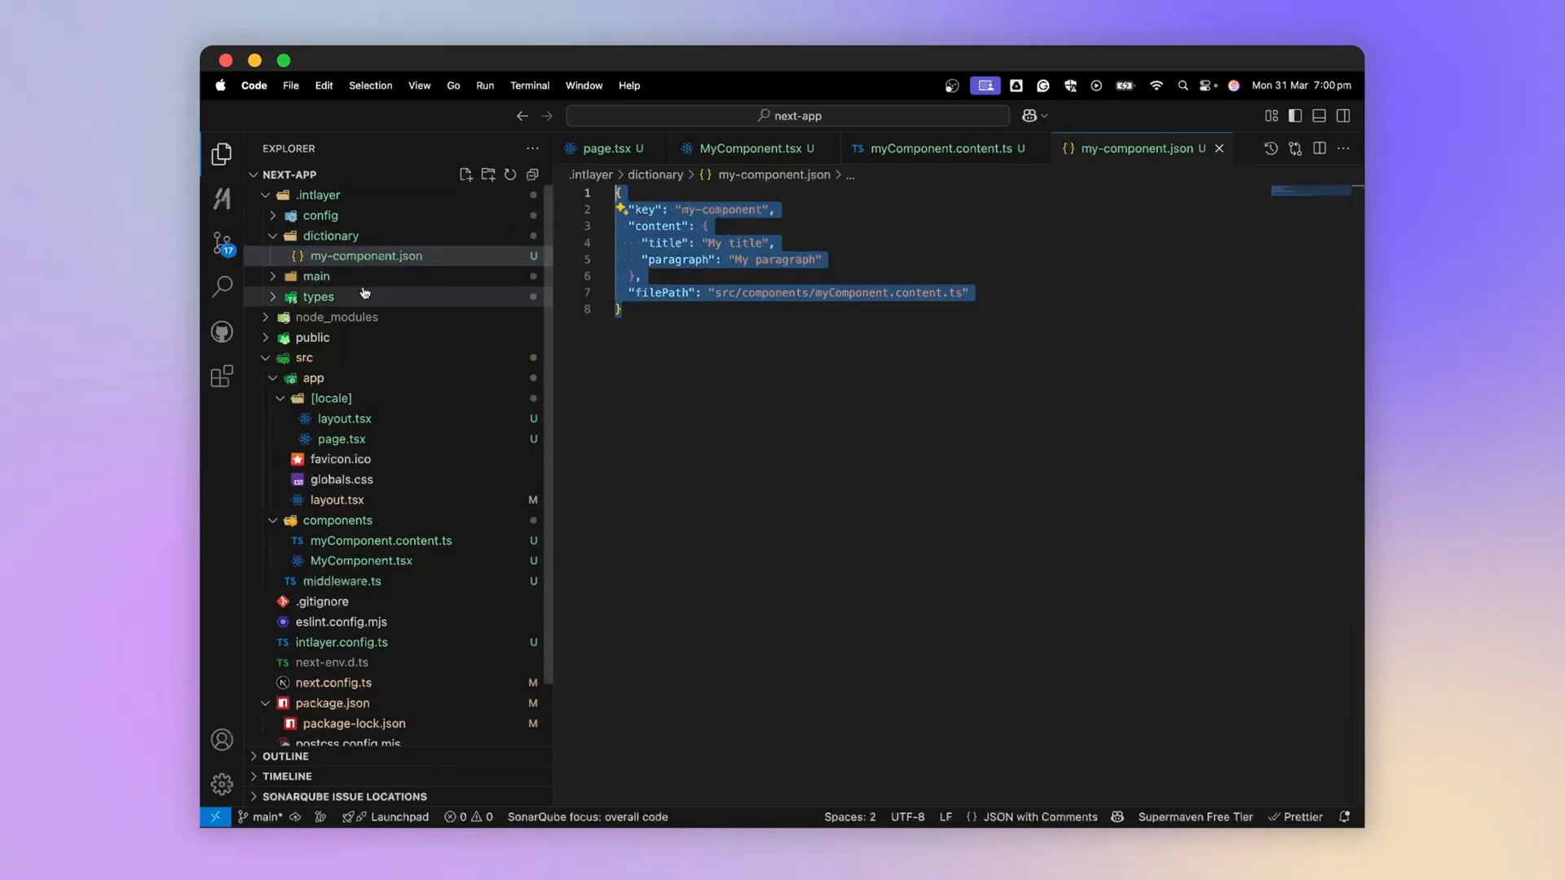
{"action": "left_click", "coordinate": [318, 296]}
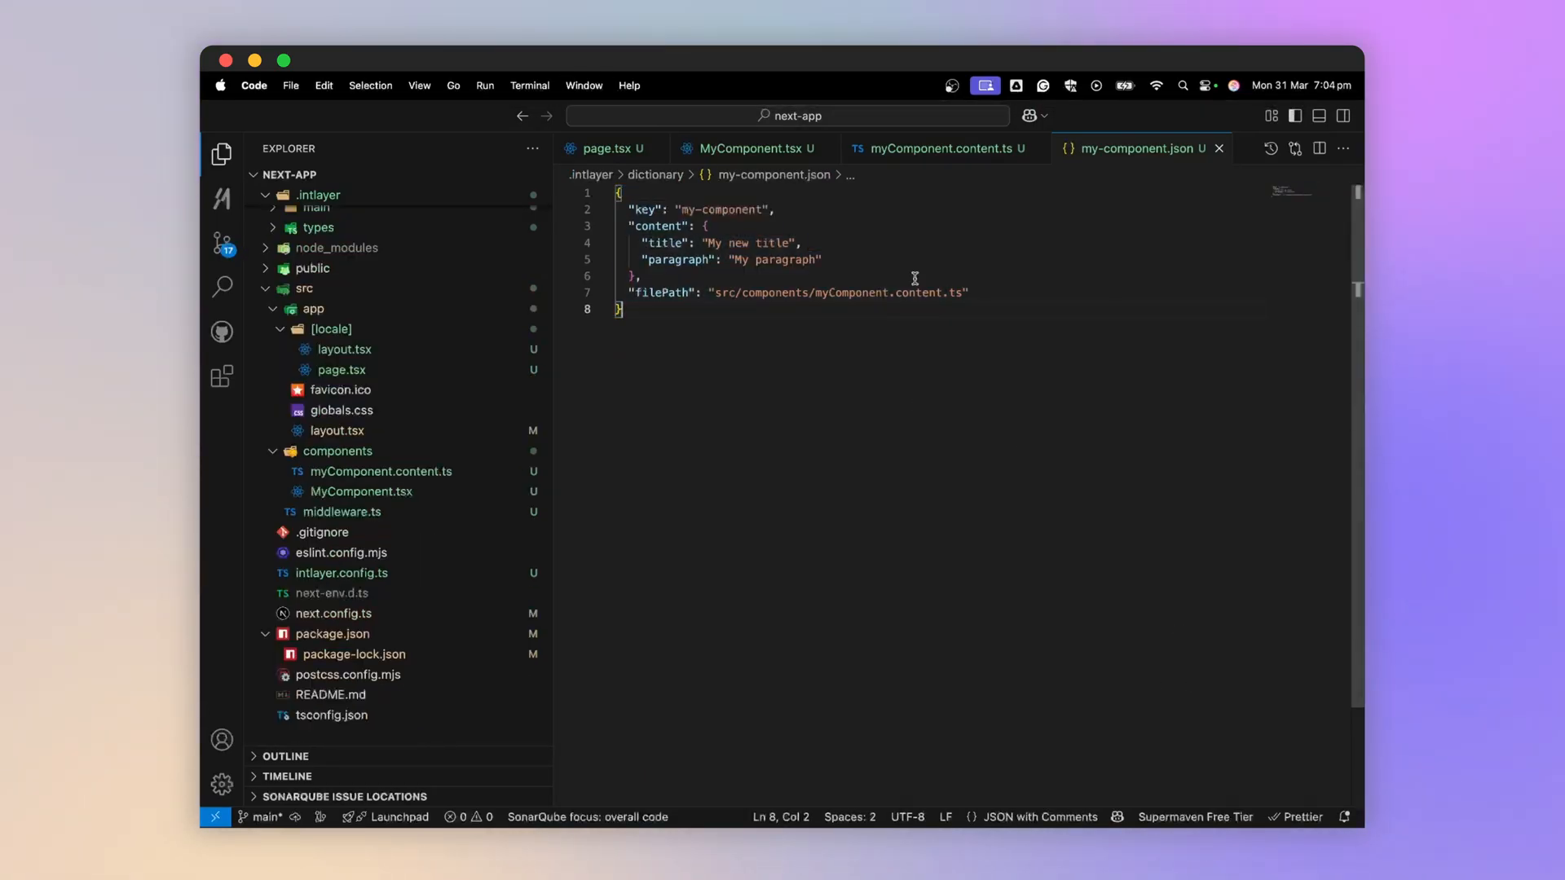
Add '# intlayer' and '.intlayer' to .gitignore, then use useIntlayer("my-component") in MyComponent.tsx
{"action": "left_click", "coordinate": [322, 532]}
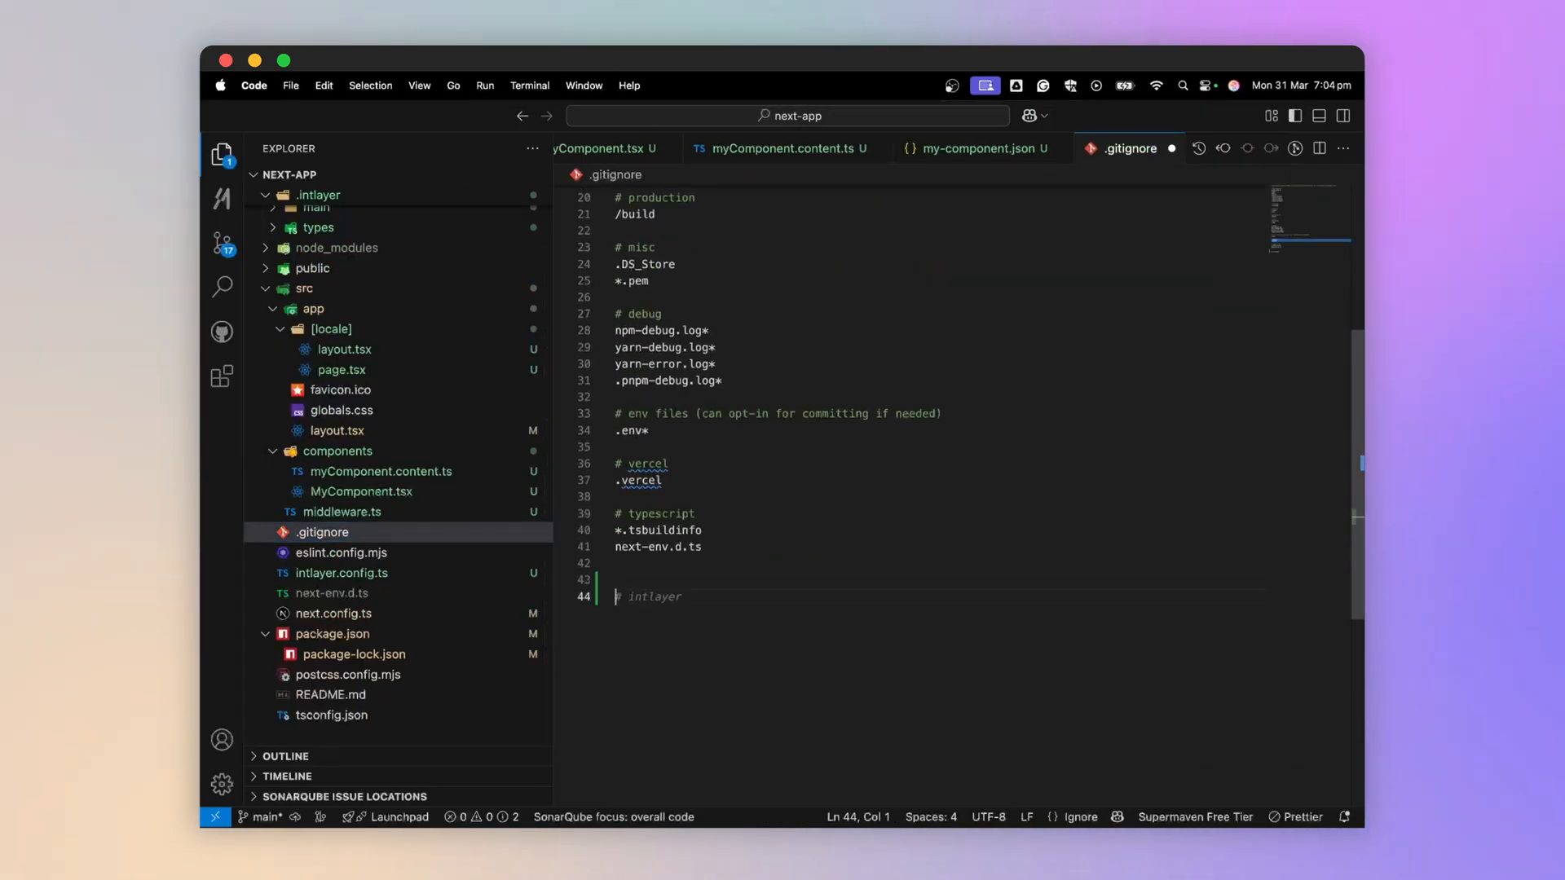
{"action": "key", "text": "Enter"}
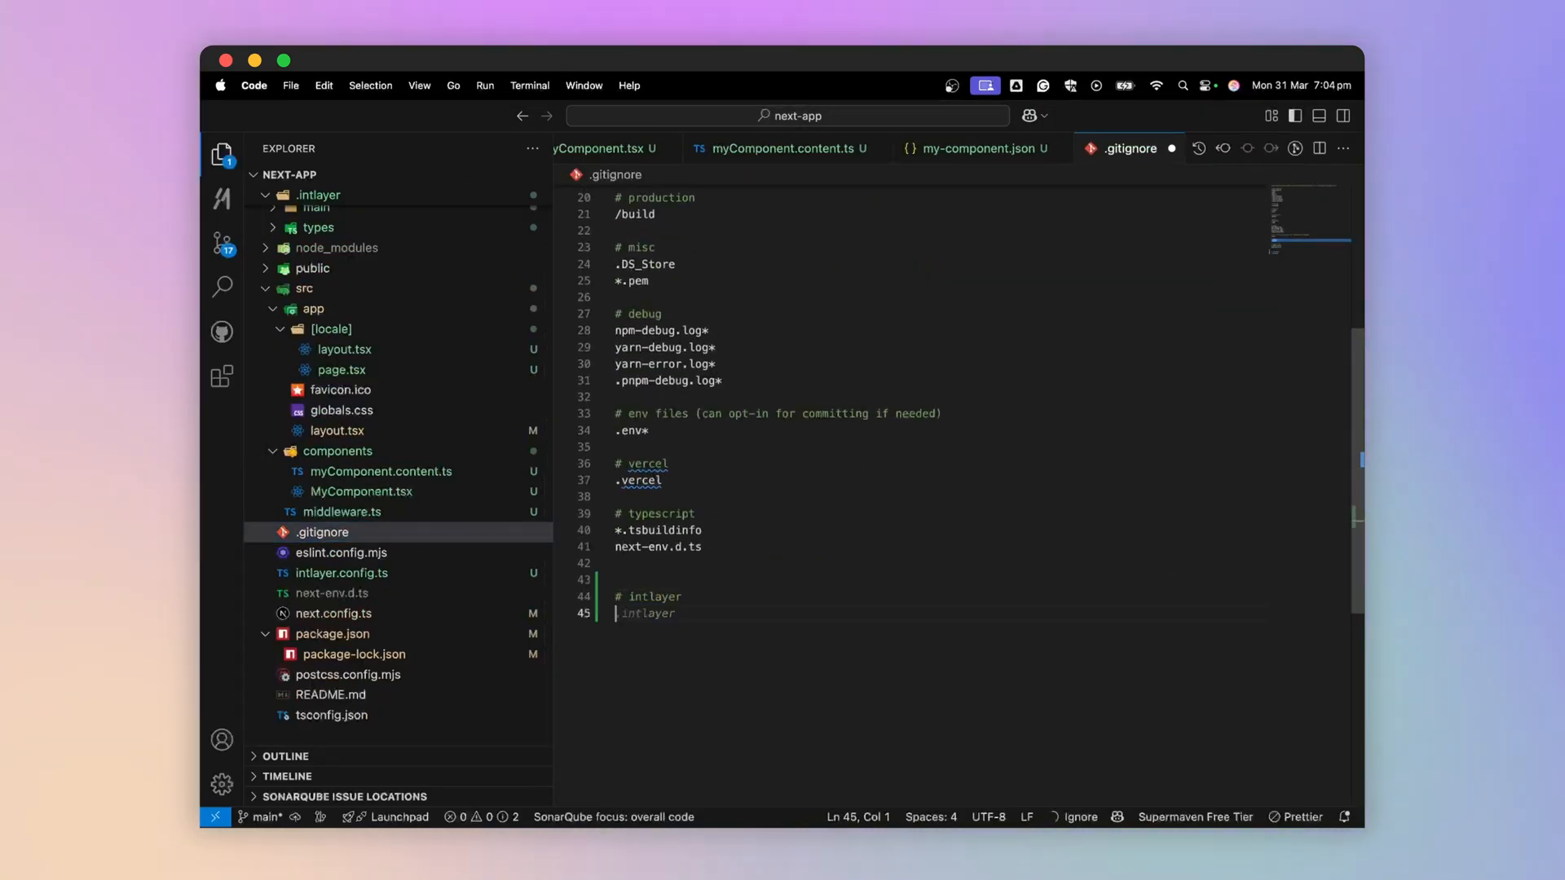
{"action": "type", "text": ".intlayer"}
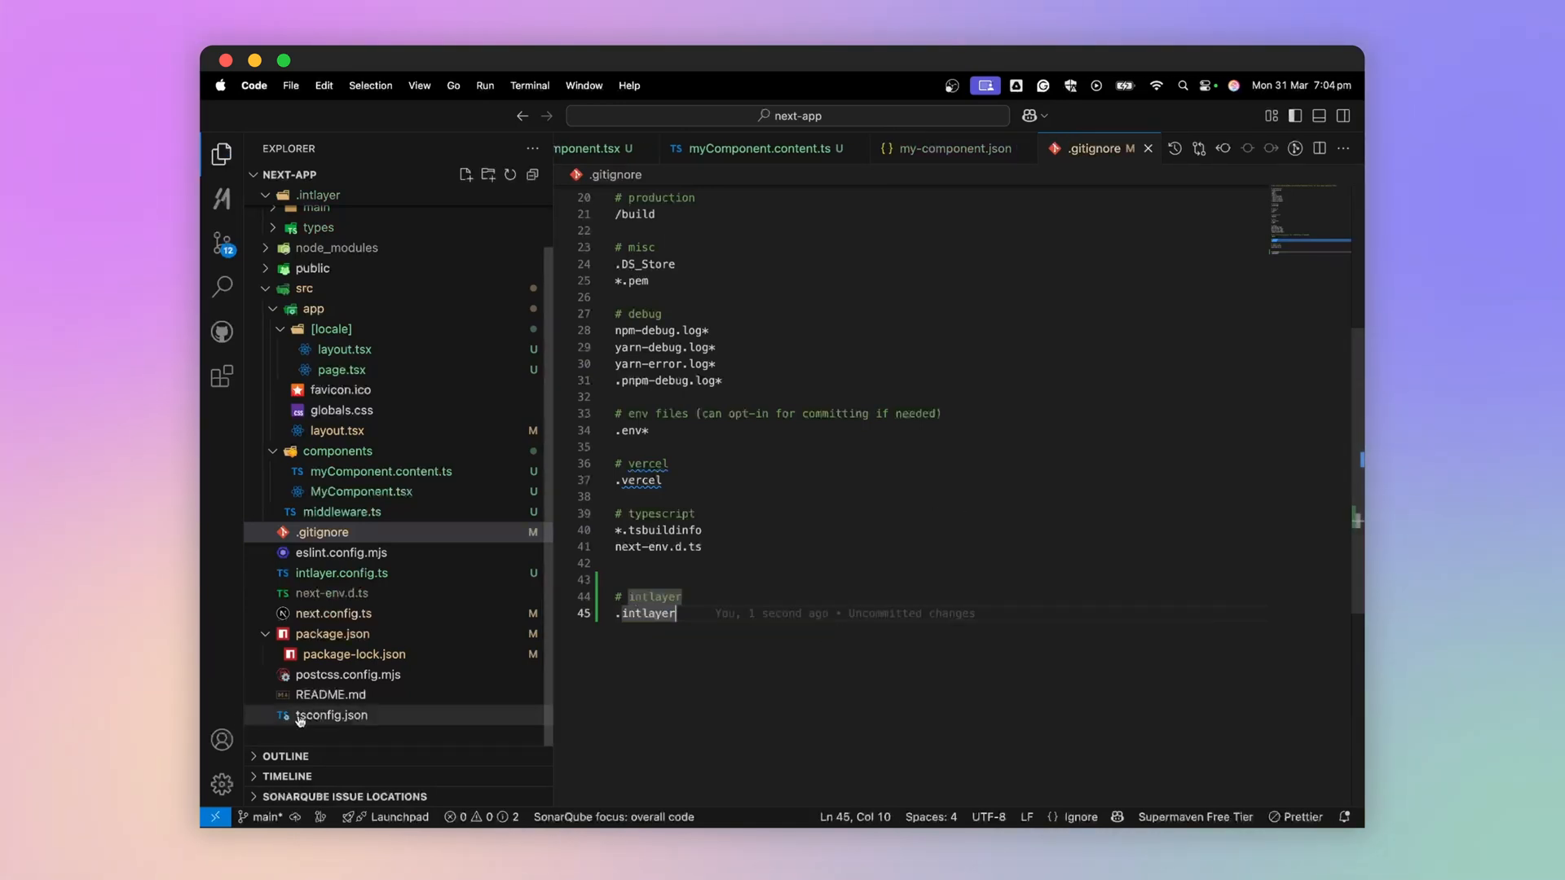
{"action": "left_click", "coordinate": [331, 715]}
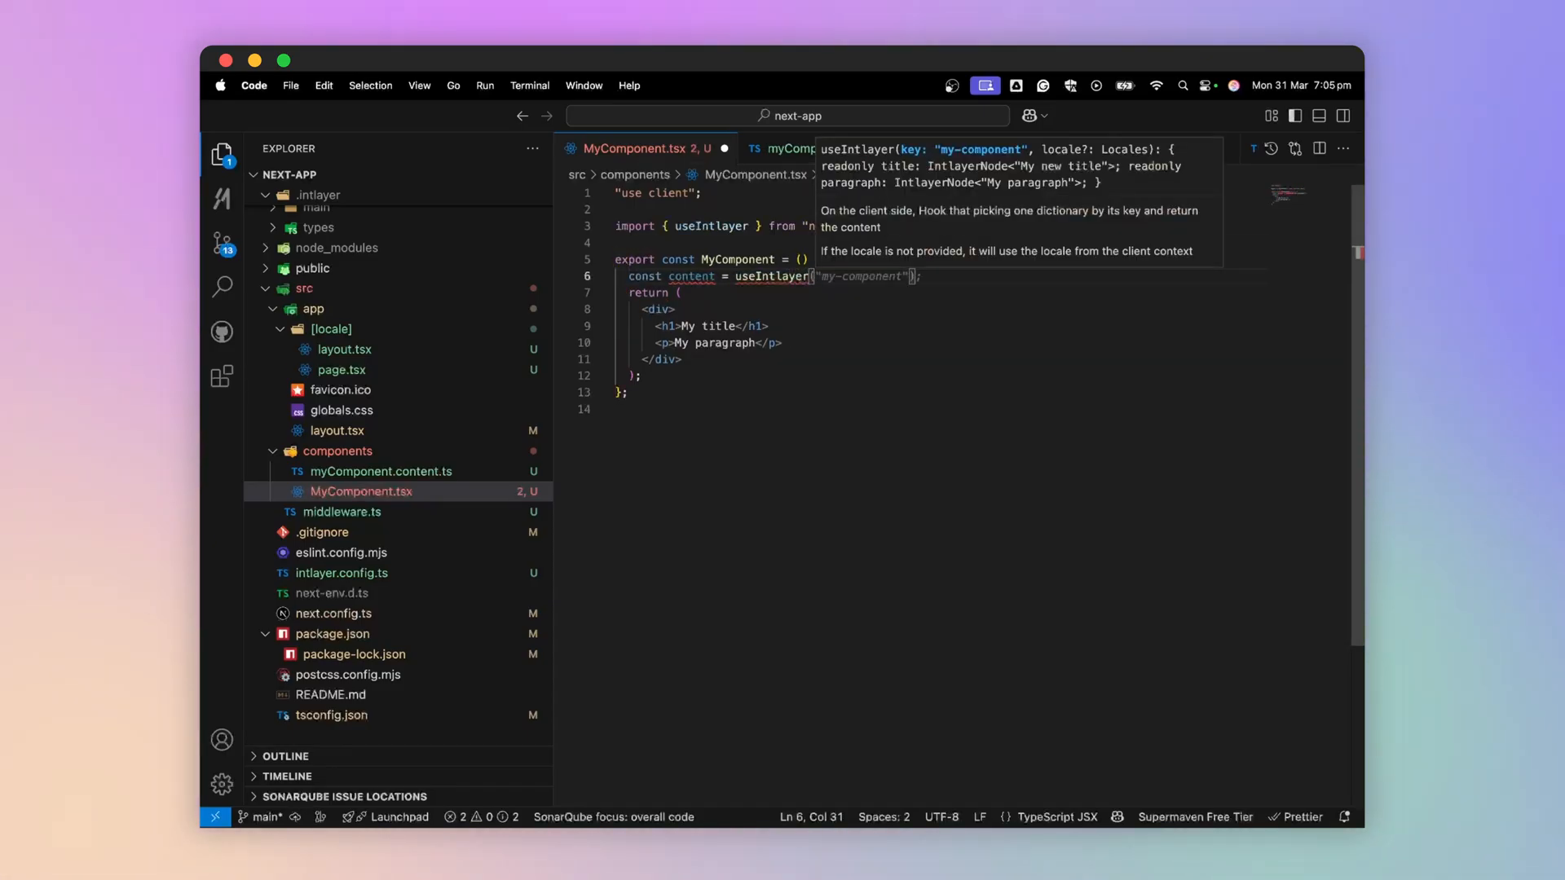
Retype the 'my-component' hook key and translate title into en, fr and es ('Mi nuevo titulo')
{"action": "left_click", "coordinate": [380, 472]}
{"action": "type", "text": "\""}
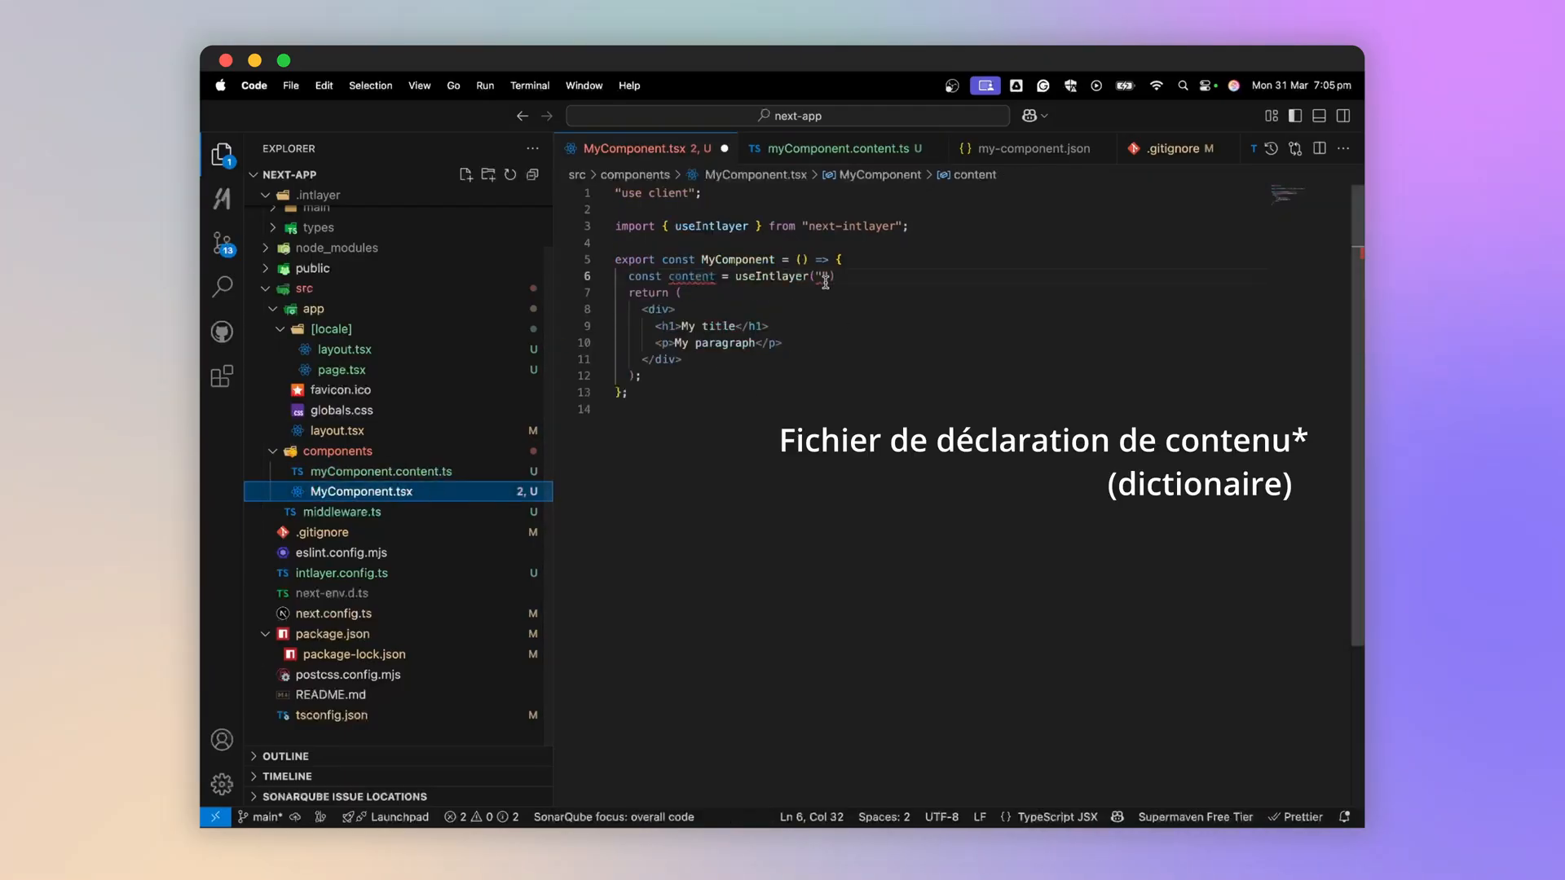
{"action": "type", "text": "my-component\","}
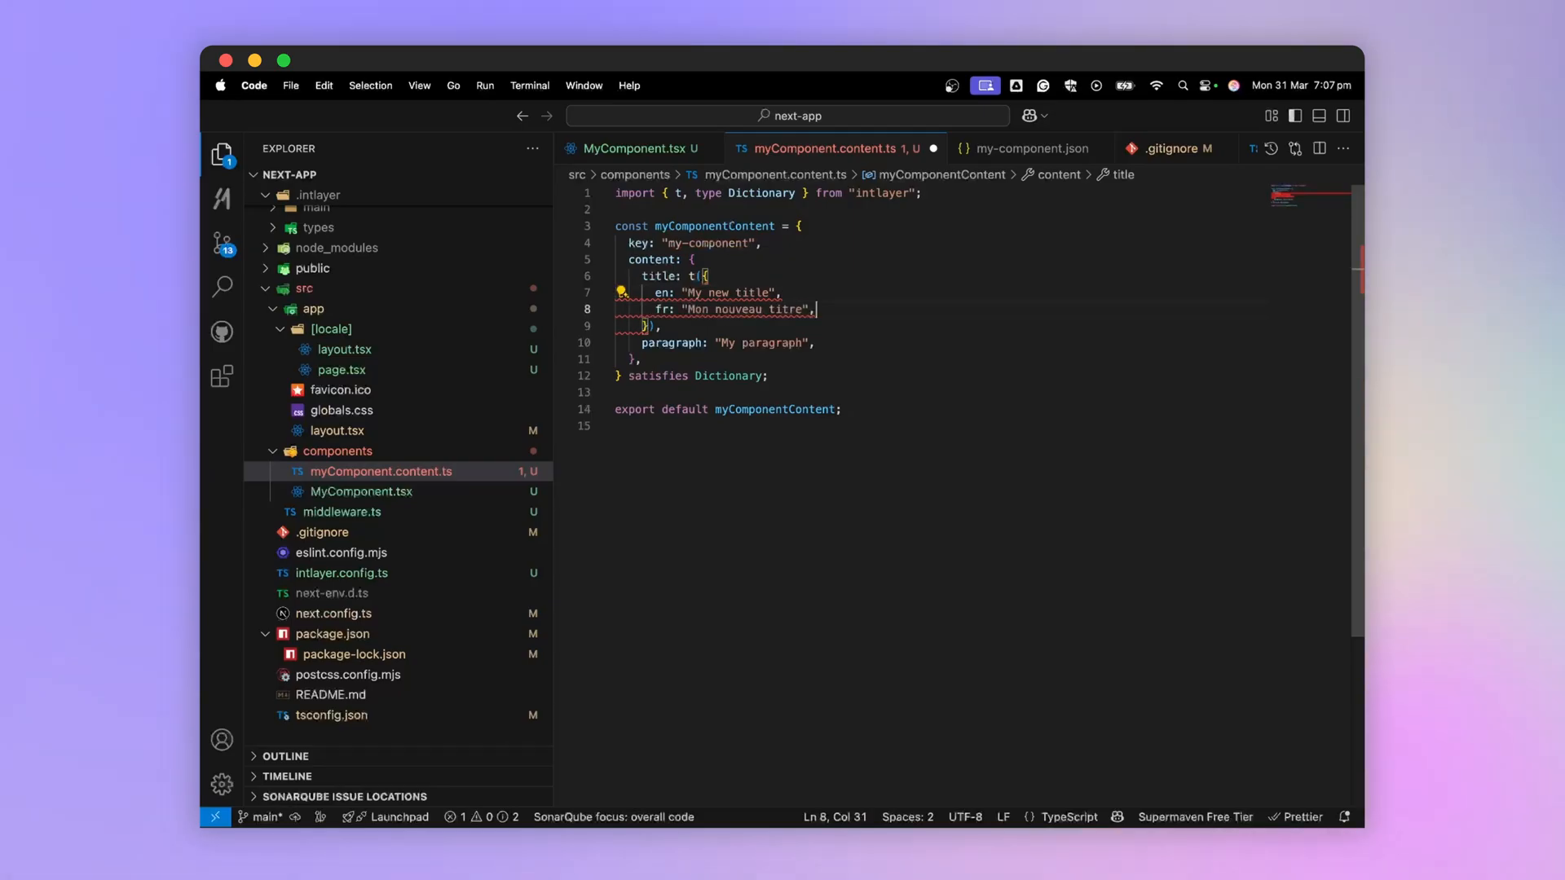
{"action": "type", "text": "es: \"Mi nuevo titulo\","}
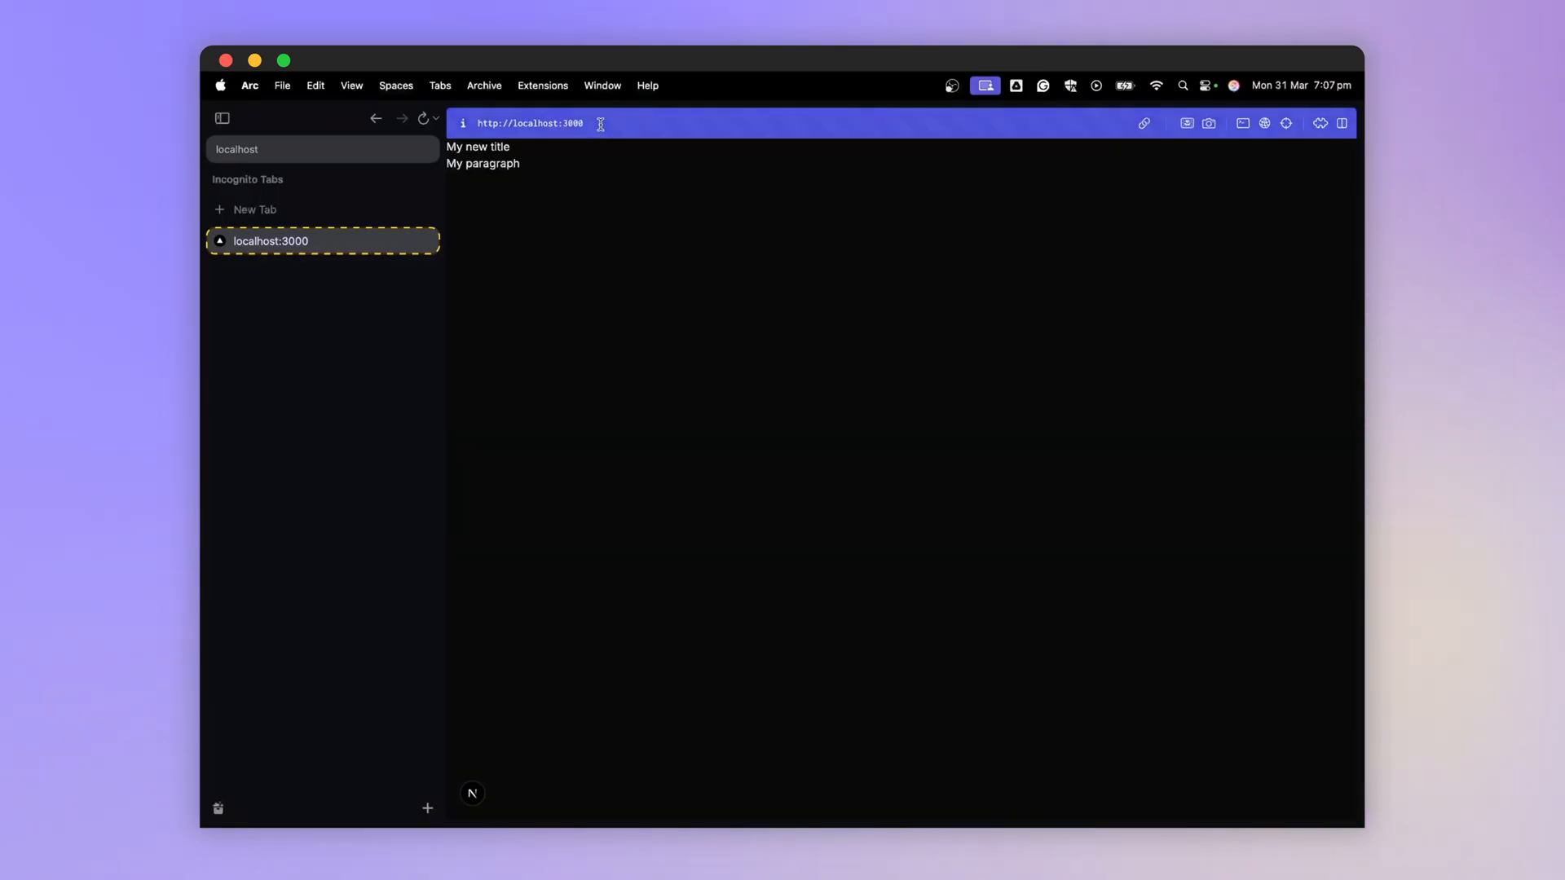
Load the app's Spanish route at localhost:3000/es
{"action": "type", "text": "/es"}
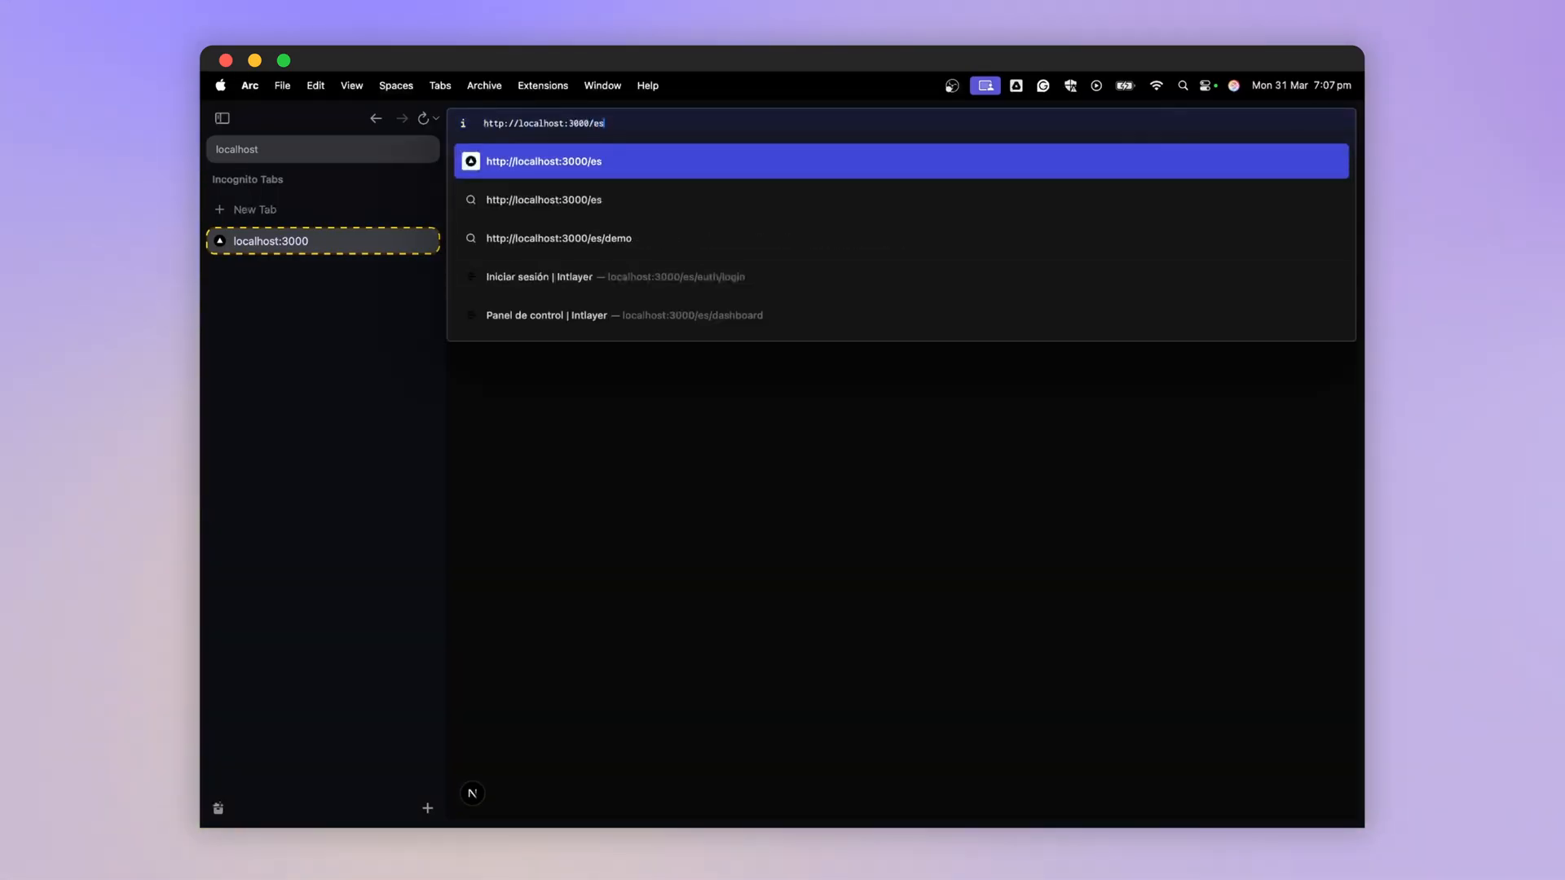
{"action": "key", "text": "Enter"}
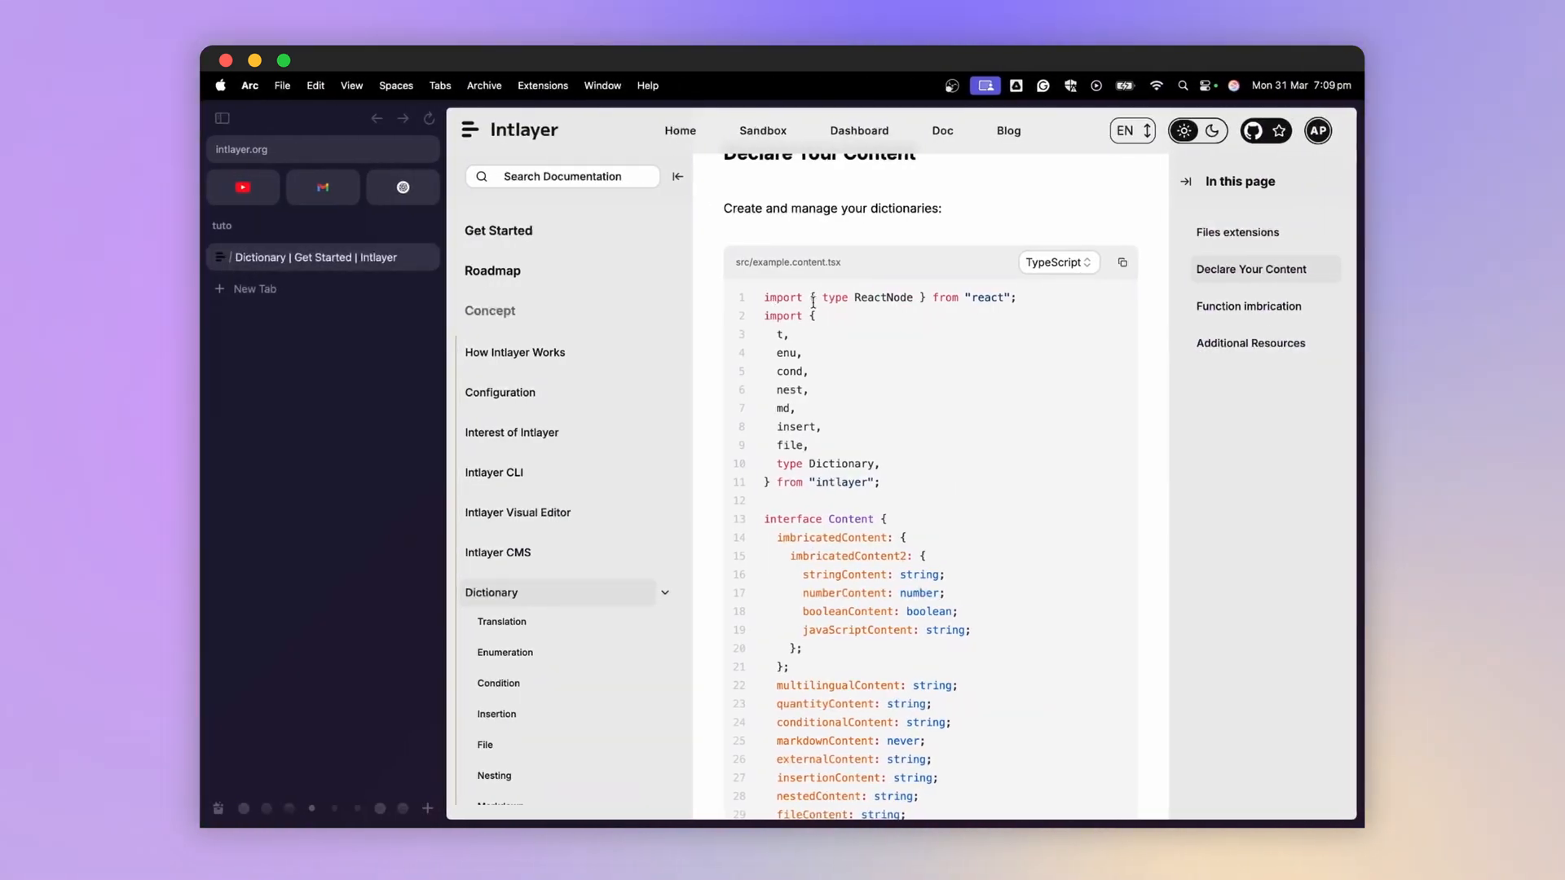
Highlight the t, enu, cond, nest, md, insert and file imports in example.content.tsx
{"action": "left_click_drag", "start_coordinate": [811, 315], "coordinate": [809, 445]}
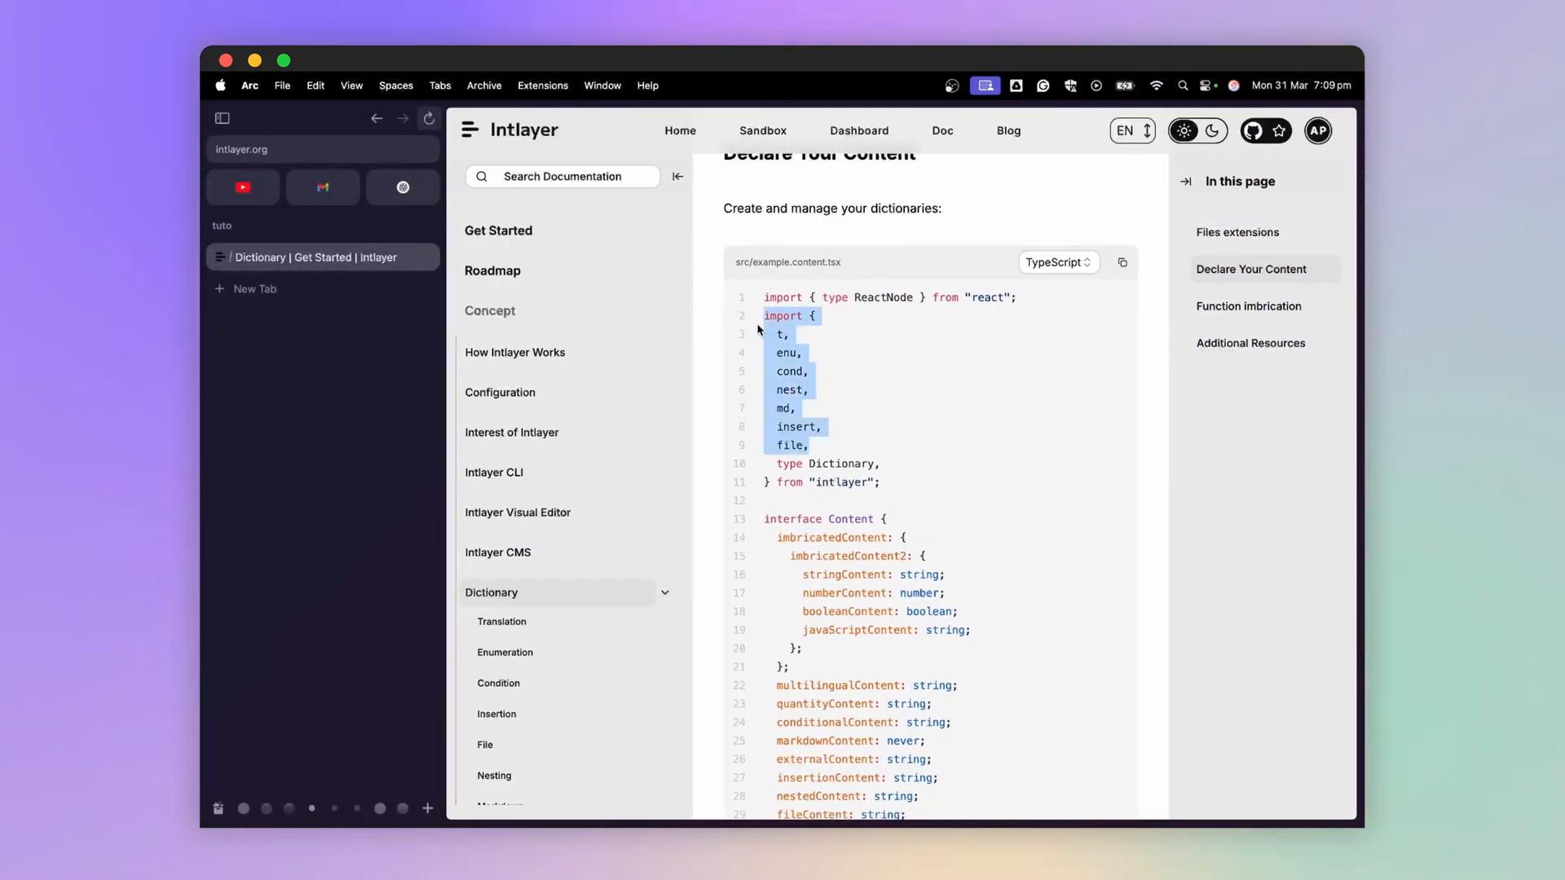
{"action": "scroll", "scroll_direction": "down", "scroll_amount": 3}
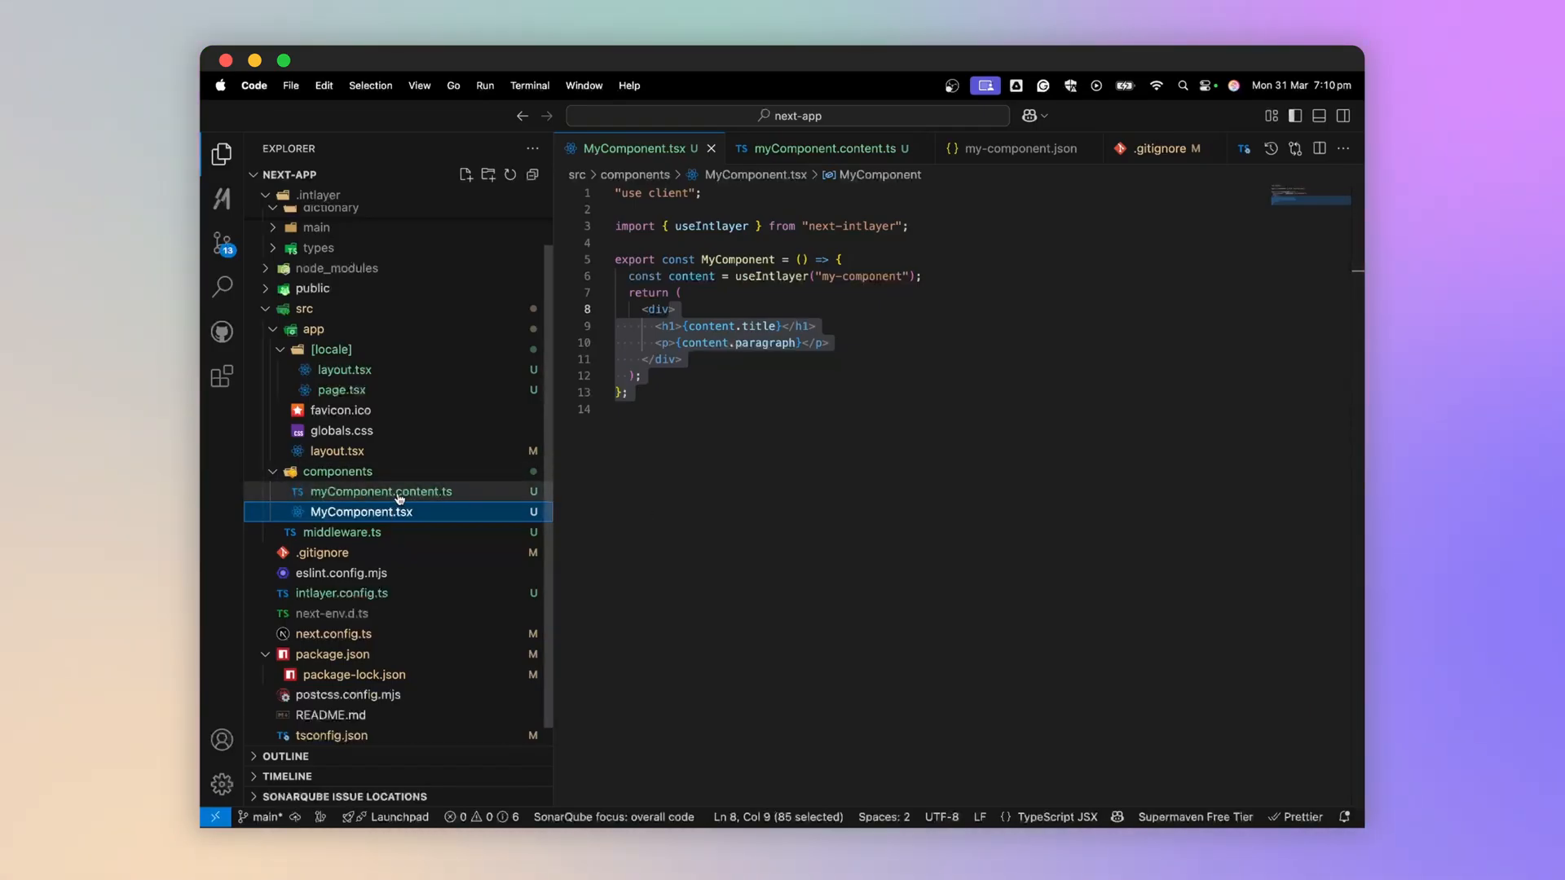
{"action": "mouse_move", "coordinate": [398, 497]}
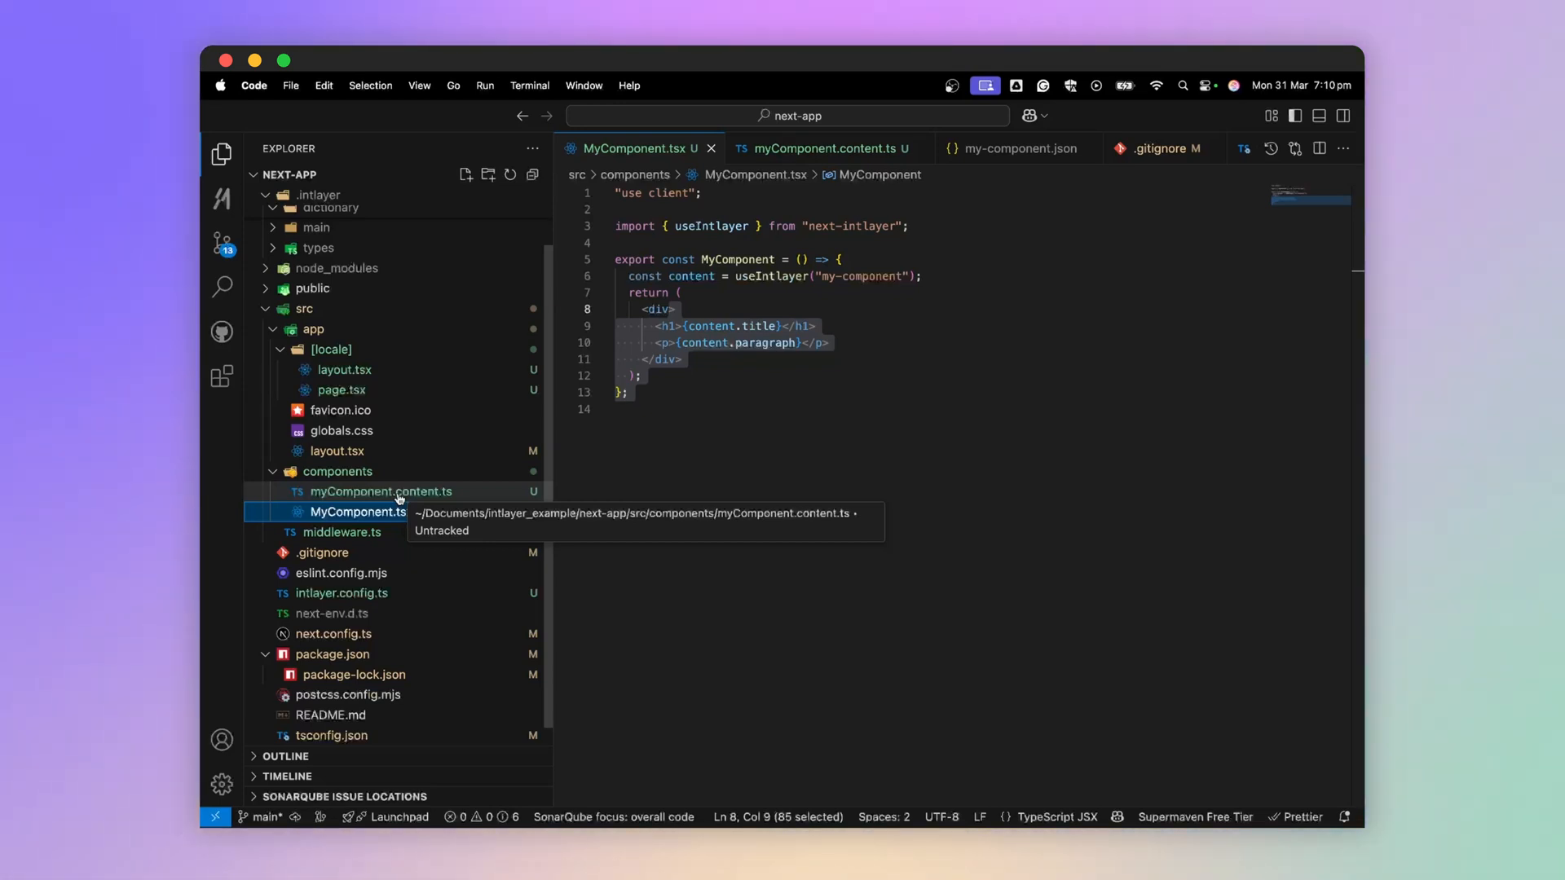
Open myComponent.content.ts and start editing the paragraph entry for translation
{"action": "left_click", "coordinate": [818, 148]}
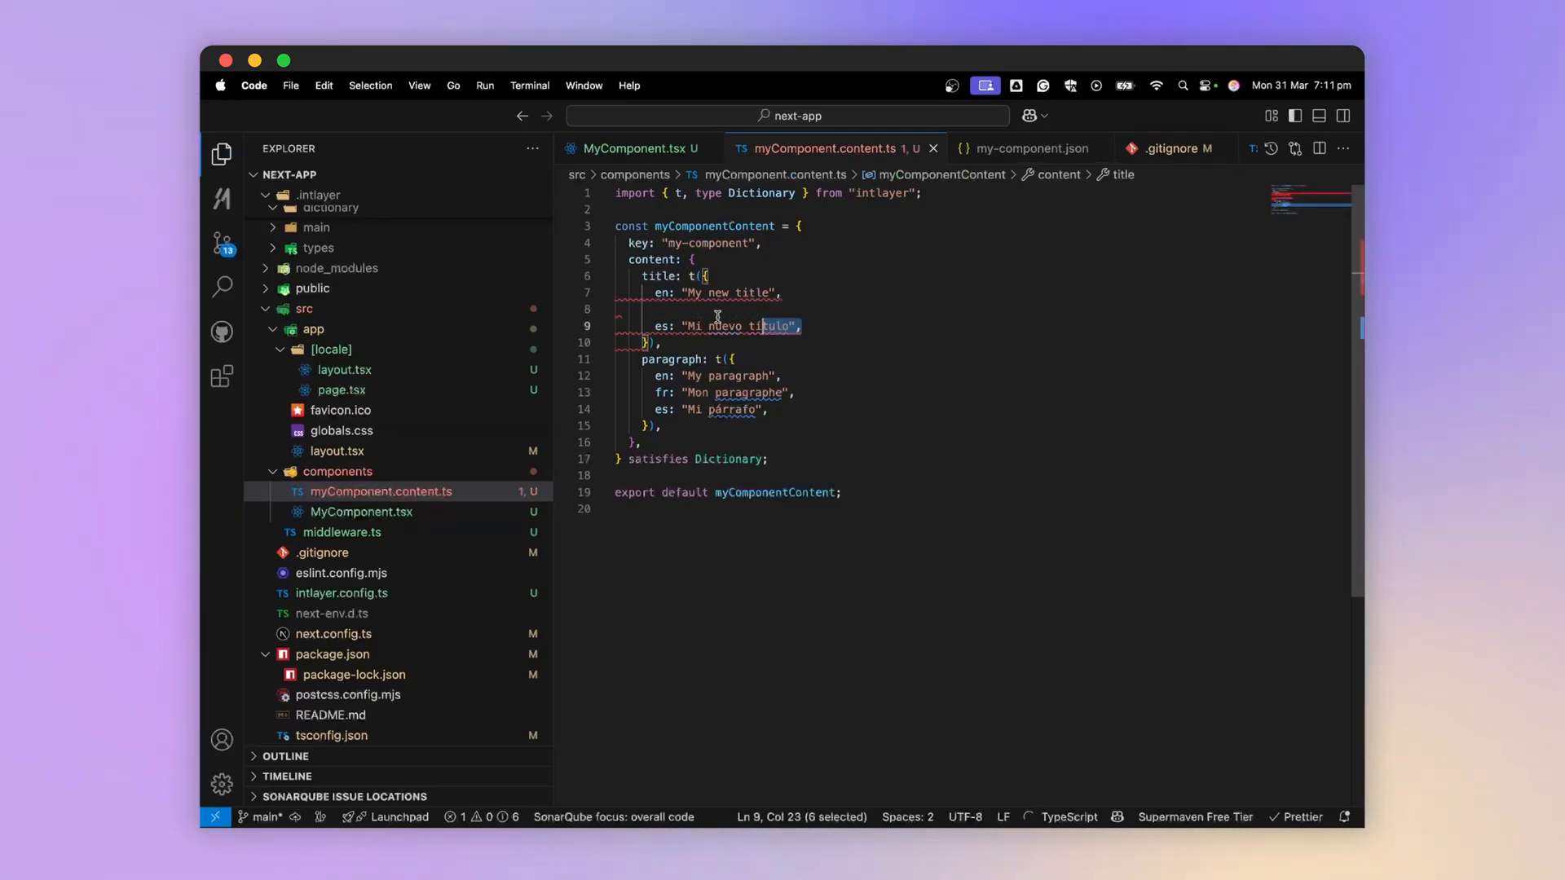
{"action": "key", "text": "Delete"}
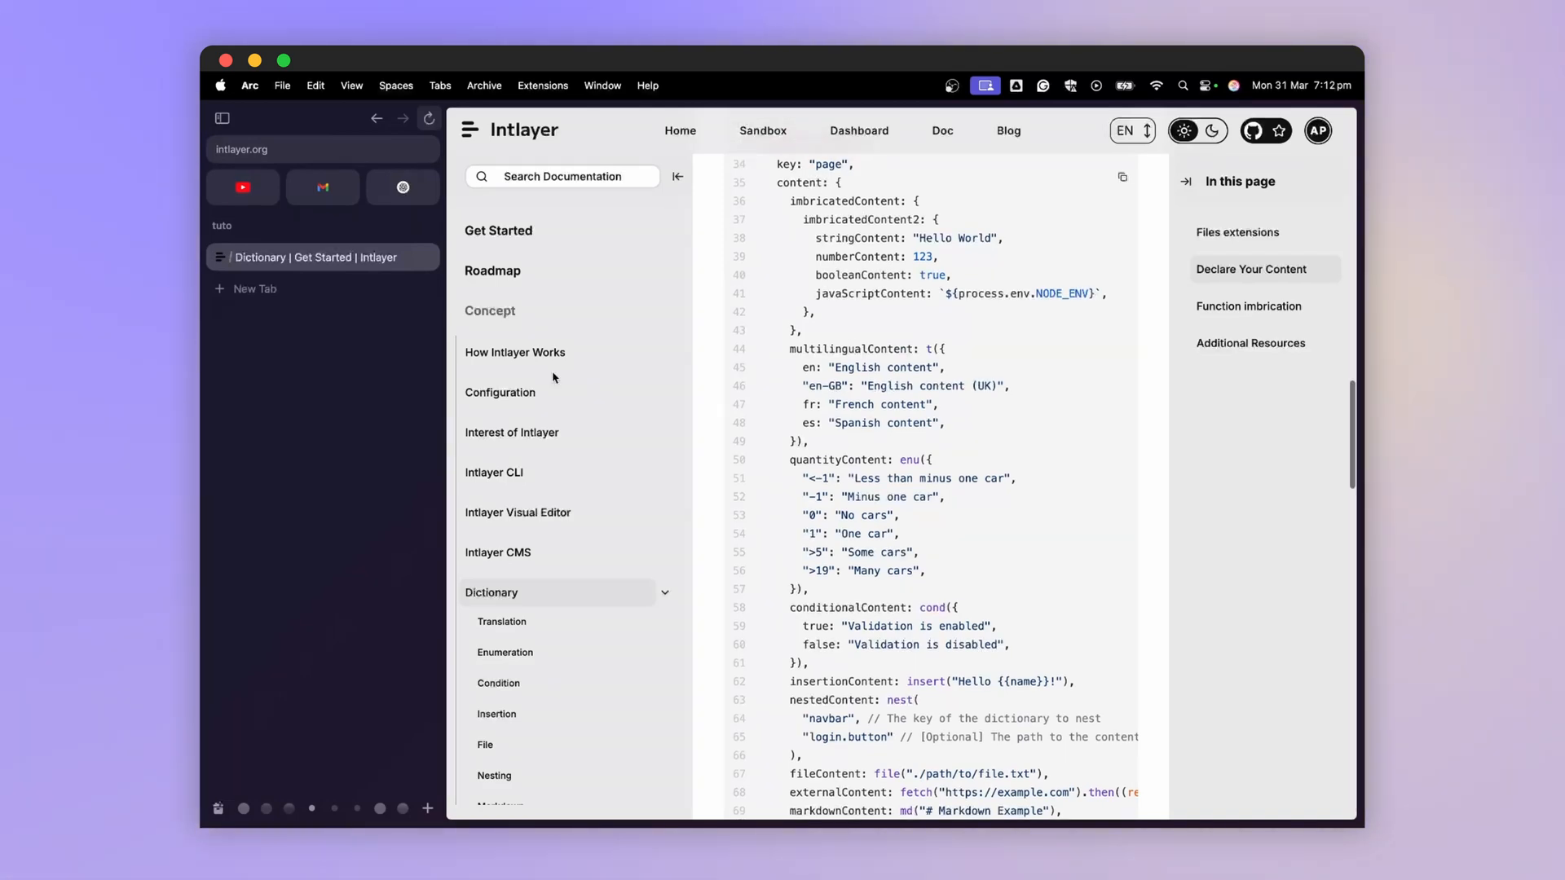
Browse the Intlayer Visual Editor and CMS docs, then return to VS Code
{"action": "left_click", "coordinate": [518, 512]}
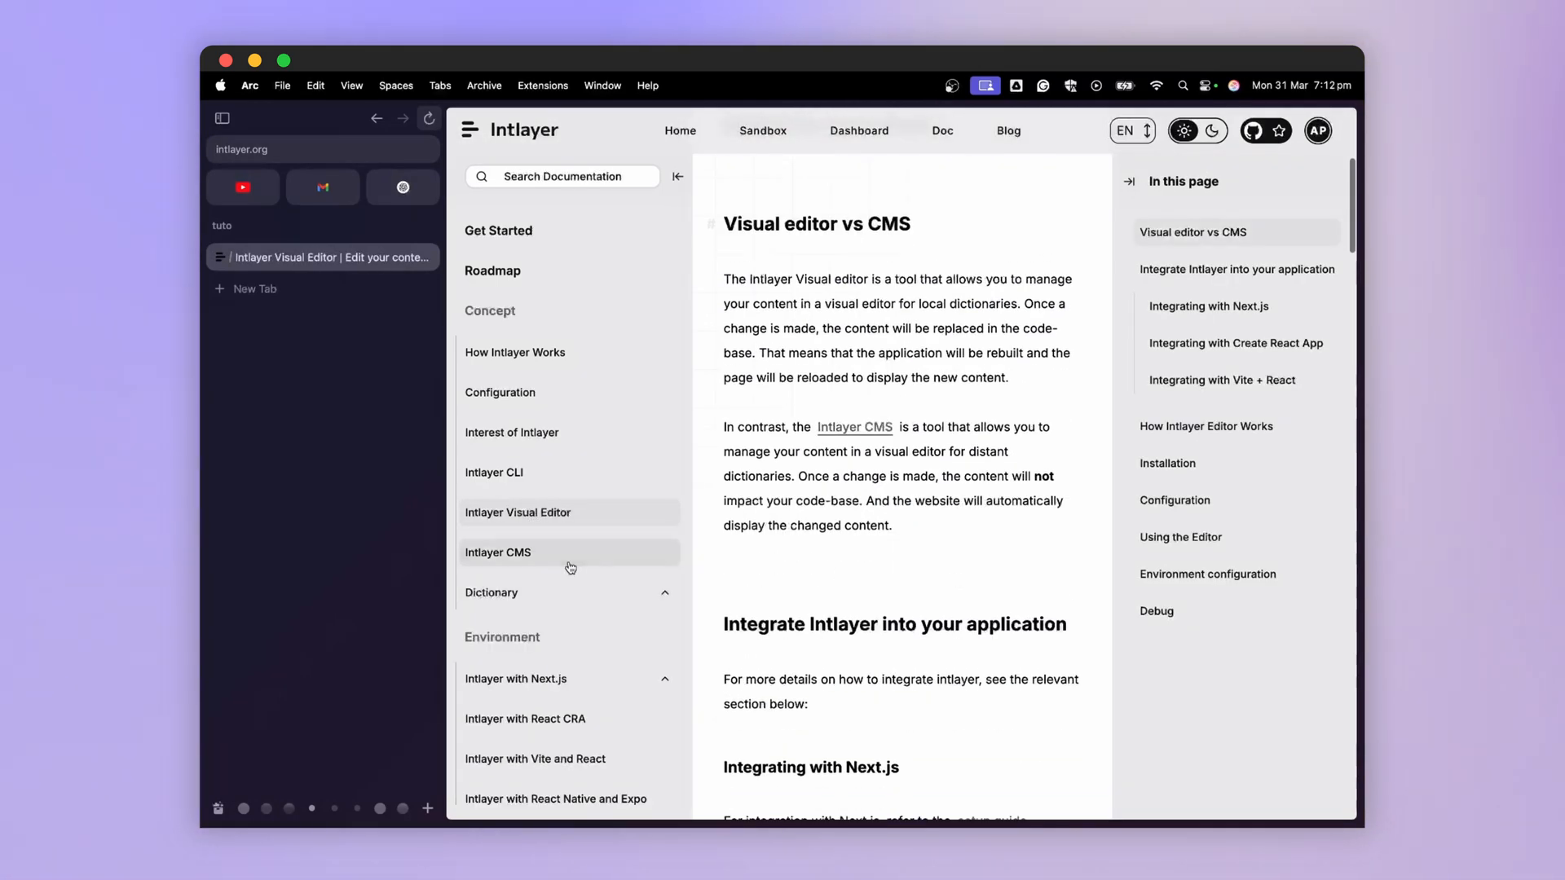
{"action": "left_click", "coordinate": [497, 552]}
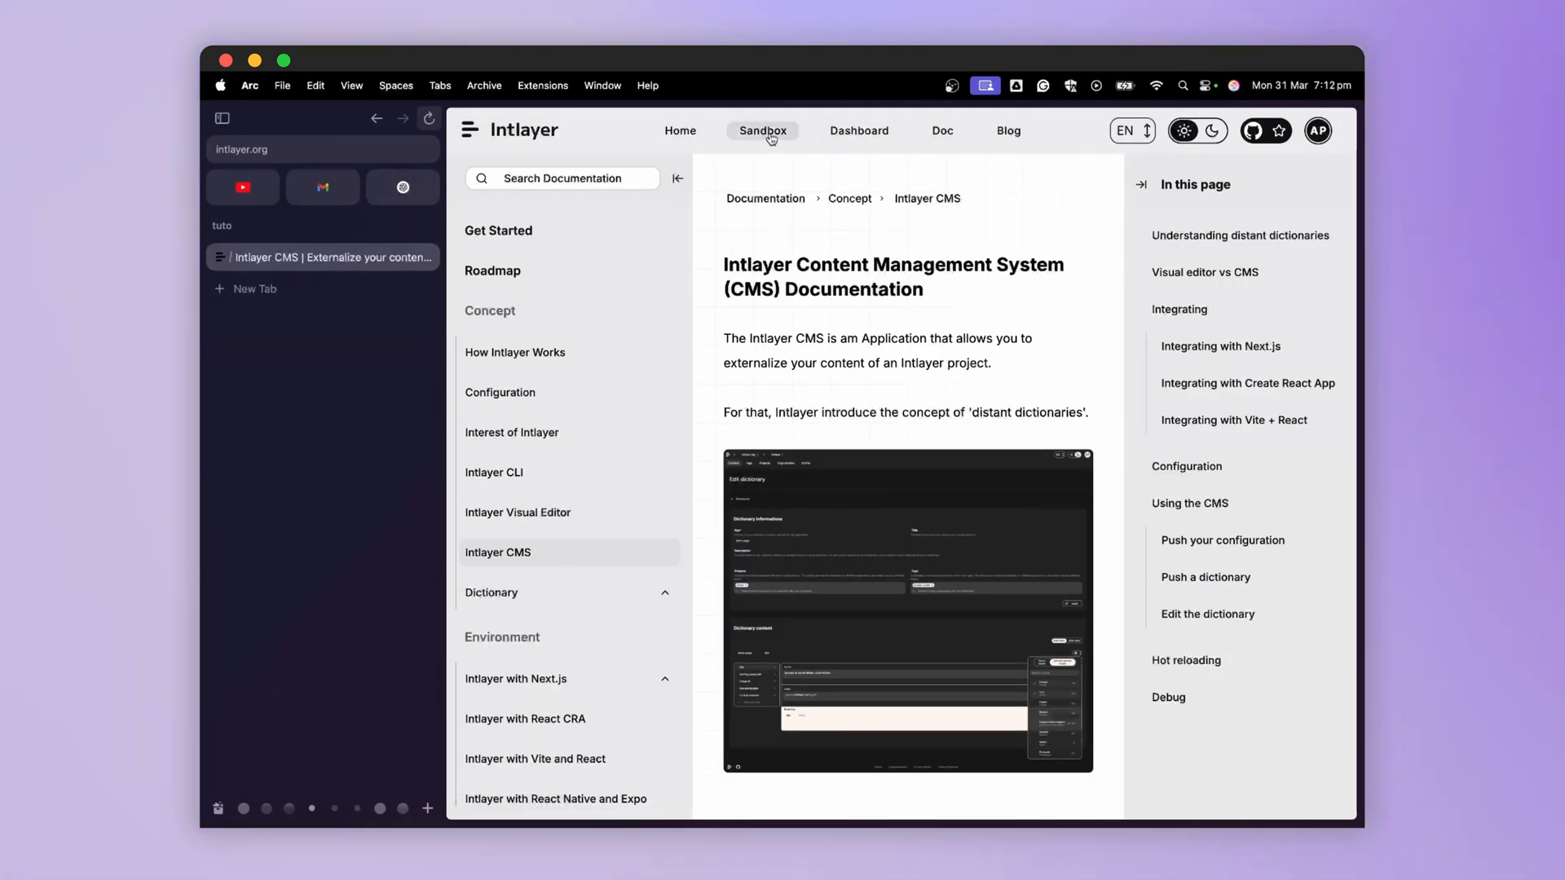
{"action": "left_click", "coordinate": [762, 131]}
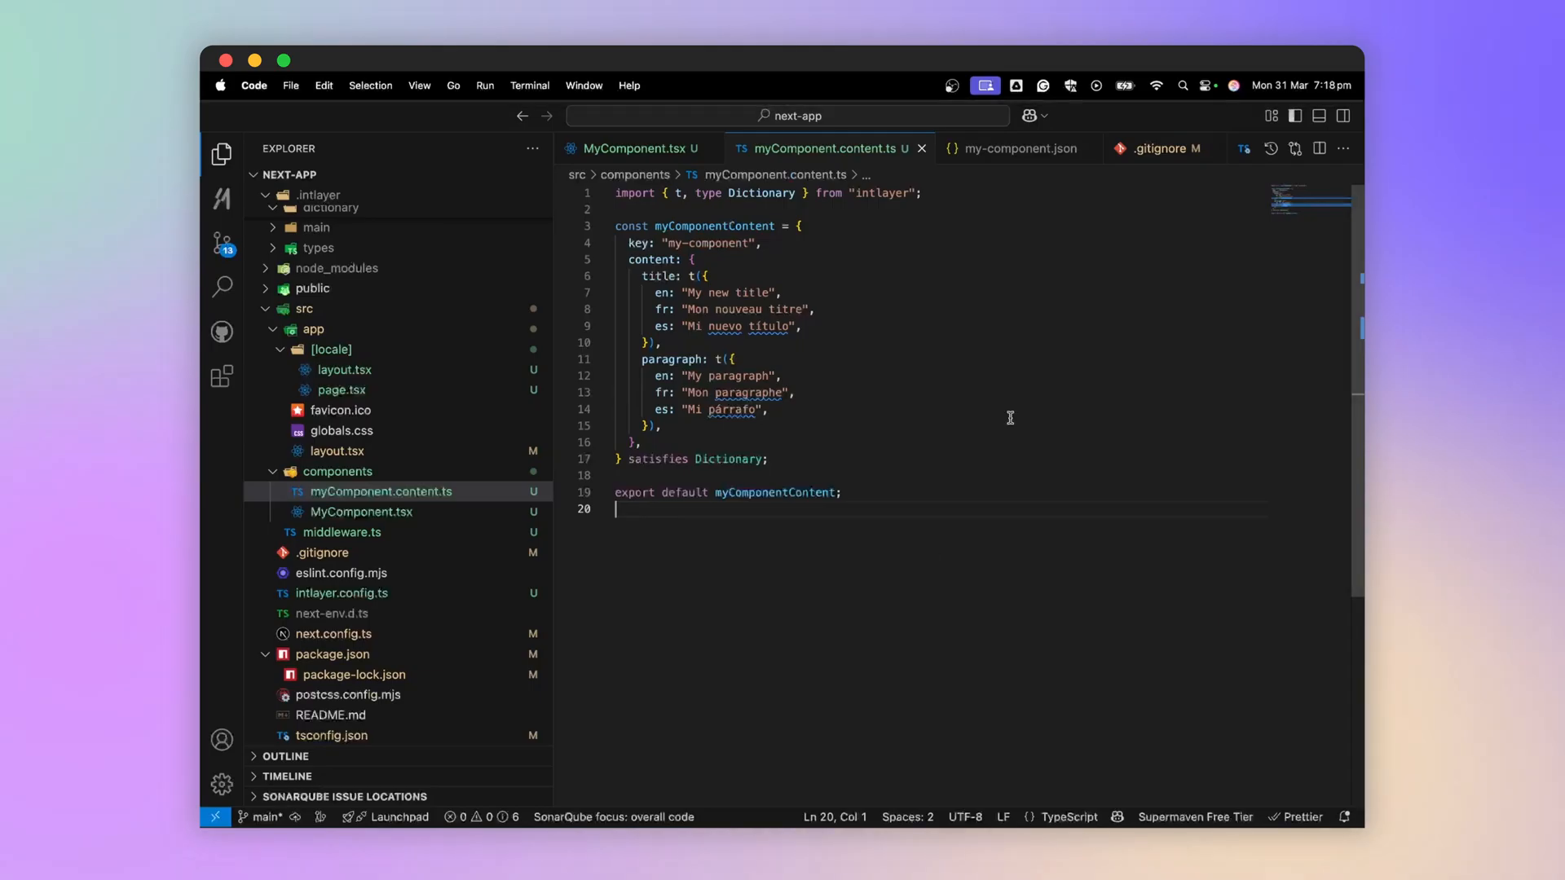
In MyComponent.tsx, change the dictionary import to 'next-intlayer/server'
{"action": "left_click", "coordinate": [631, 148]}
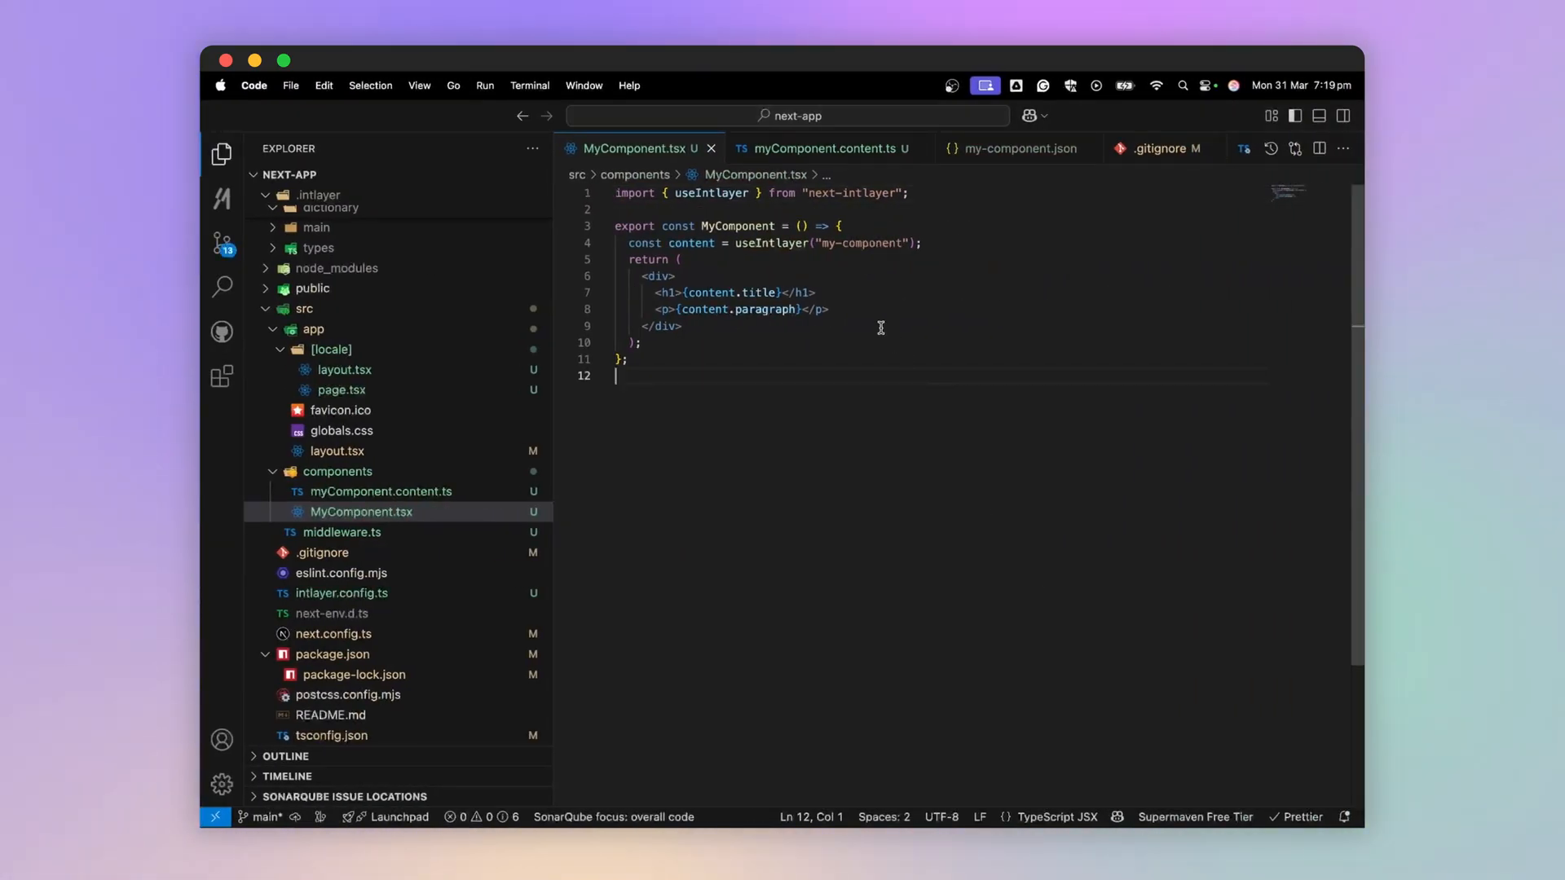
{"action": "type", "text": "/server"}
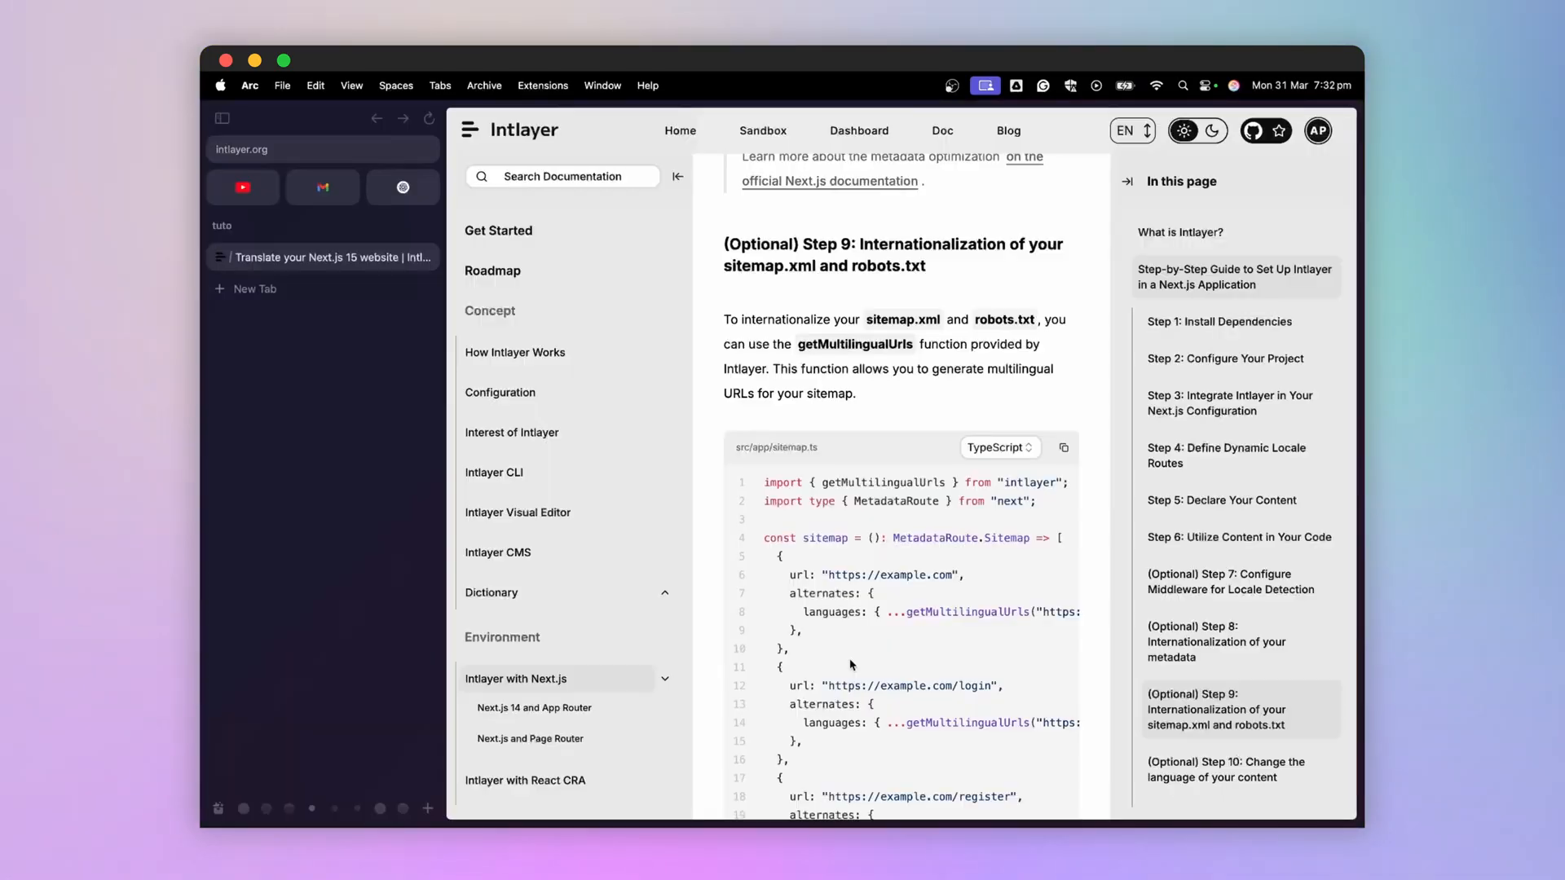
{"action": "scroll", "scroll_direction": "down", "scroll_amount": 3}
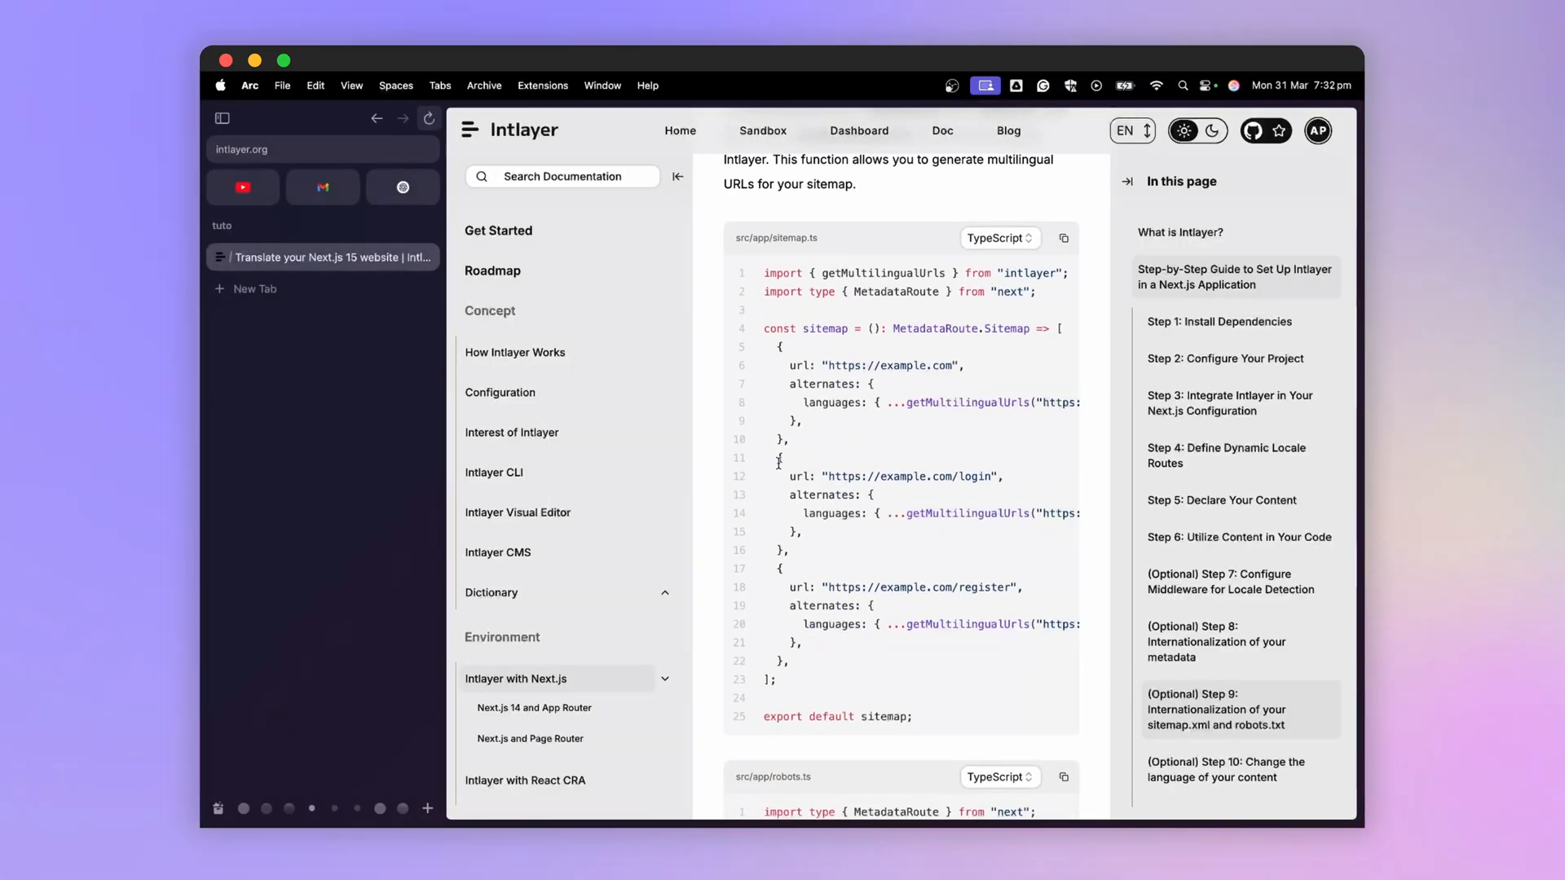
{"action": "scroll", "scroll_direction": "down", "scroll_amount": 3}
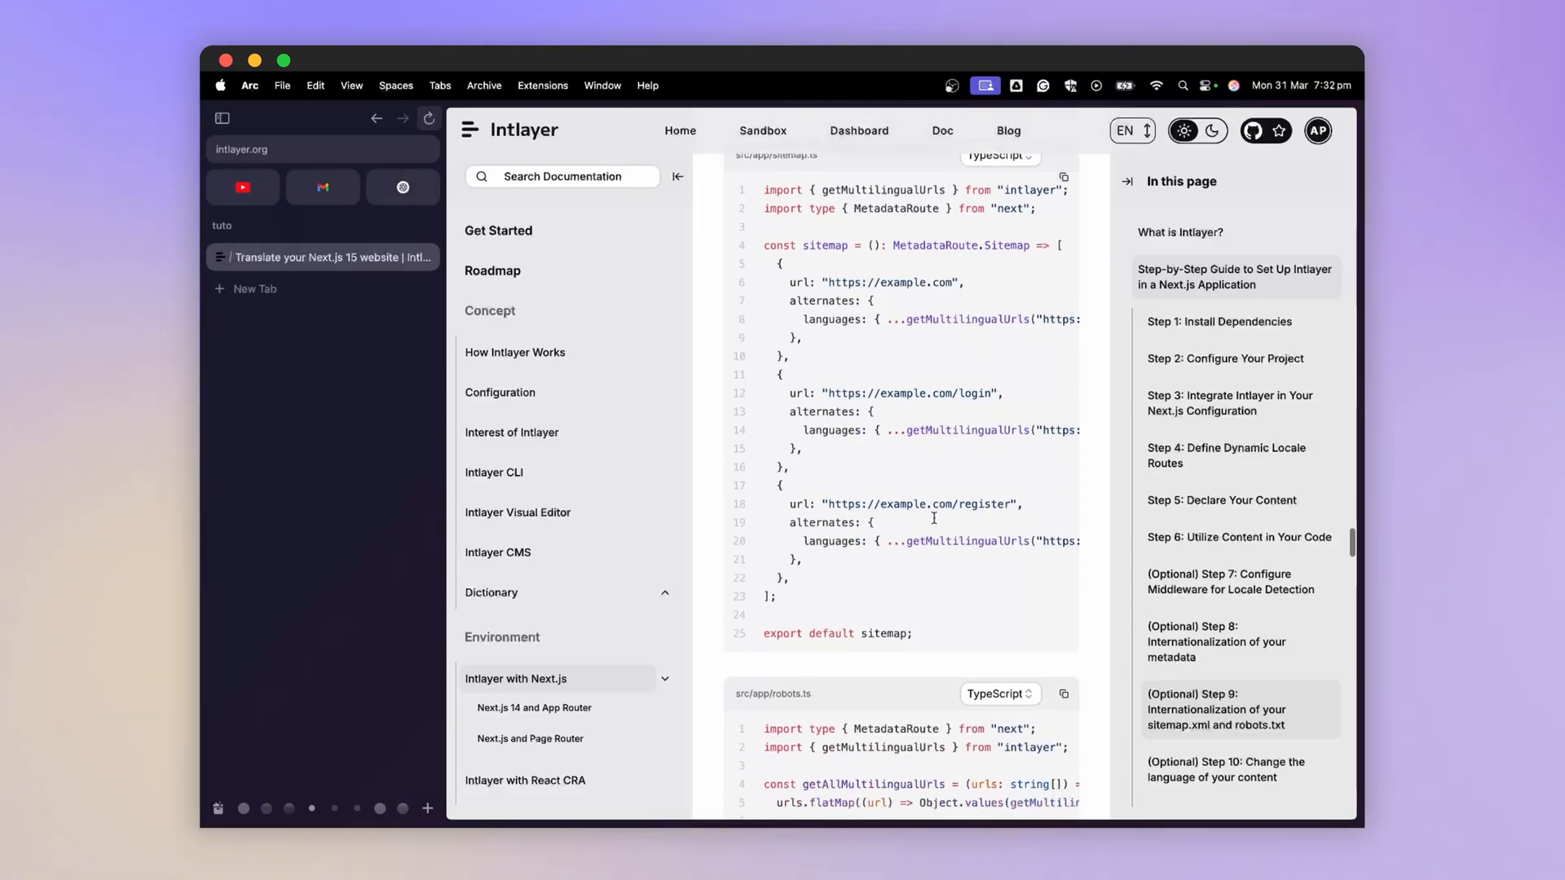
{"action": "scroll", "scroll_direction": "down", "scroll_amount": 3}
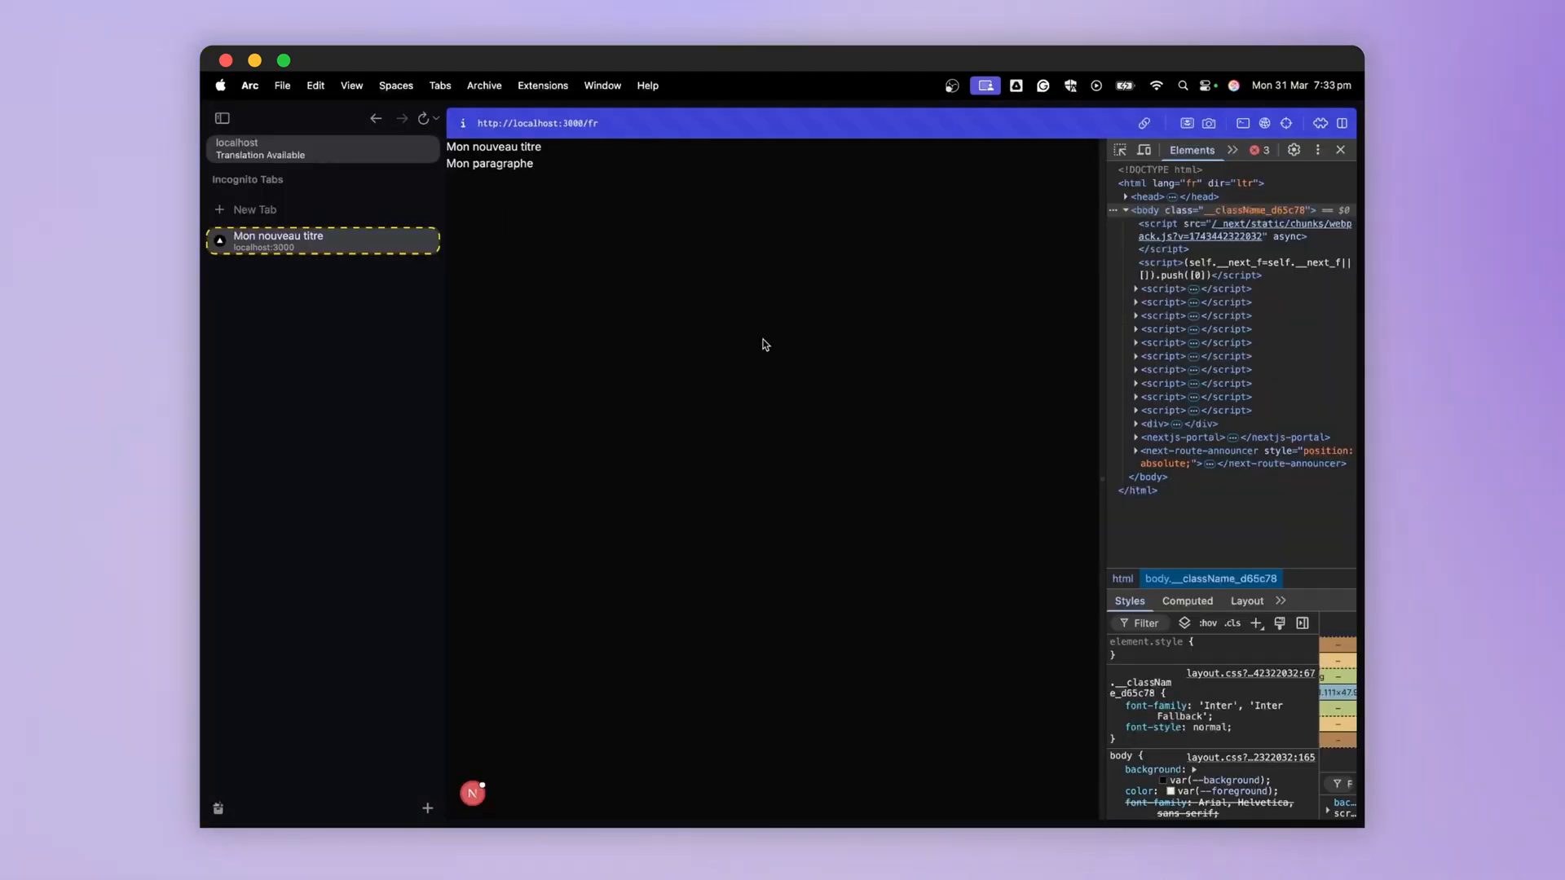
{"action": "mouse_move", "coordinate": [645, 307]}
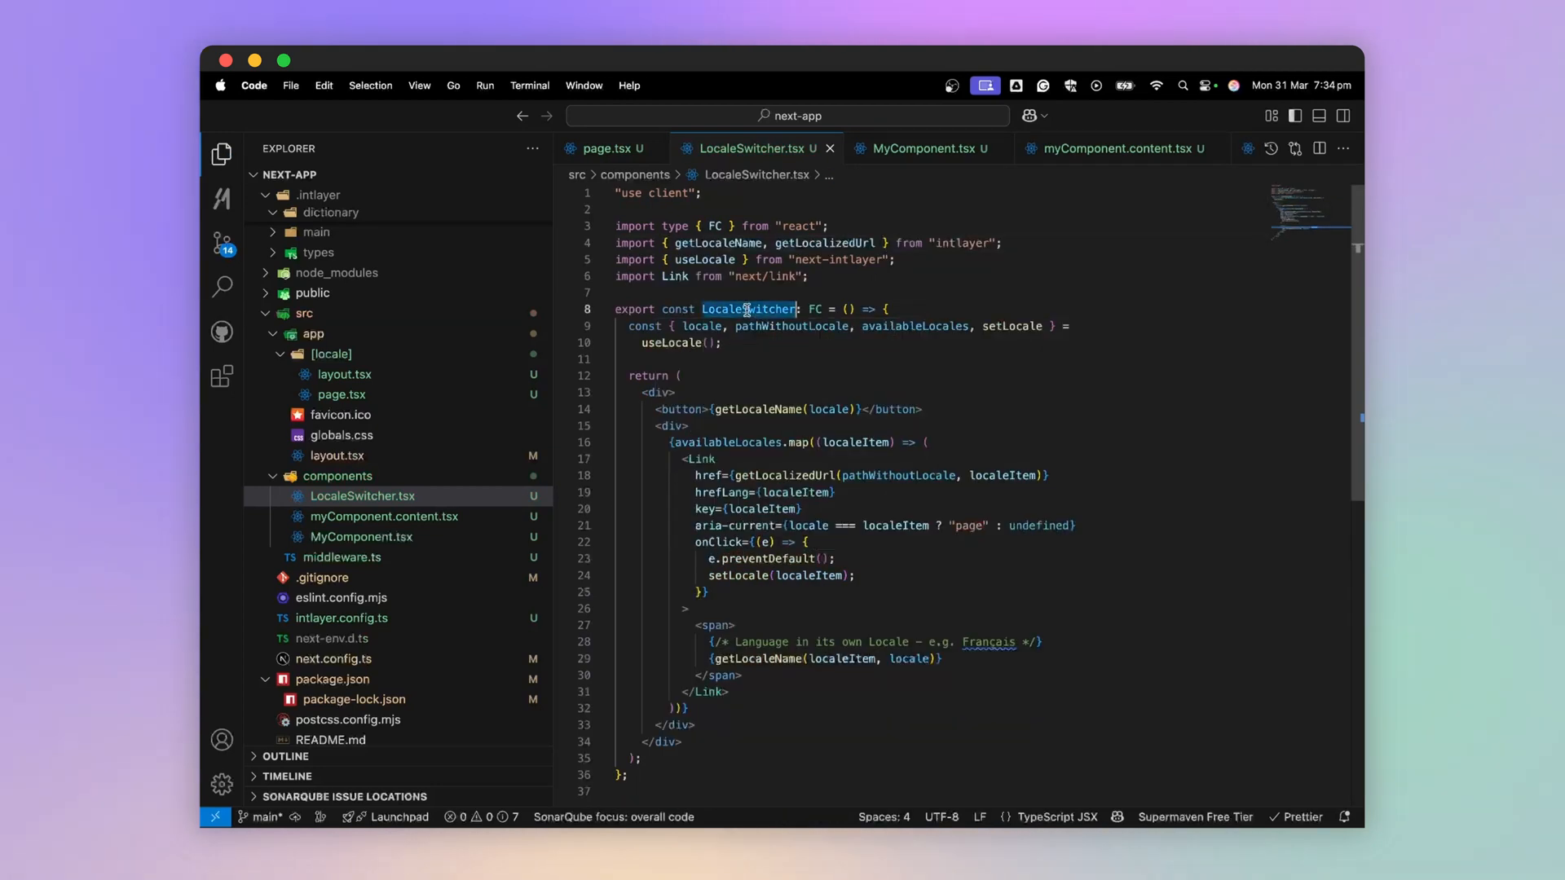
Check localhost:3000/fr for the translated content and the three-language locale switcher
{"action": "left_click", "coordinate": [605, 149]}
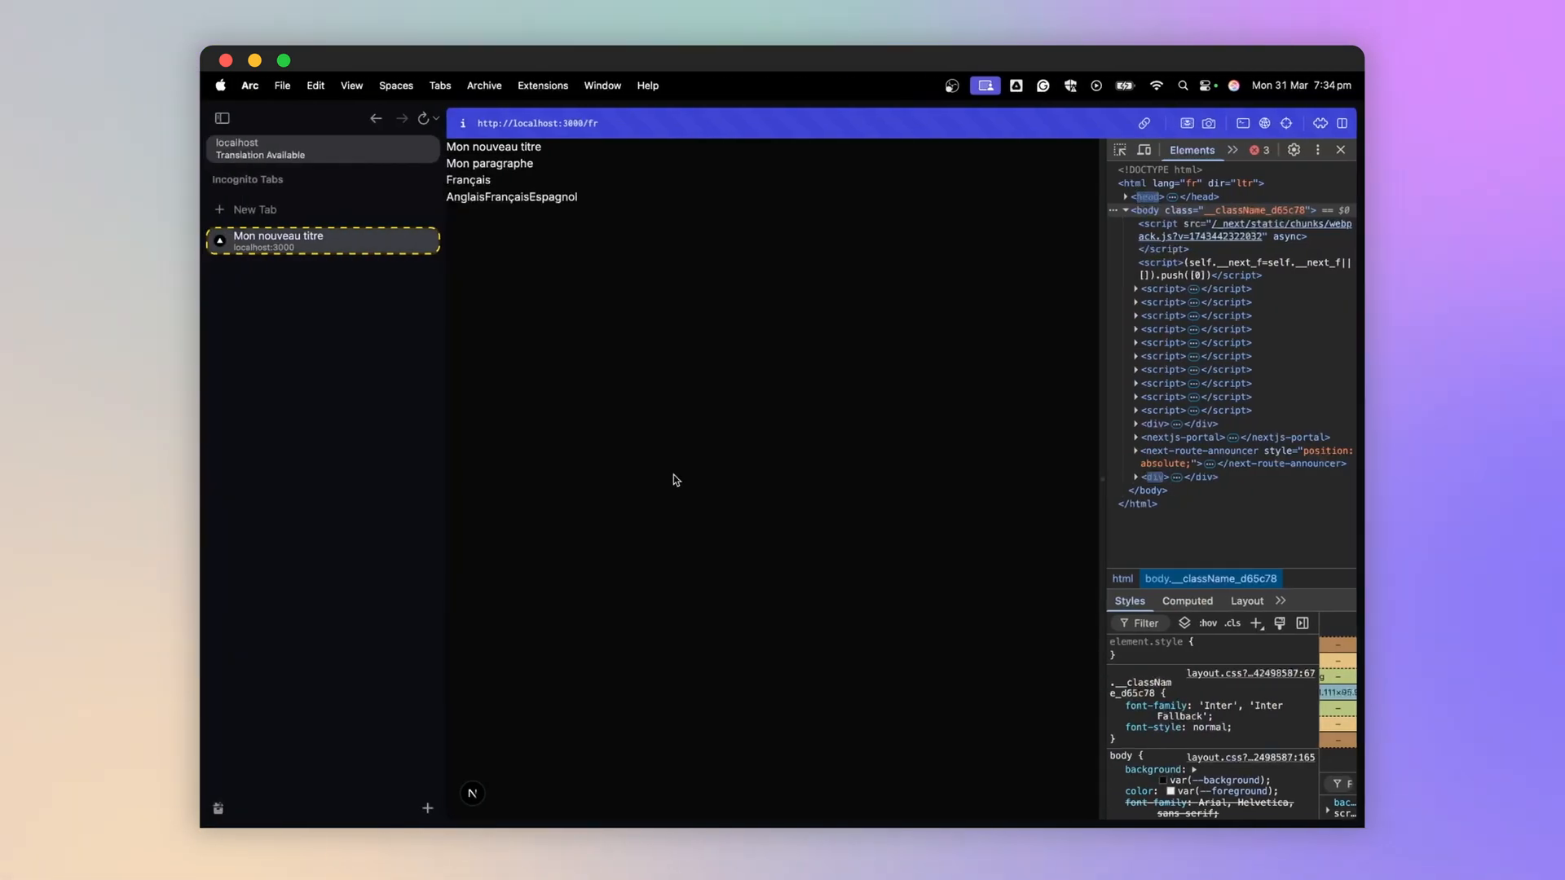
{"action": "left_click", "coordinate": [549, 196]}
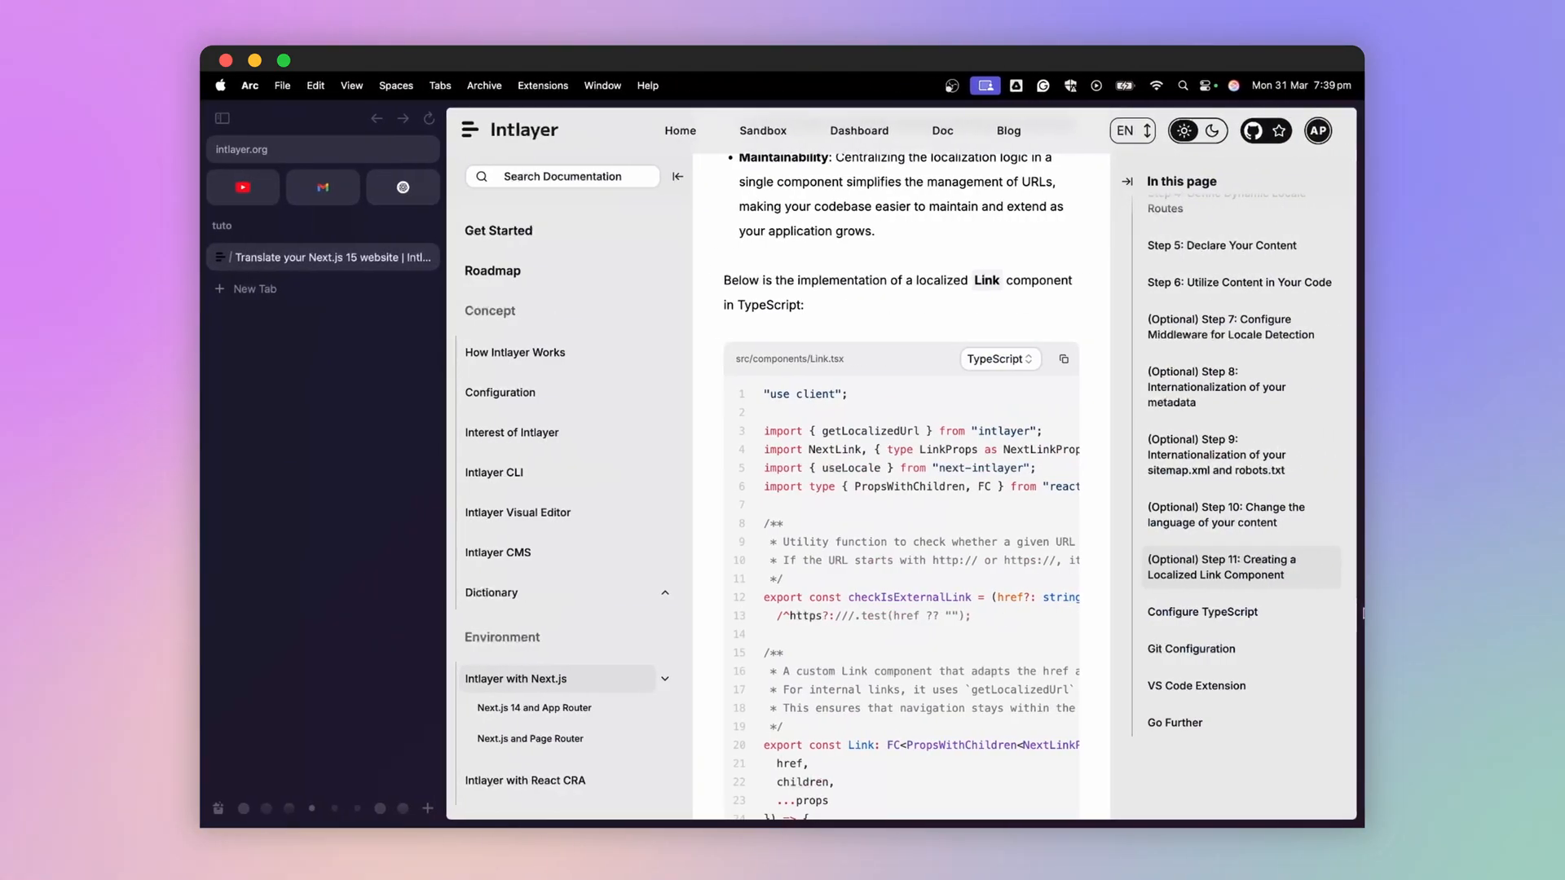
{"action": "scroll", "scroll_direction": "down", "scroll_amount": 3}
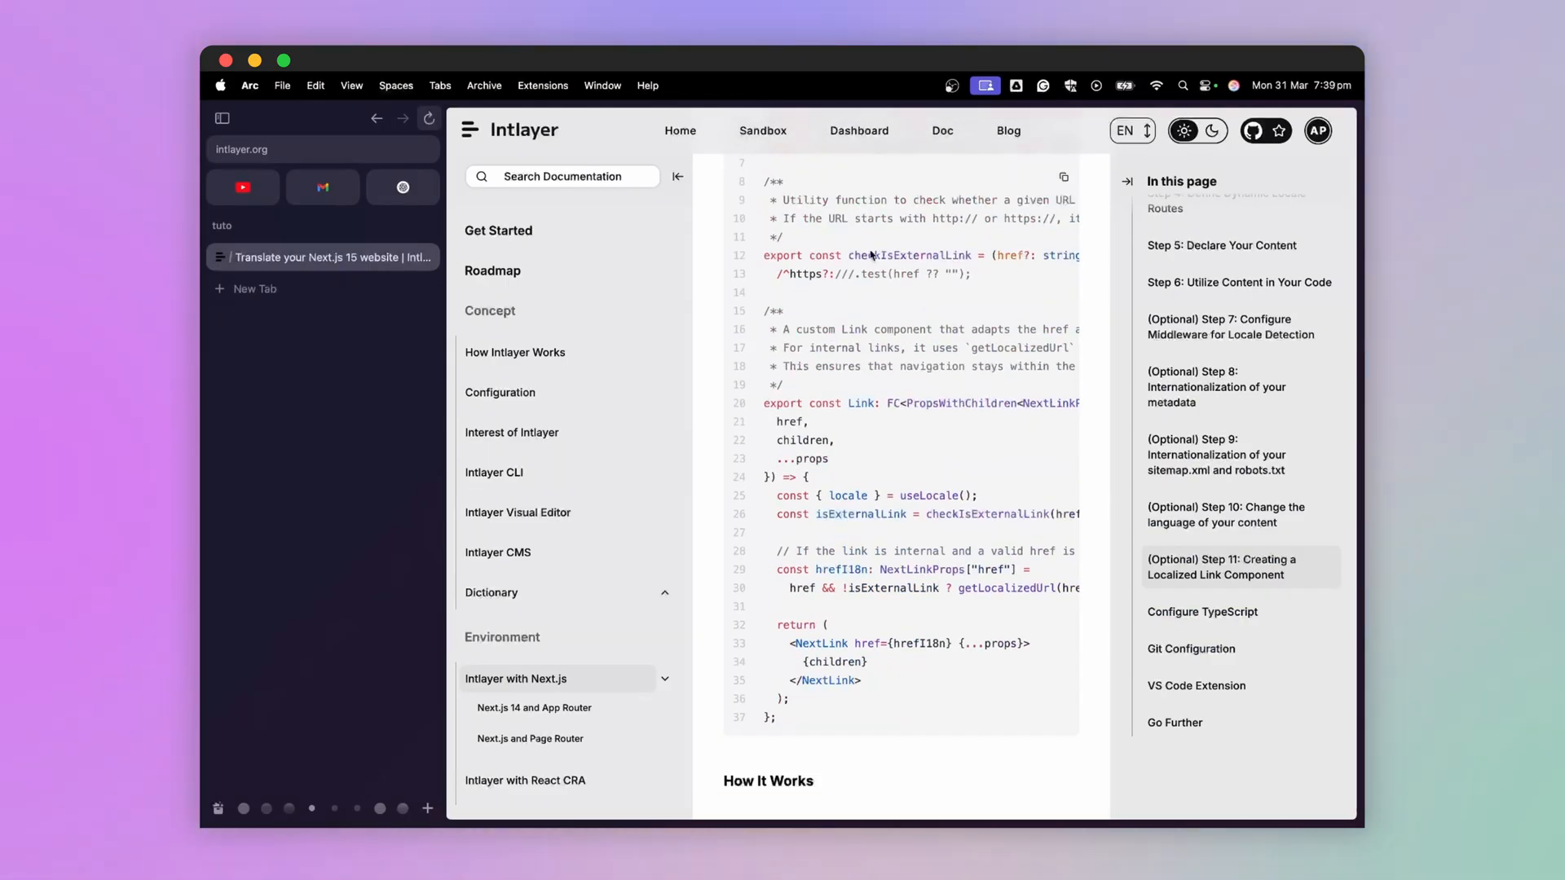
{"action": "mouse_move", "coordinate": [886, 306]}
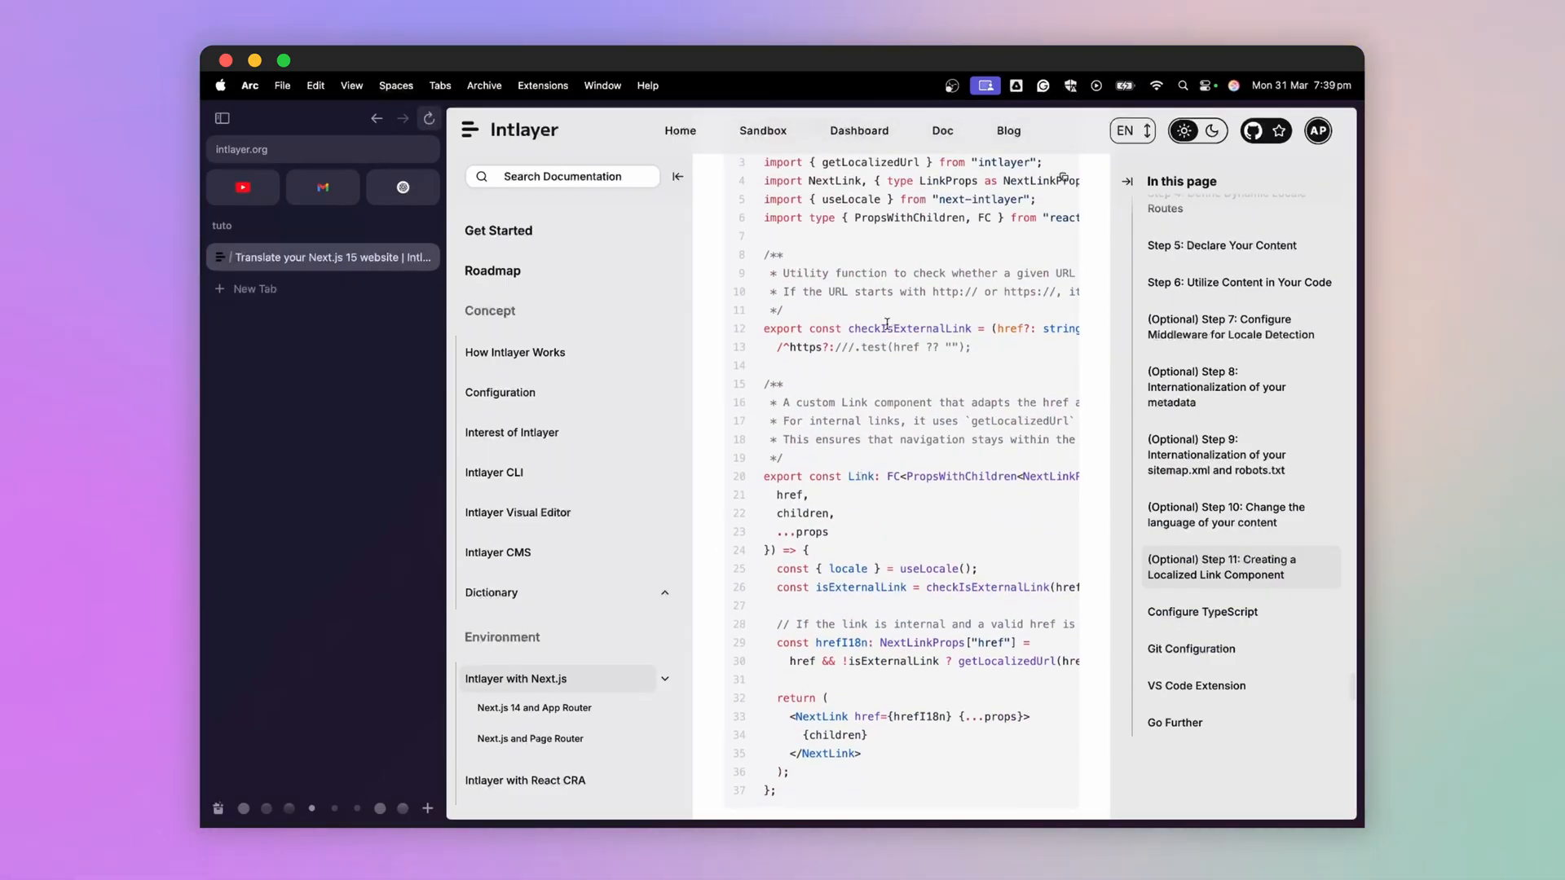
{"action": "mouse_move", "coordinate": [822, 429]}
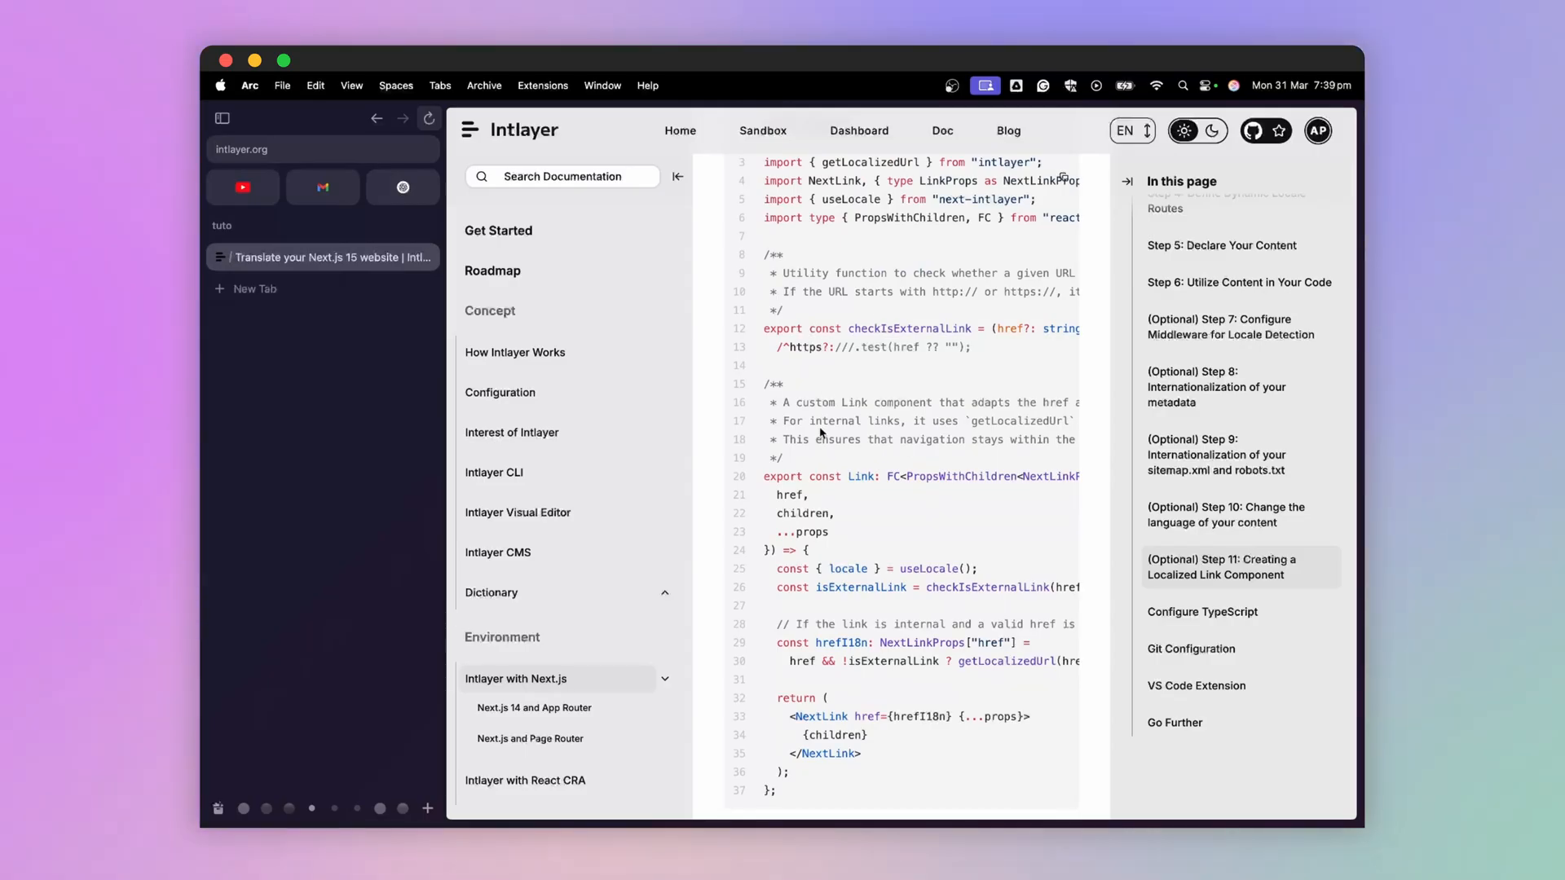
{"action": "mouse_move", "coordinate": [873, 727]}
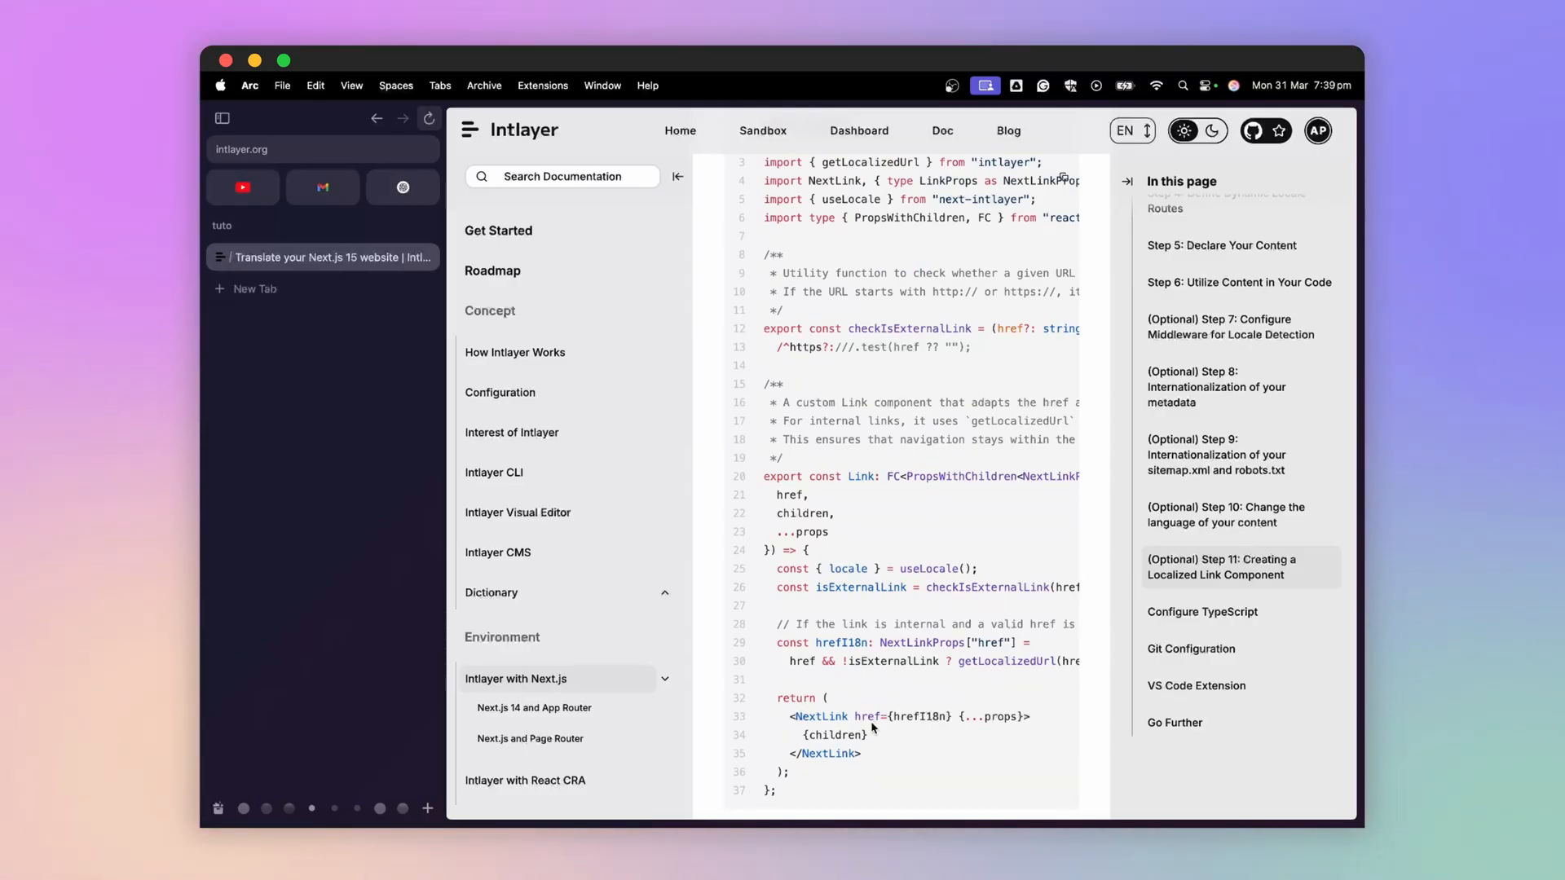